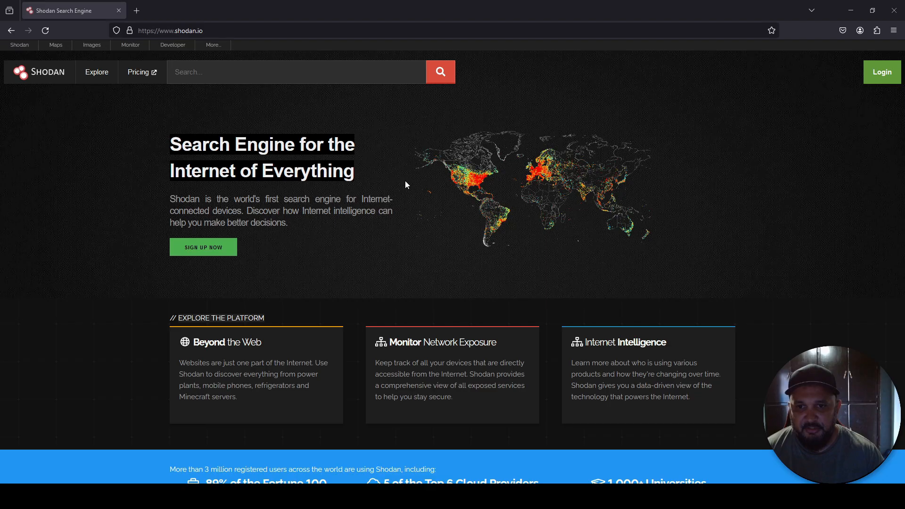
mouse_move(172, 193)
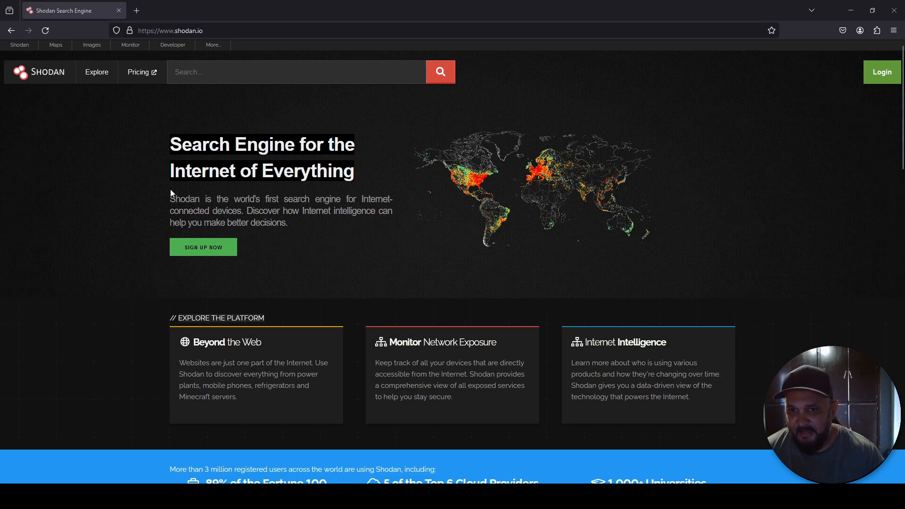
mouse_move(68, 247)
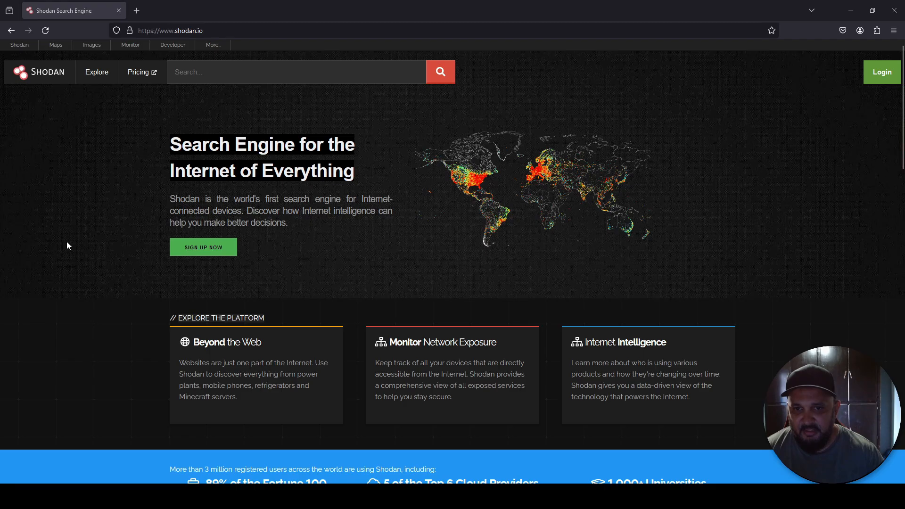
mouse_move(287, 204)
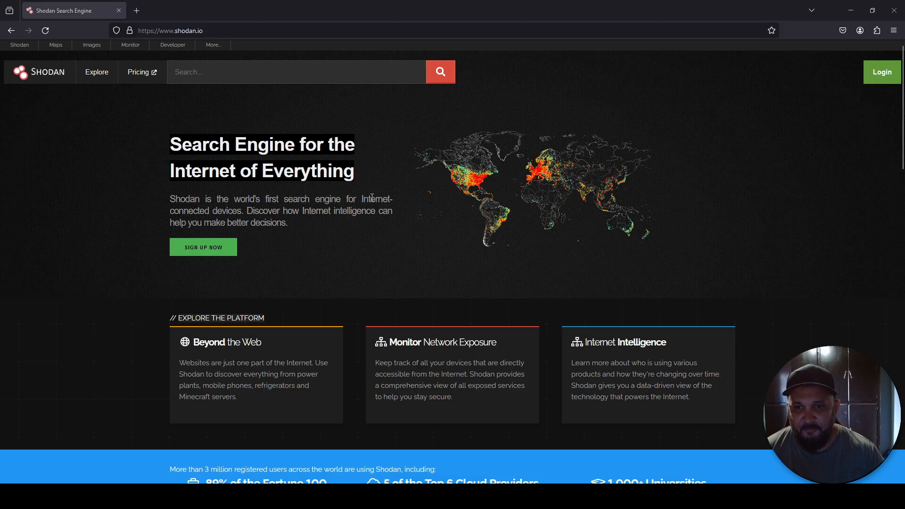
mouse_move(238, 211)
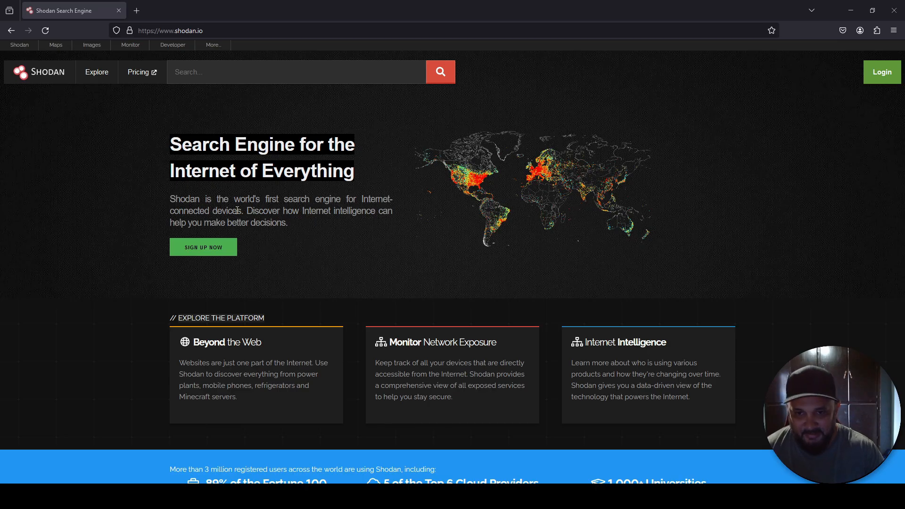
mouse_move(230, 249)
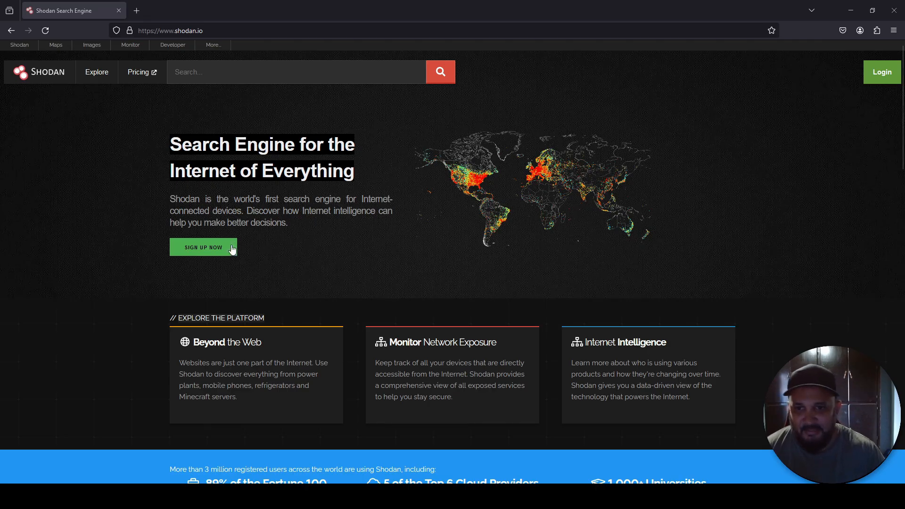
mouse_move(129, 242)
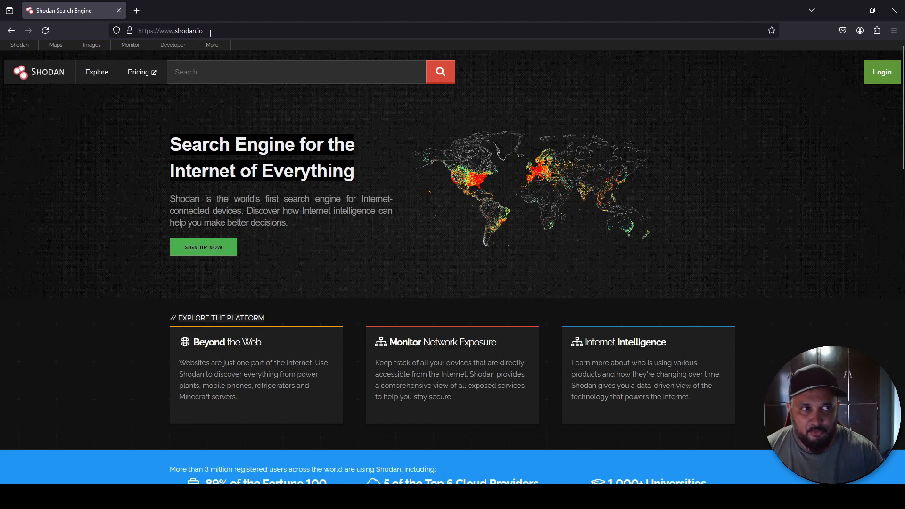
mouse_move(864, 81)
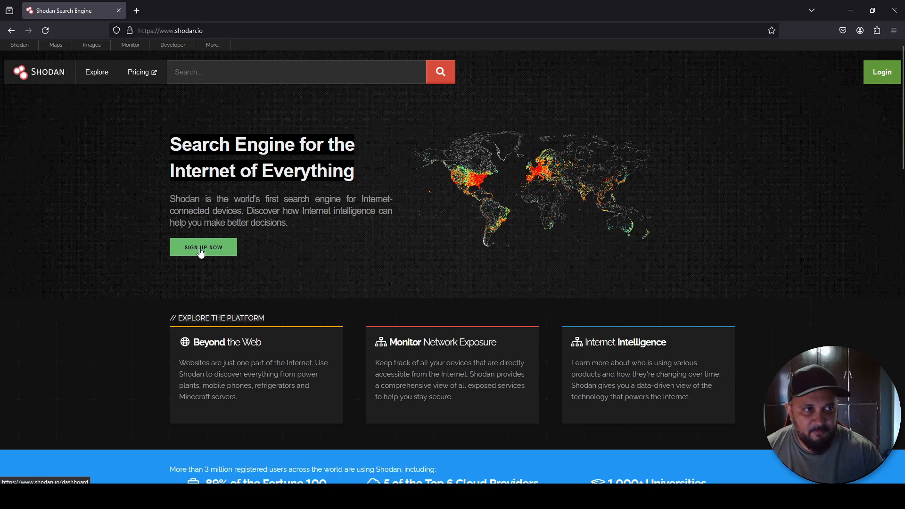
- From the Shodan dashboard, enter the query 'webcam' in the search field without submitting it
left_click(204, 248)
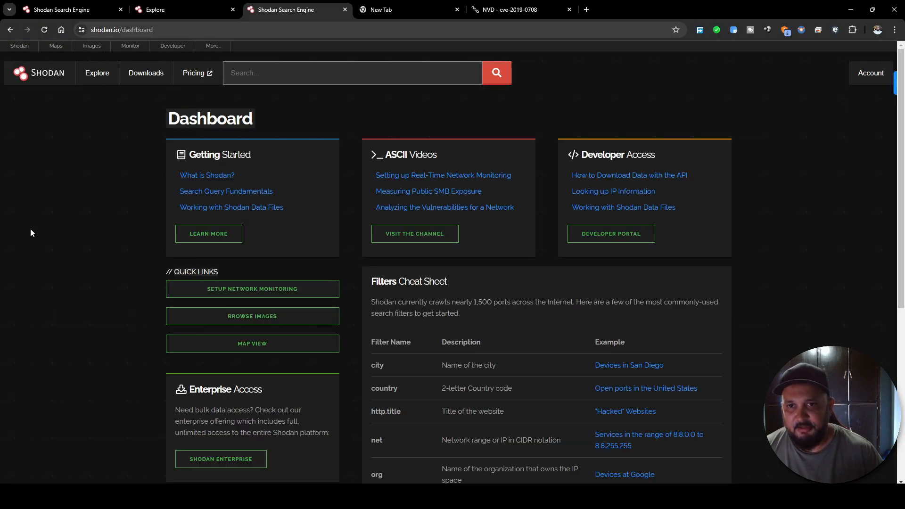
left_click(352, 73)
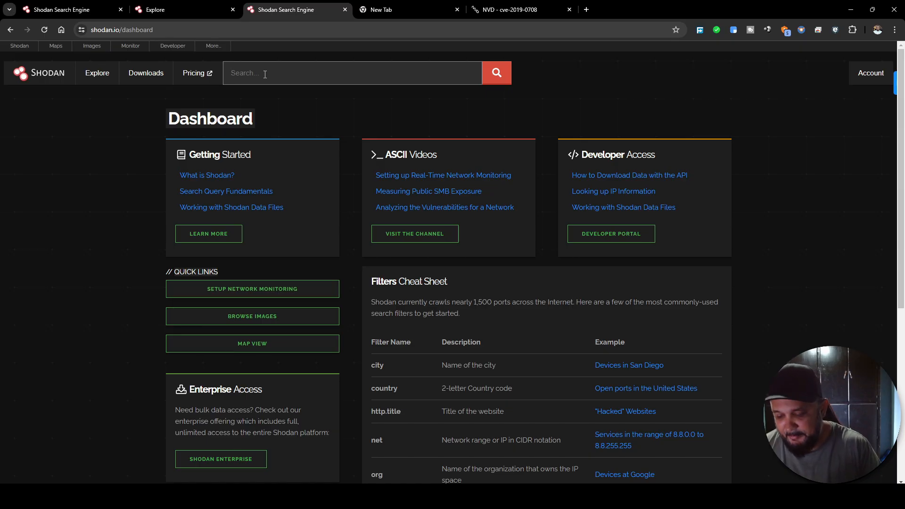
type("webcam")
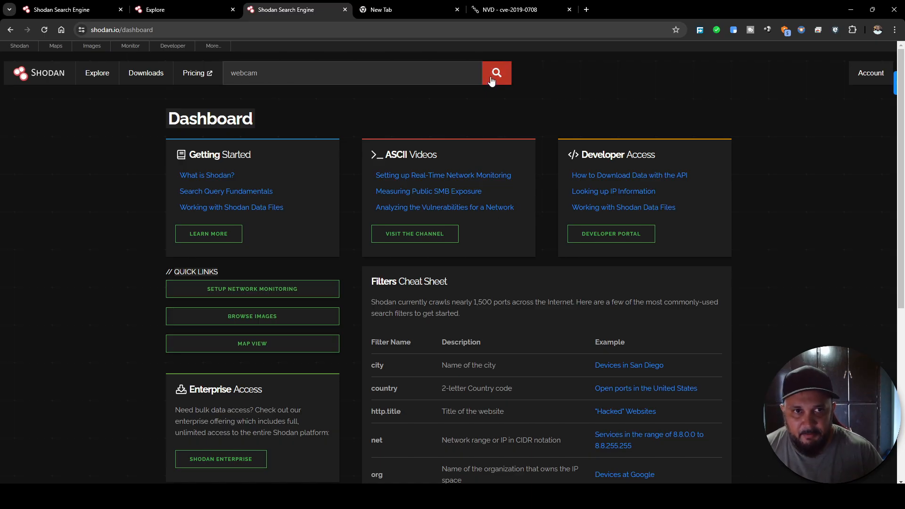
- Run the 'webcam' search returning 5,908 results and review the country and port breakdowns
left_click(496, 72)
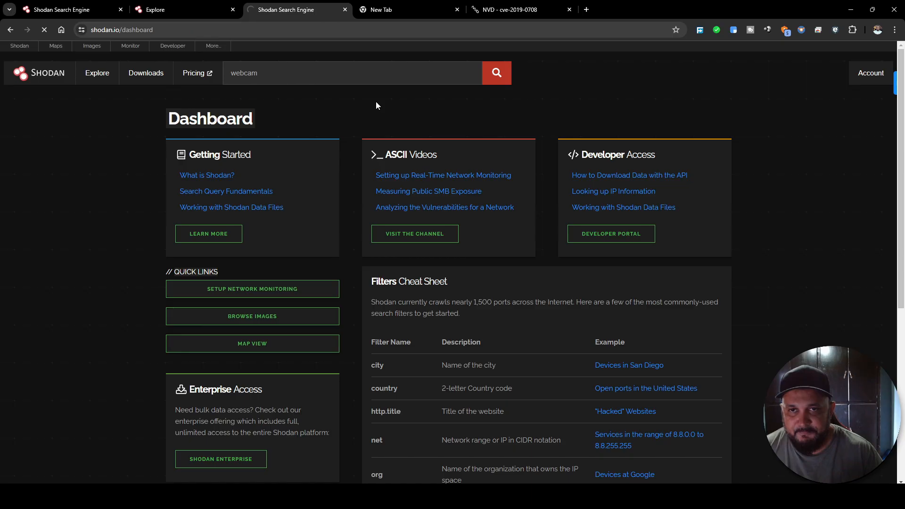
left_click(496, 73)
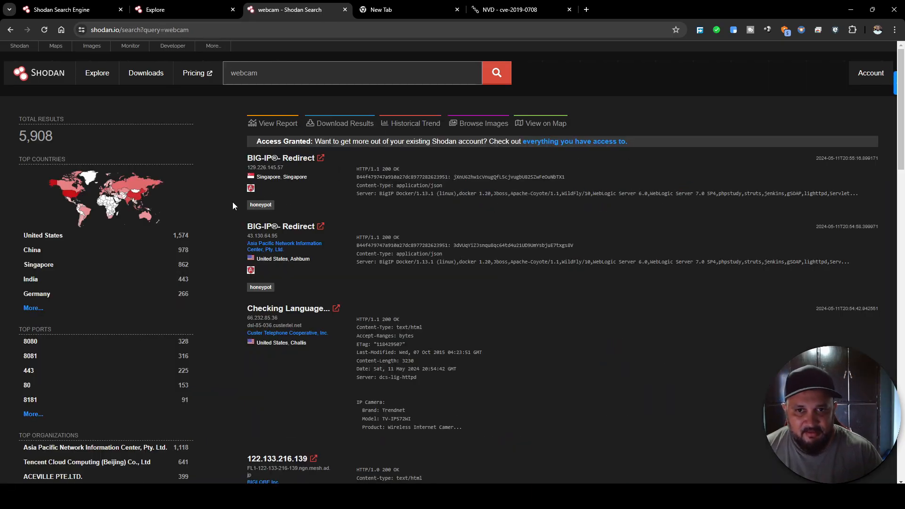
scroll("down", 3)
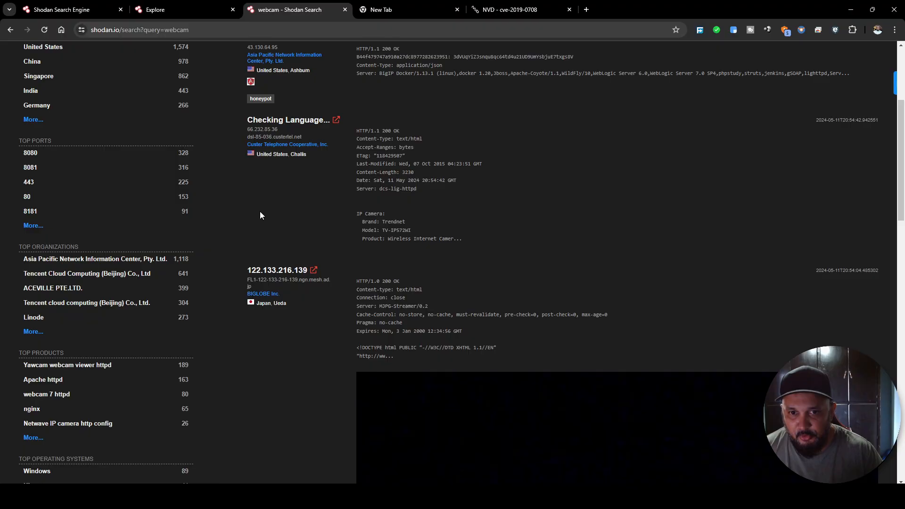
scroll("down", 3)
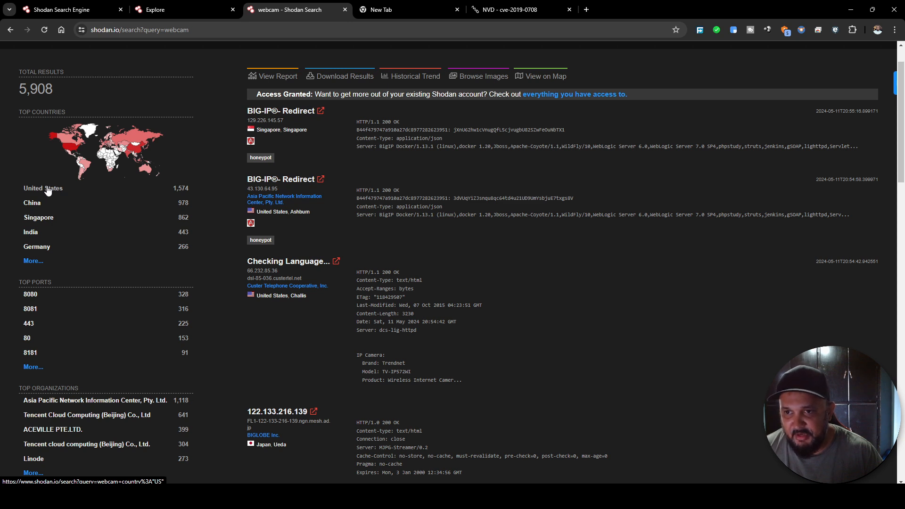
mouse_move(33, 224)
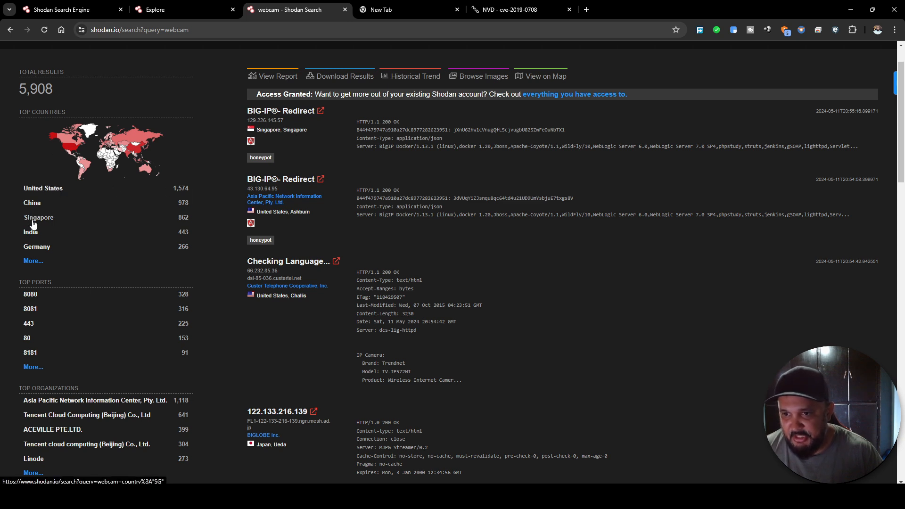
scroll("down", 3)
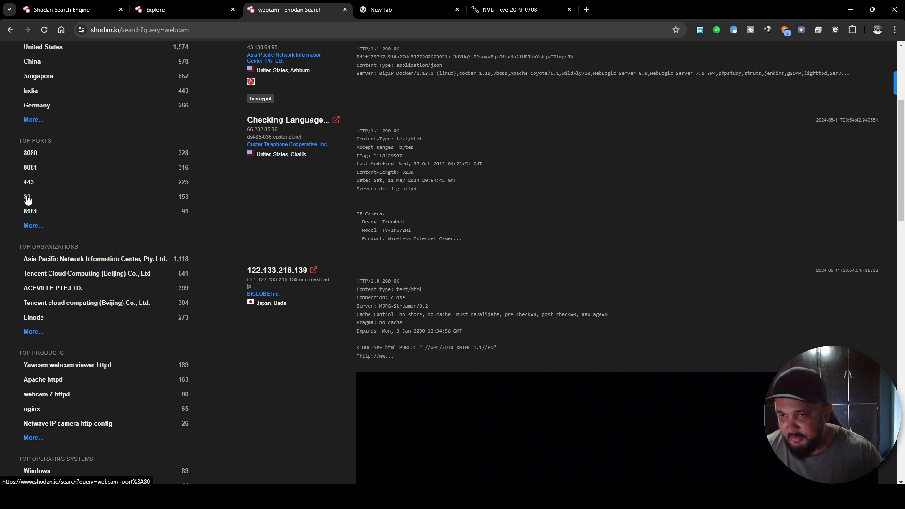
scroll("down", 3)
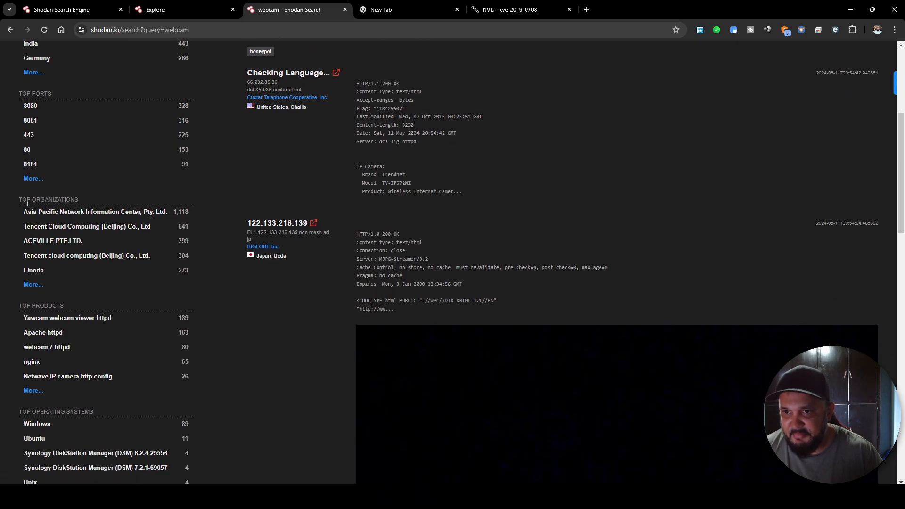
scroll("down", 3)
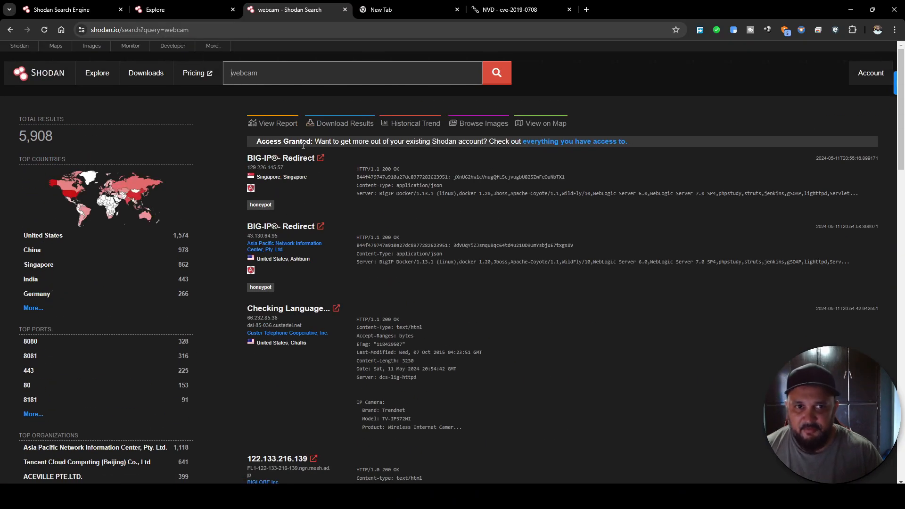
mouse_move(207, 154)
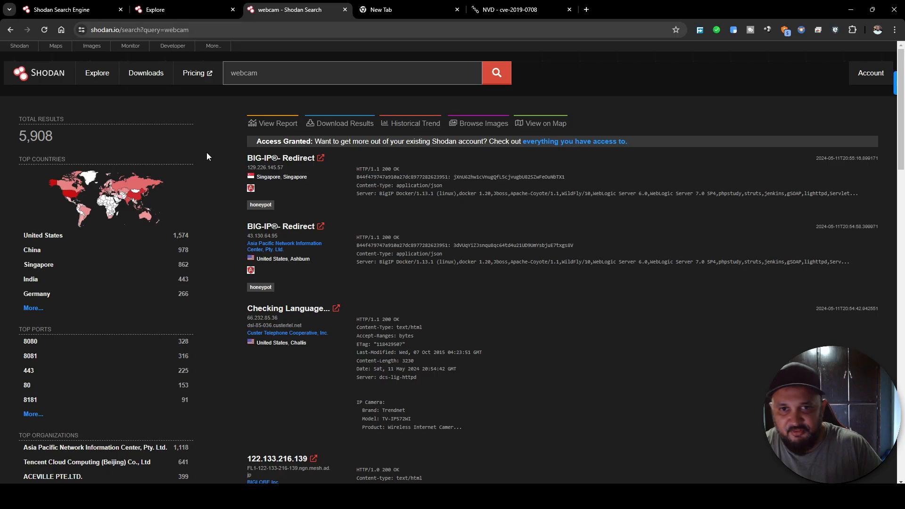
- Continue down the results through the organization and product breakdowns and individual host entries
scroll("down", 3)
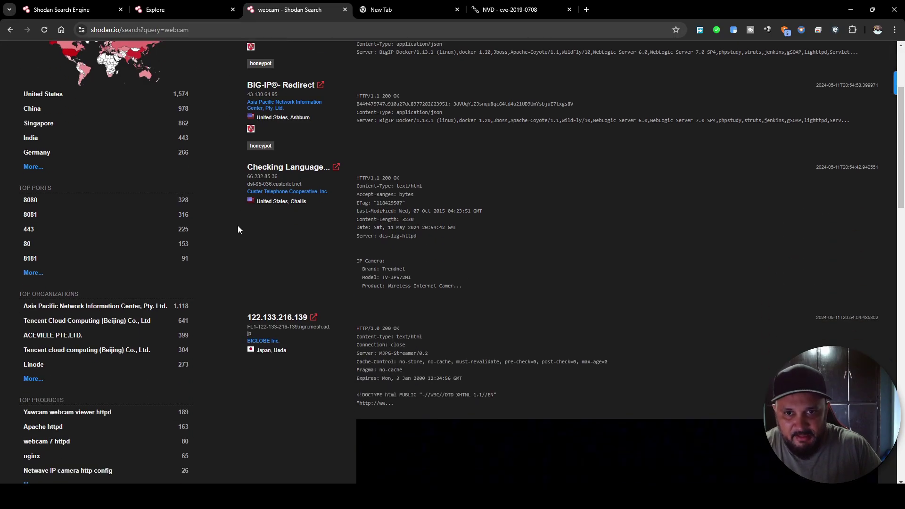
scroll("down", 3)
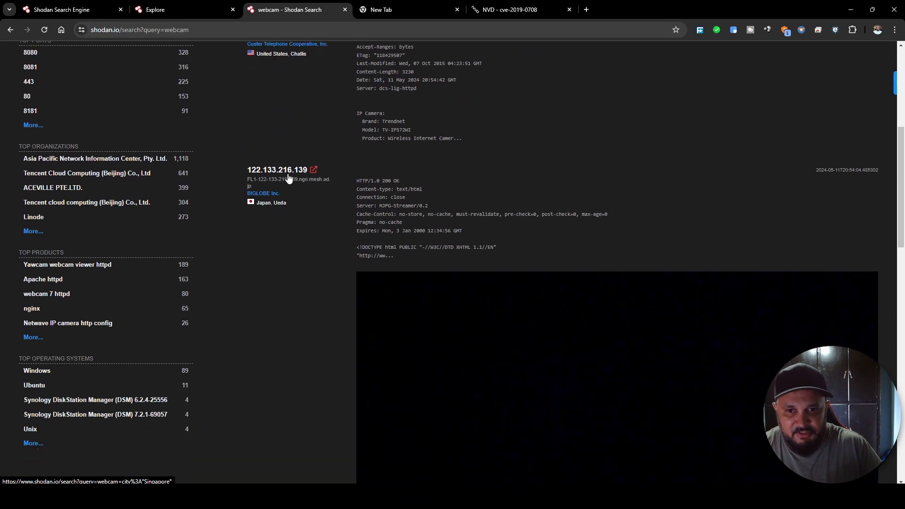
scroll("down", 3)
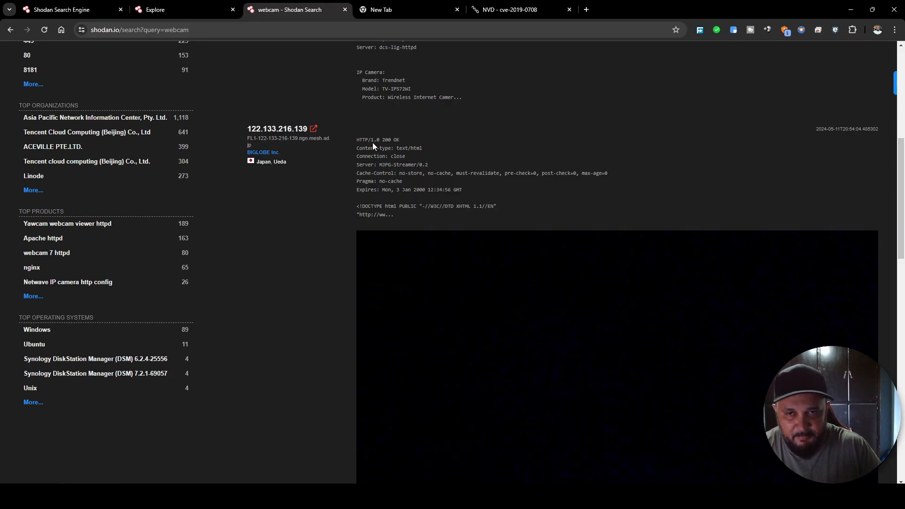
scroll("down", 3)
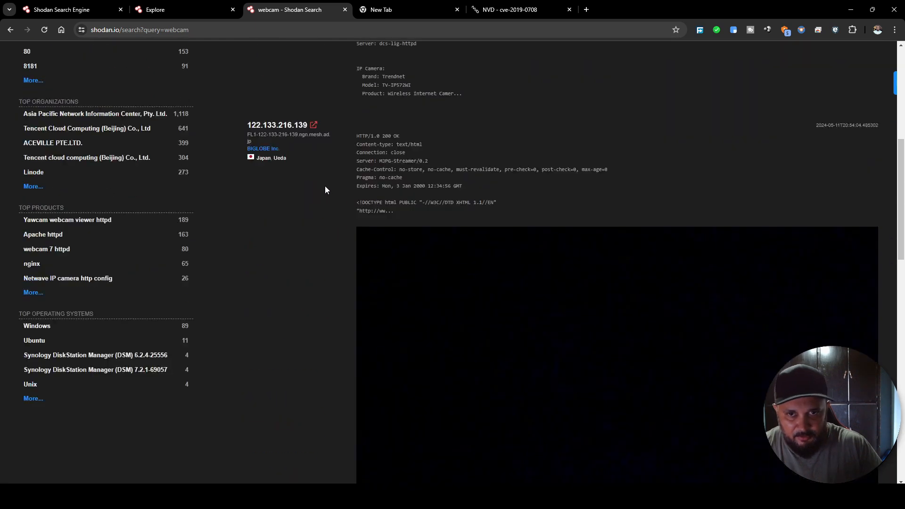
scroll("down", 3)
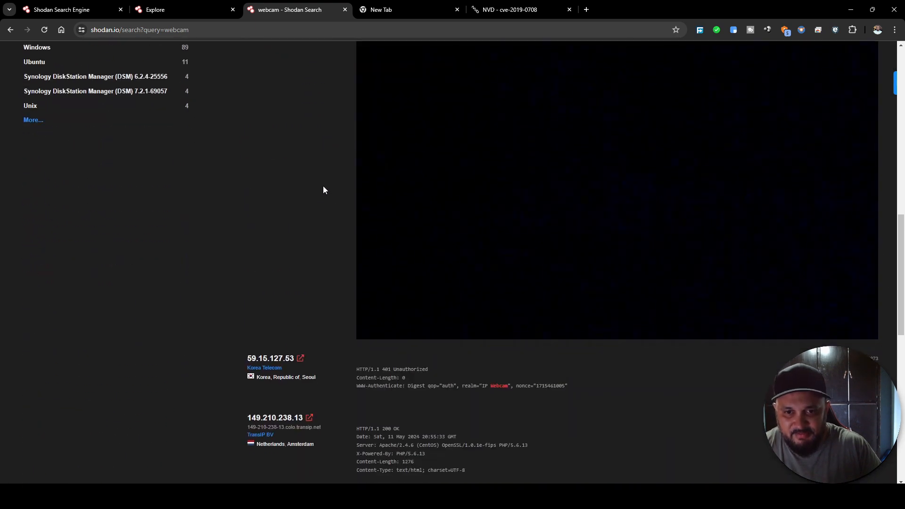
scroll("down", 3)
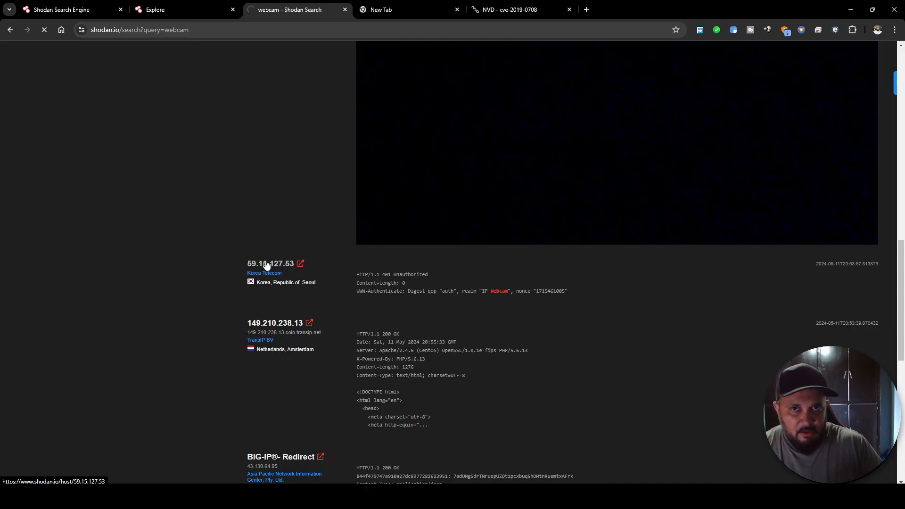
left_click(270, 264)
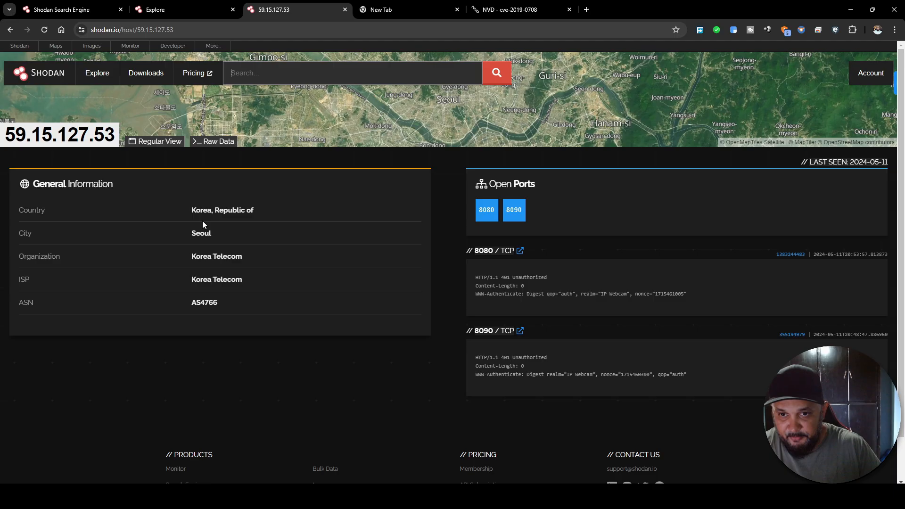
mouse_move(226, 269)
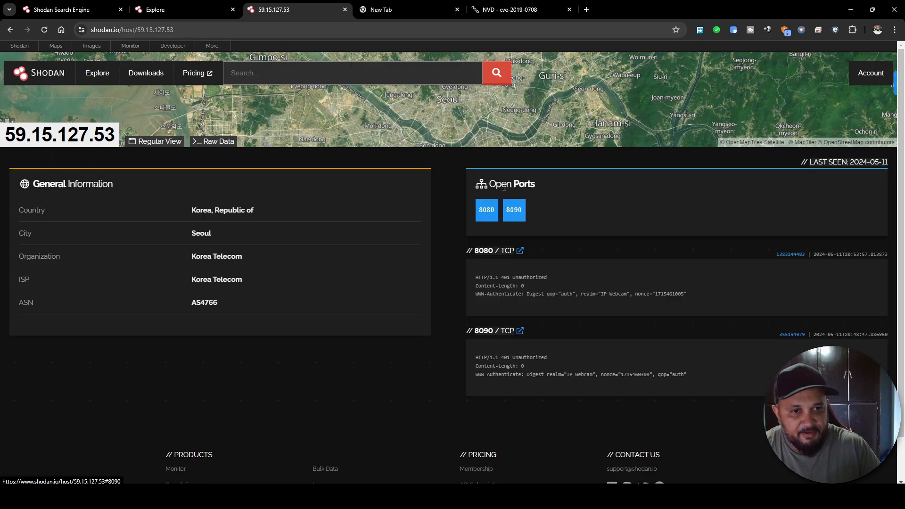
mouse_move(490, 250)
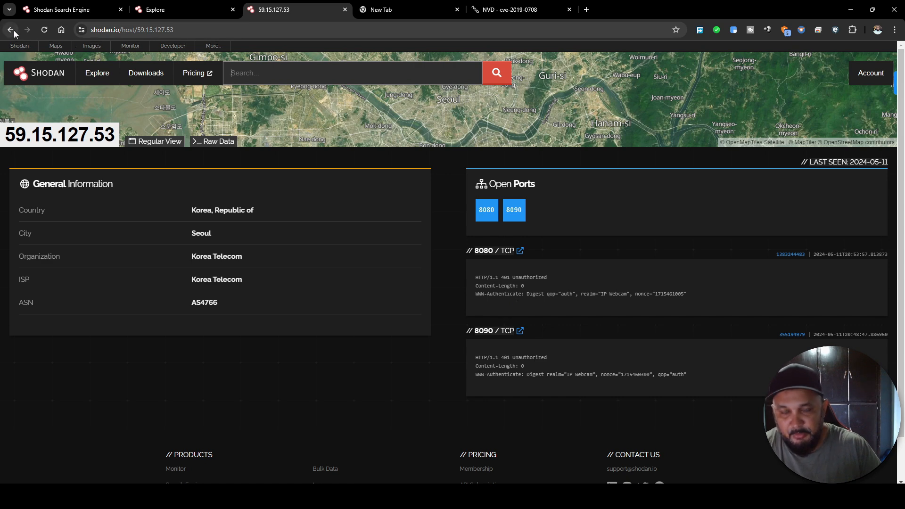
- Return to the webcam results and load their Browse Images gallery
left_click(15, 29)
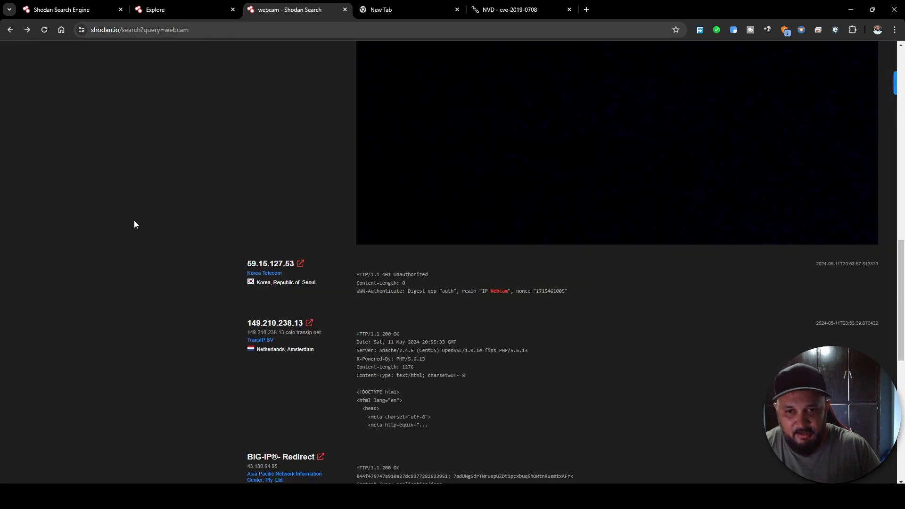
scroll("down", 3)
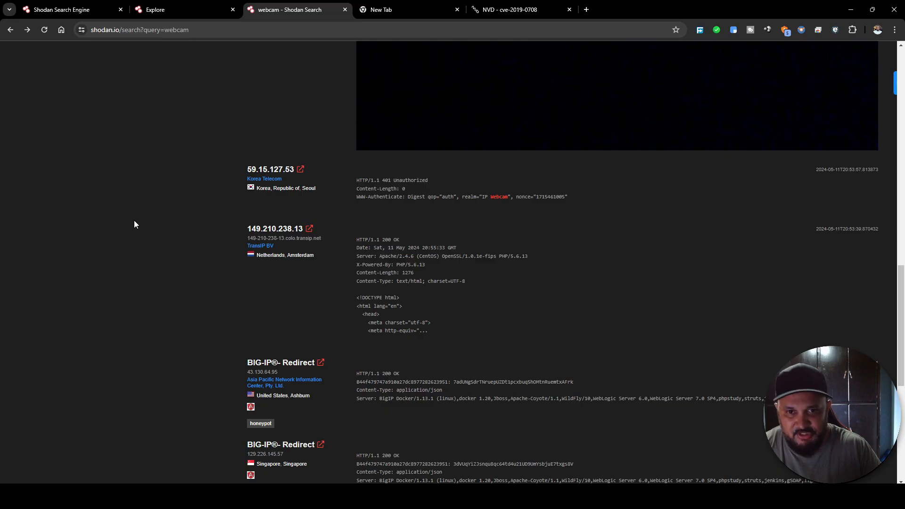
scroll("down", 3)
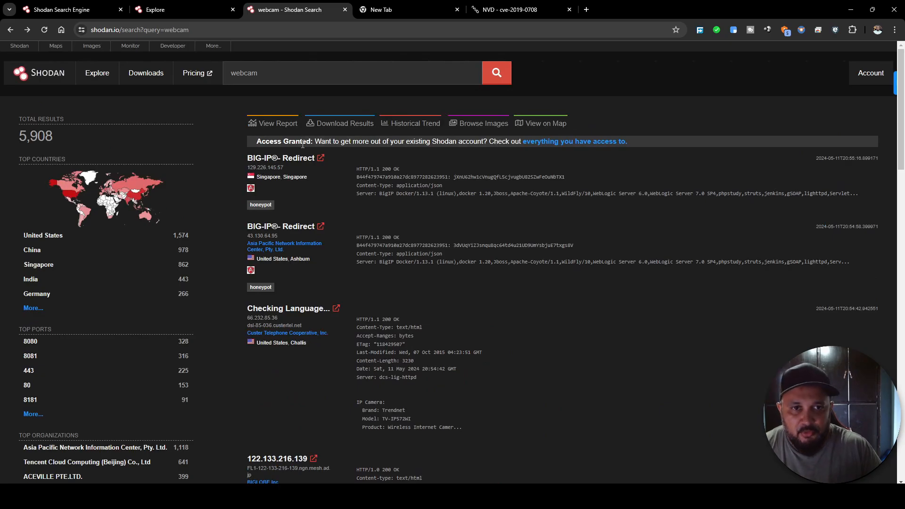
mouse_move(47, 264)
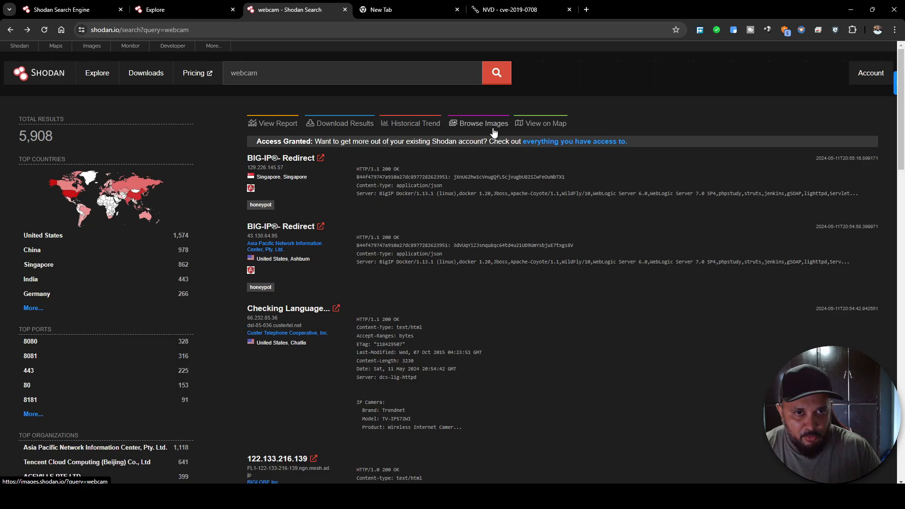
mouse_move(484, 148)
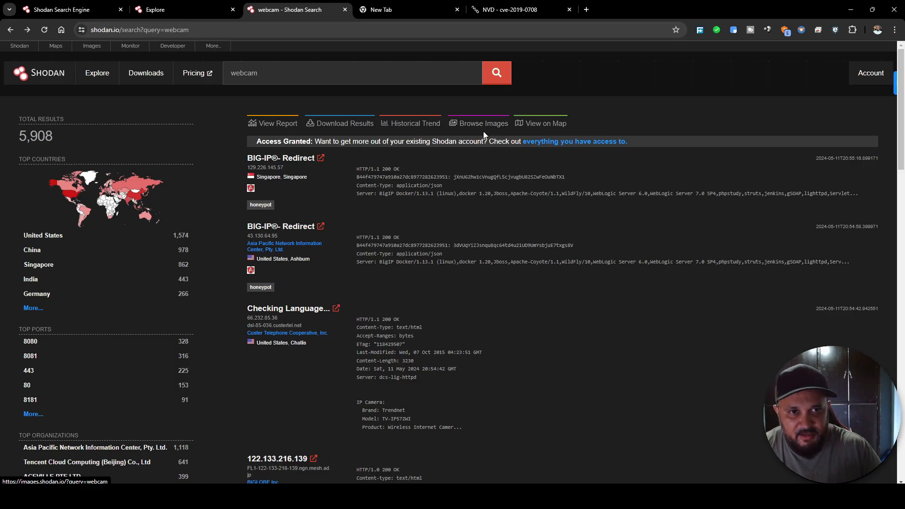
left_click(484, 122)
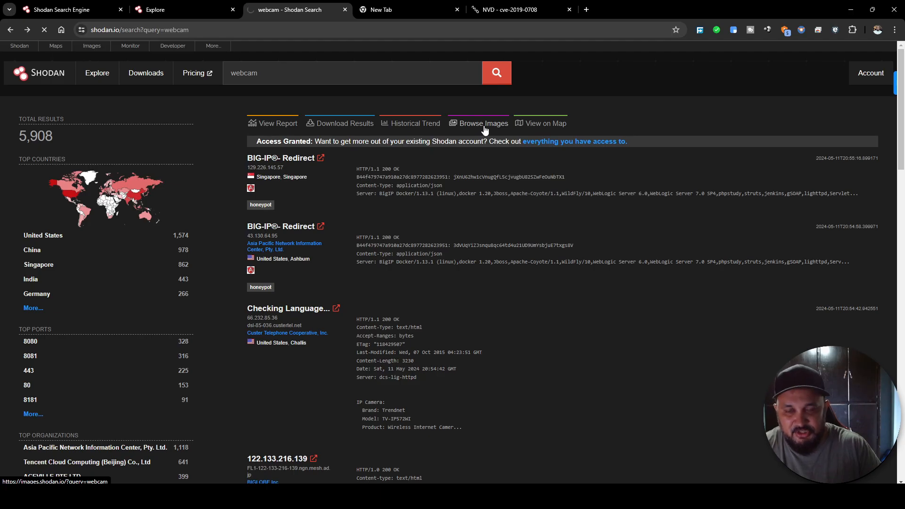
- Browse the 195 webcam snapshot images in the Shodan Images gallery
left_click(484, 122)
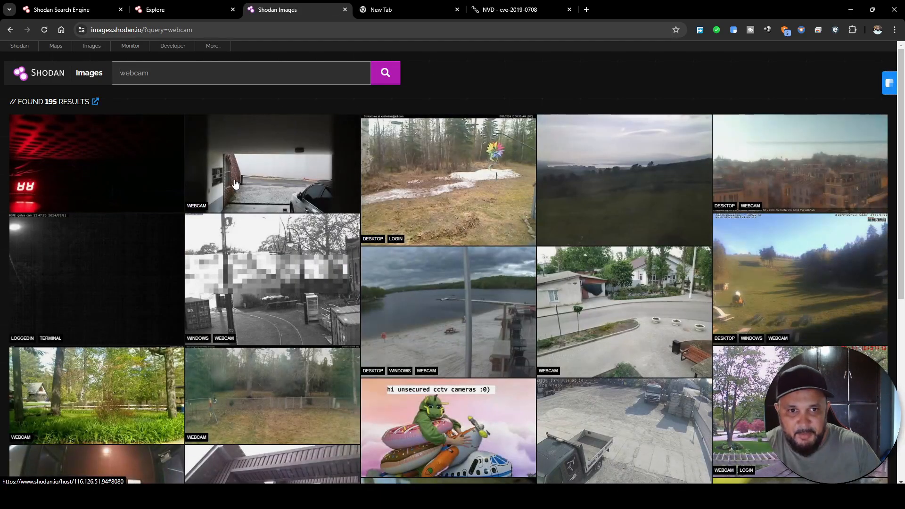
scroll("down", 3)
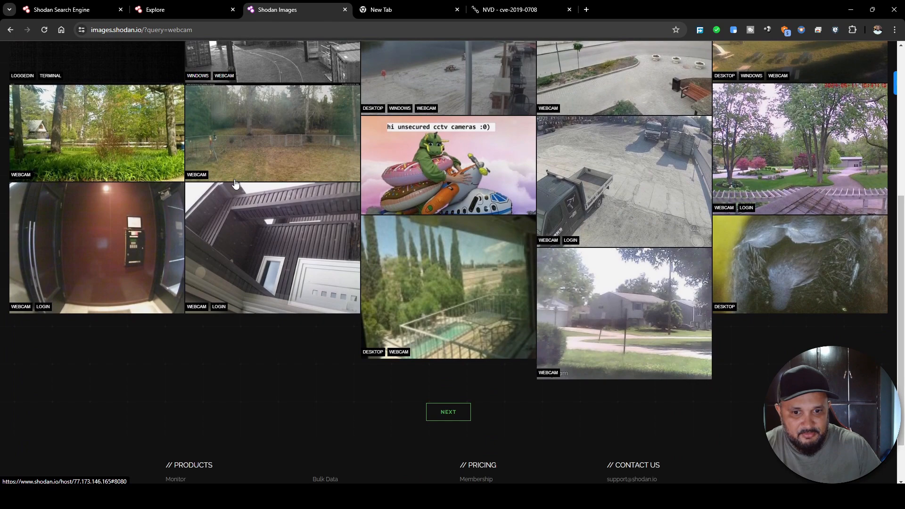
scroll("up", 3)
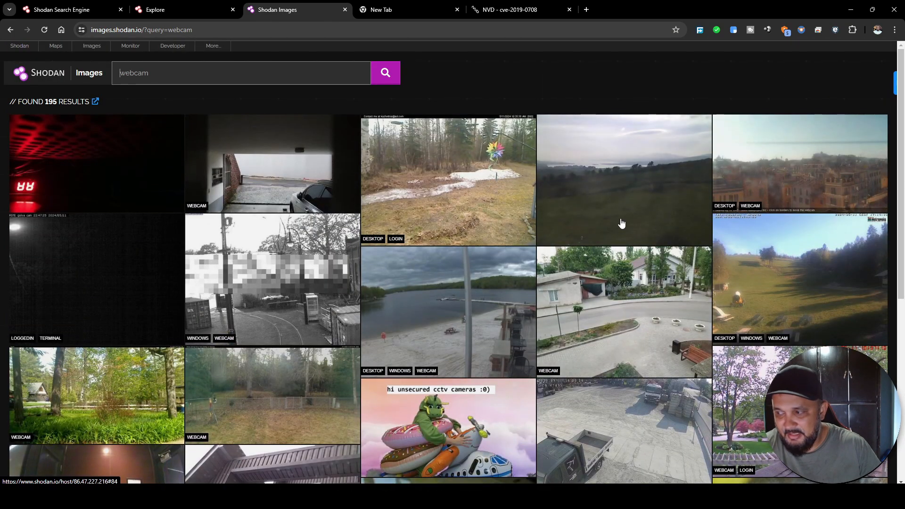
scroll("down", 3)
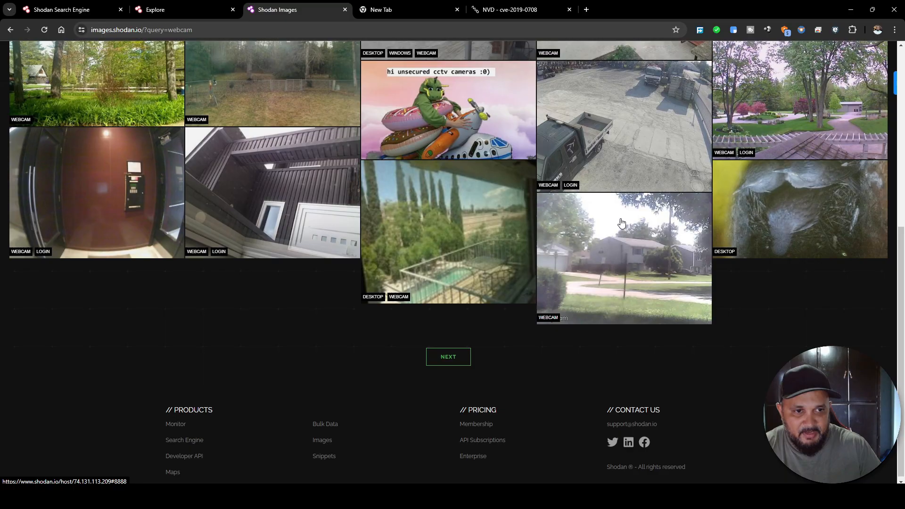
scroll("up", 3)
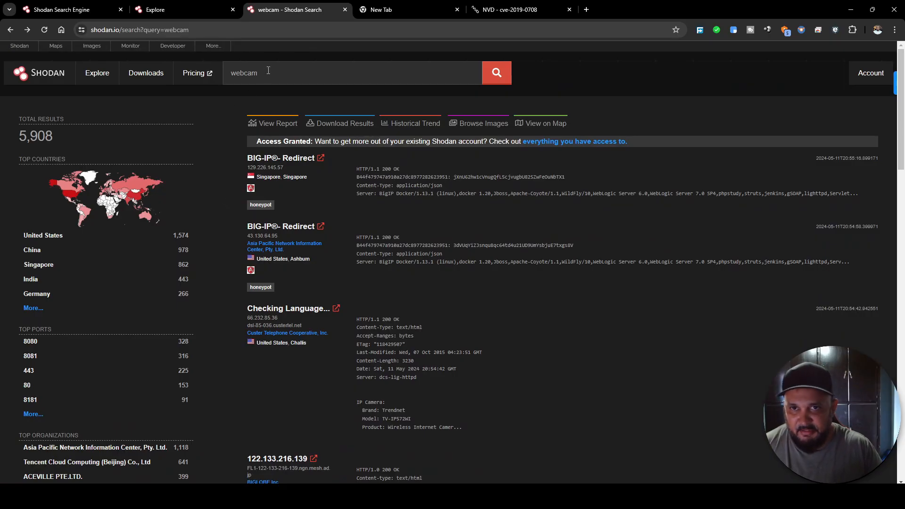
- Search country:"TT" and review the 105,186 Trinidad and Tobago results with city, port and organization breakdowns
left_click(264, 72)
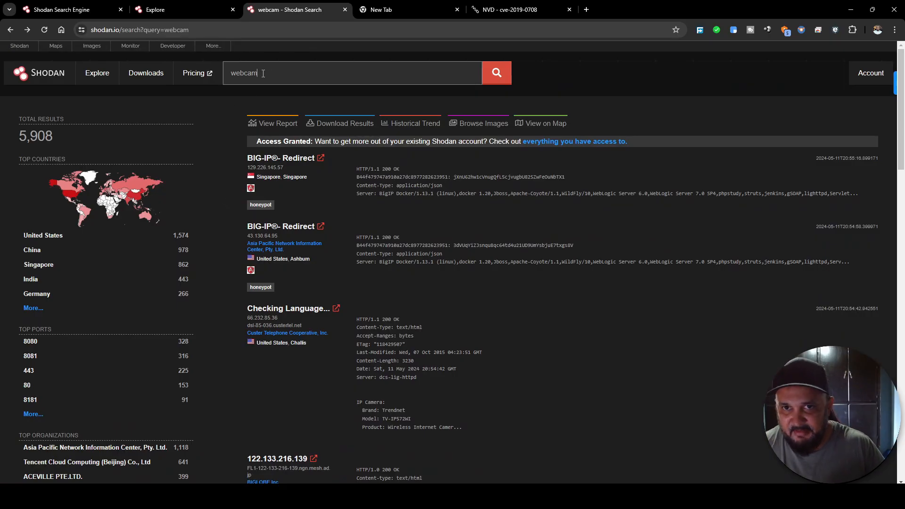
type("country:\"TT")
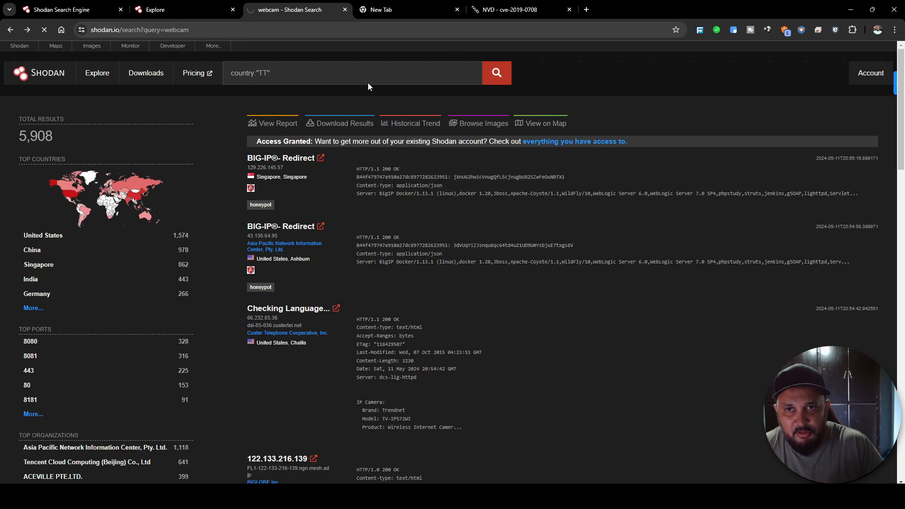
left_click(496, 73)
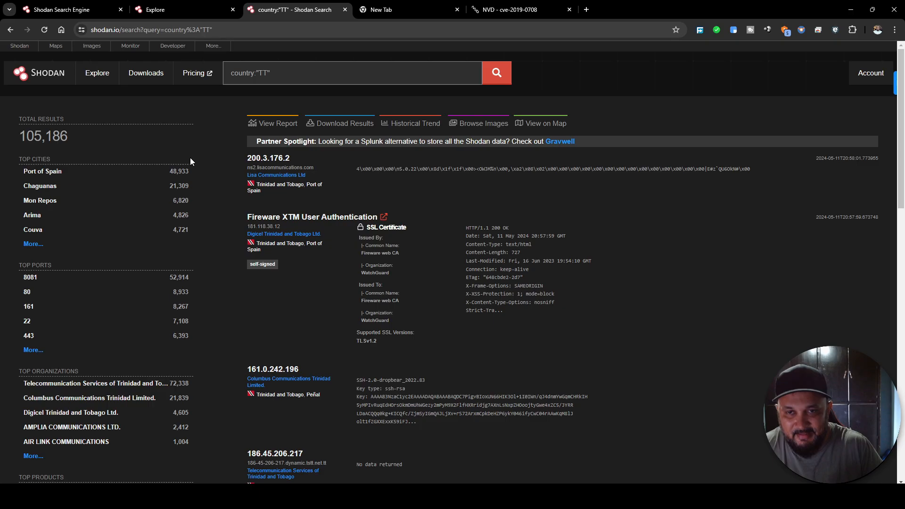
mouse_move(134, 236)
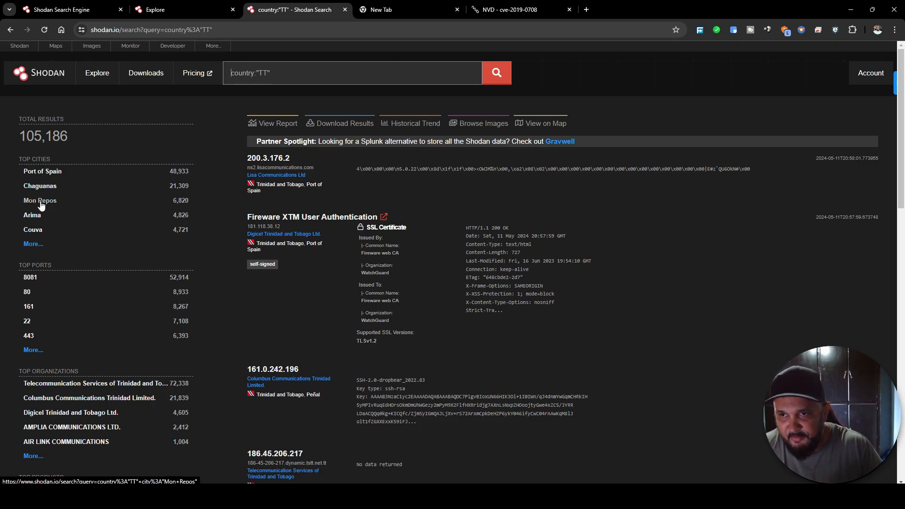
mouse_move(52, 176)
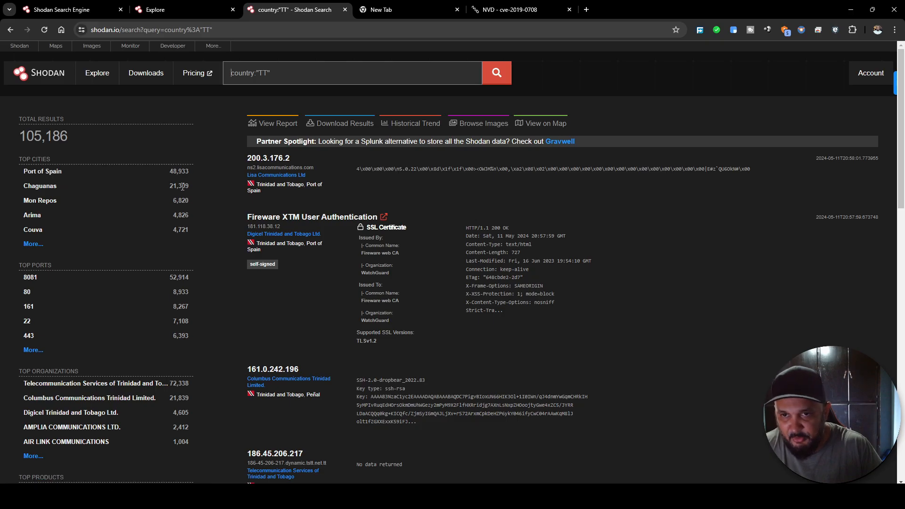
mouse_move(45, 188)
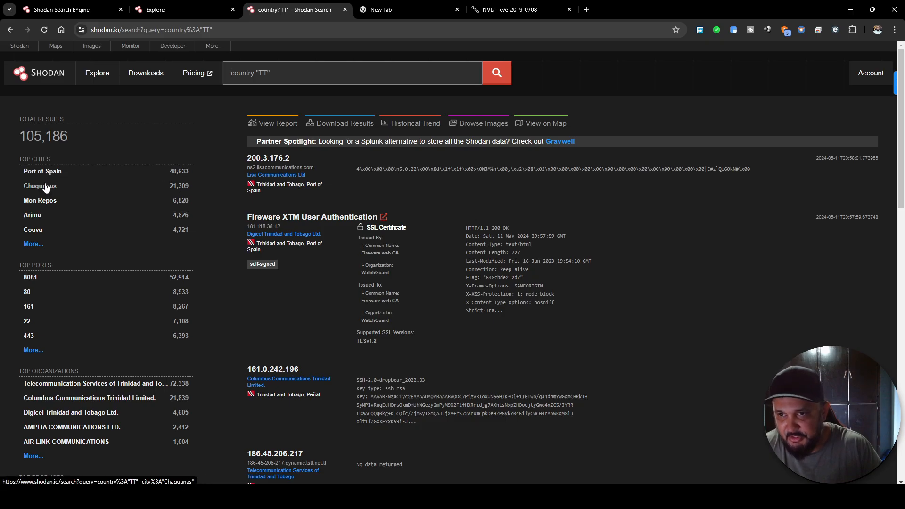
scroll("down", 3)
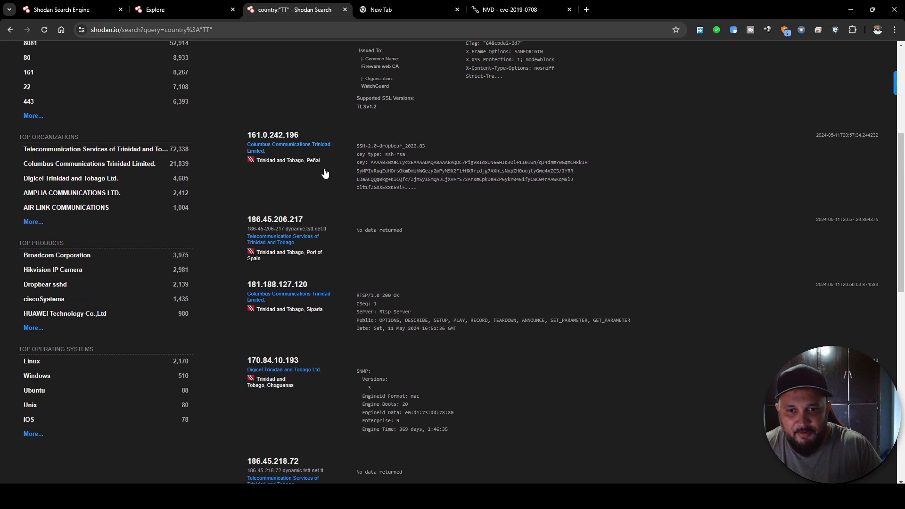
scroll("down", 3)
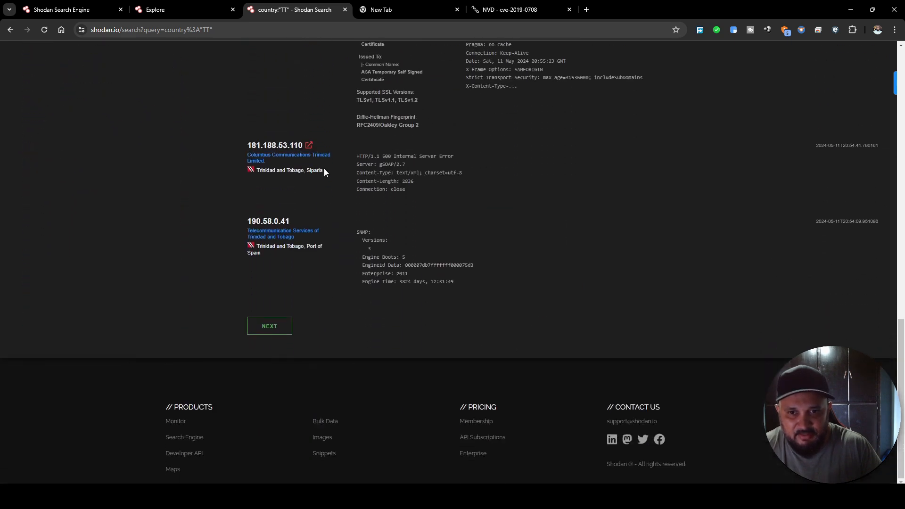
scroll("up", 3)
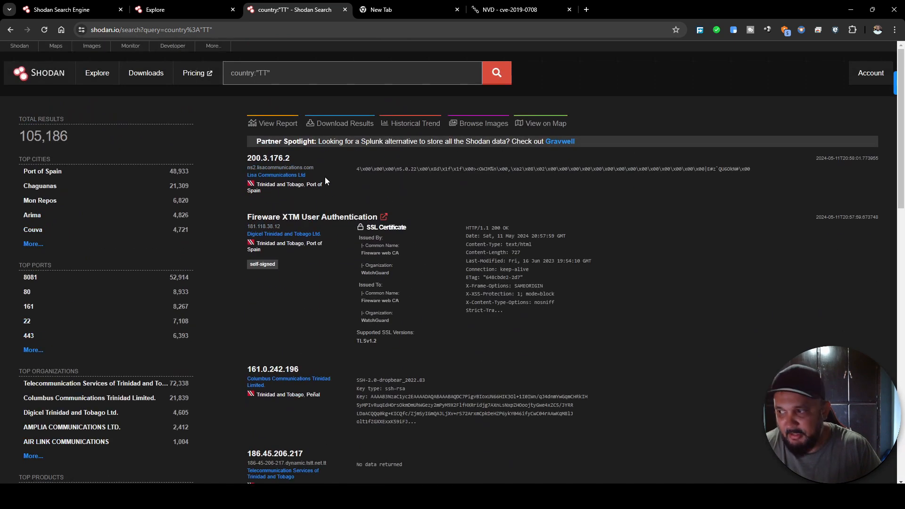
left_click(288, 77)
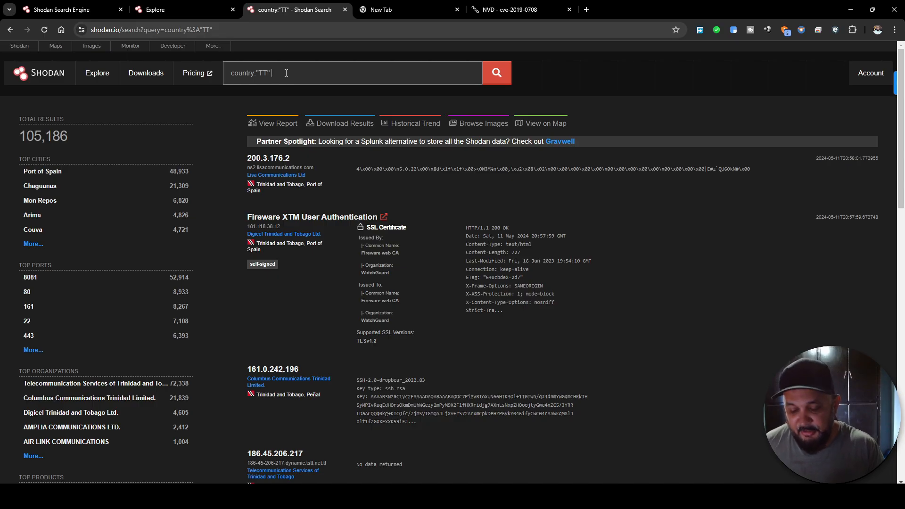
type("hi")
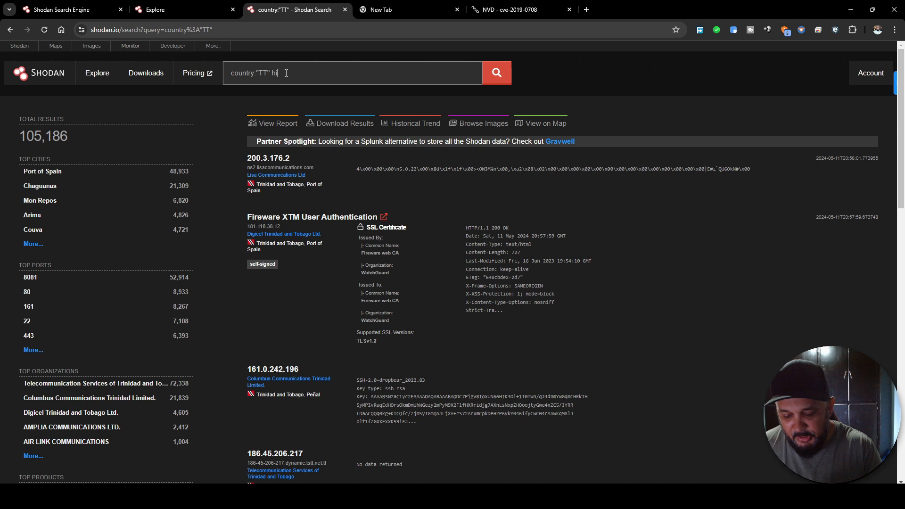
type("ki")
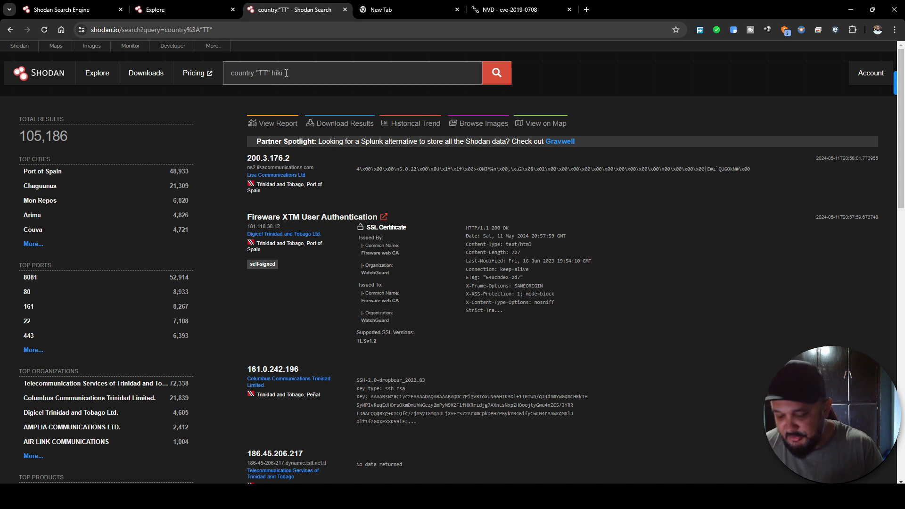
type("vision")
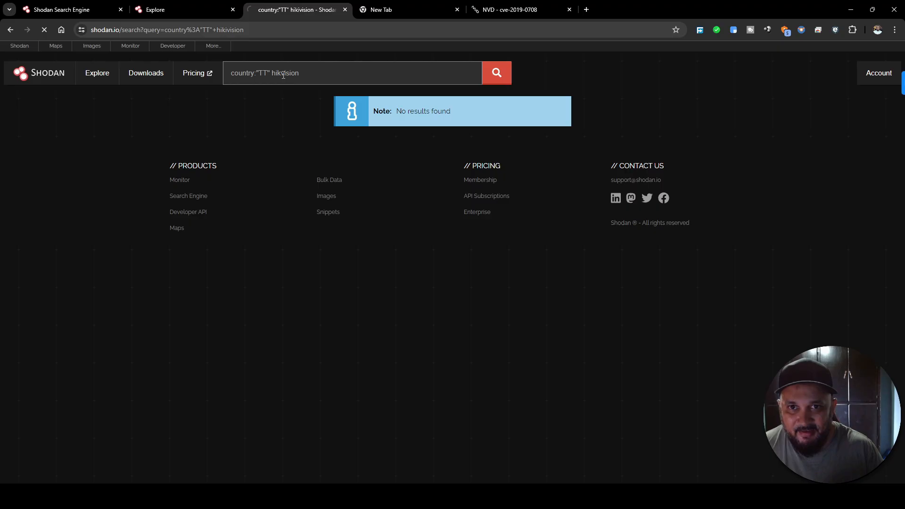
mouse_move(293, 122)
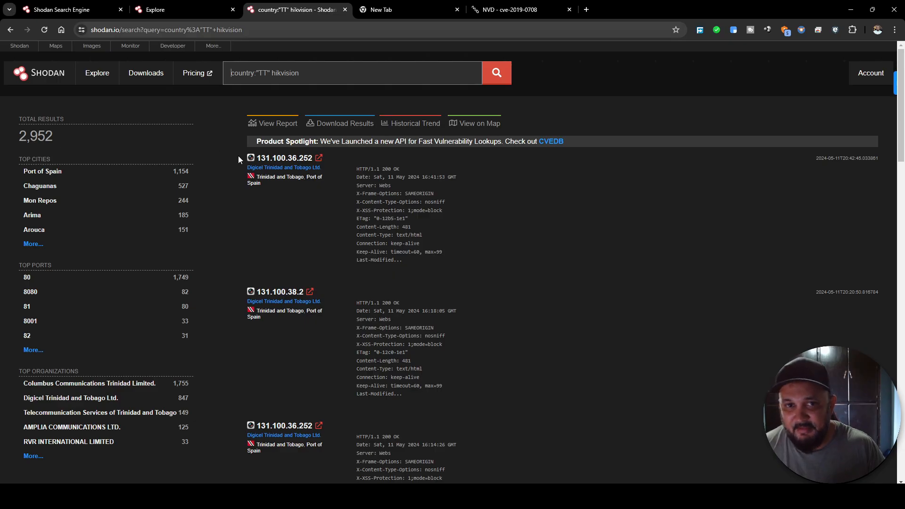
scroll("down", 3)
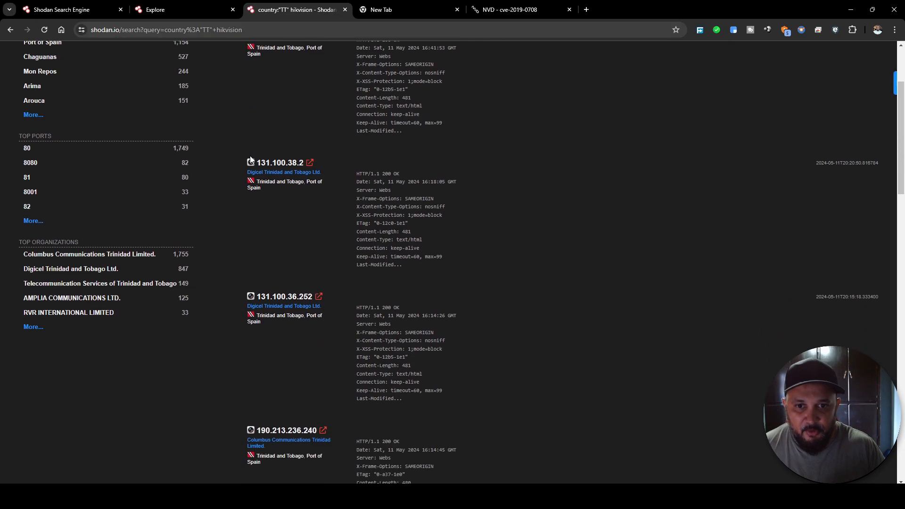
scroll("down", 3)
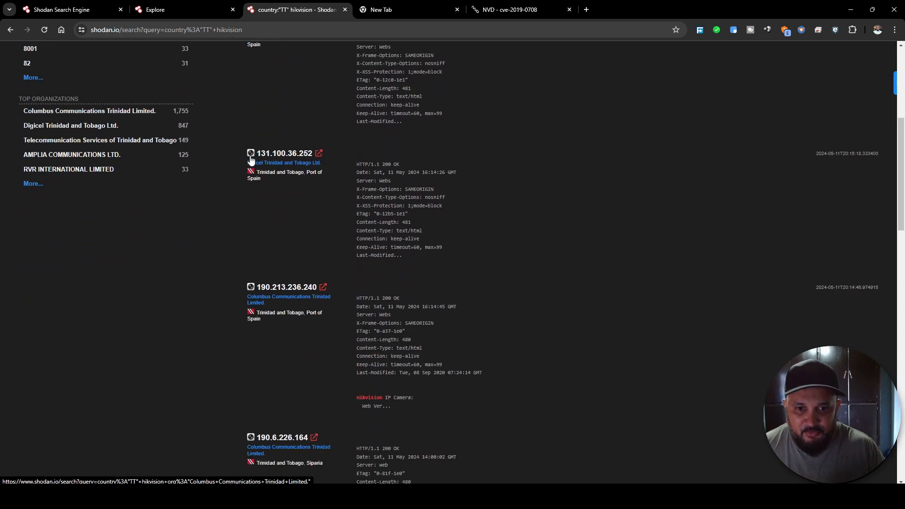
scroll("down", 3)
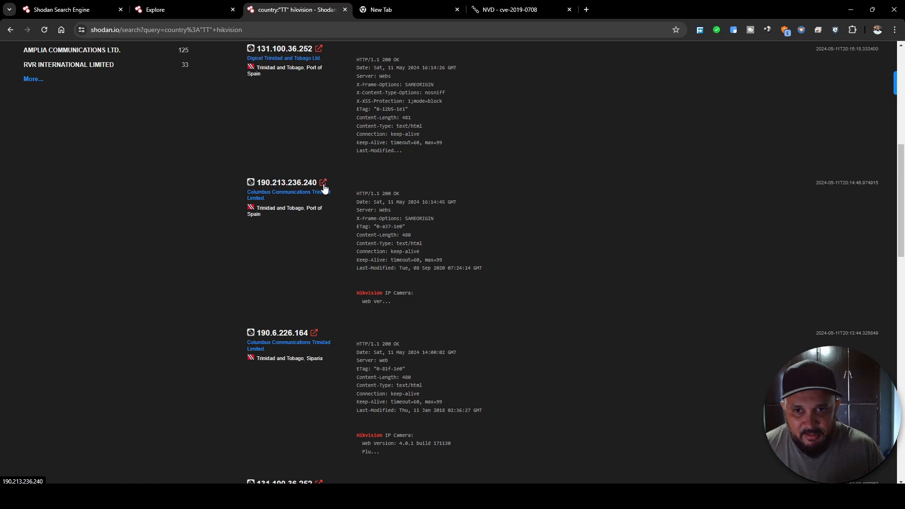
- Open the Hikvision web login page of camera 190.213.236.240 in a new tab
left_click(322, 182)
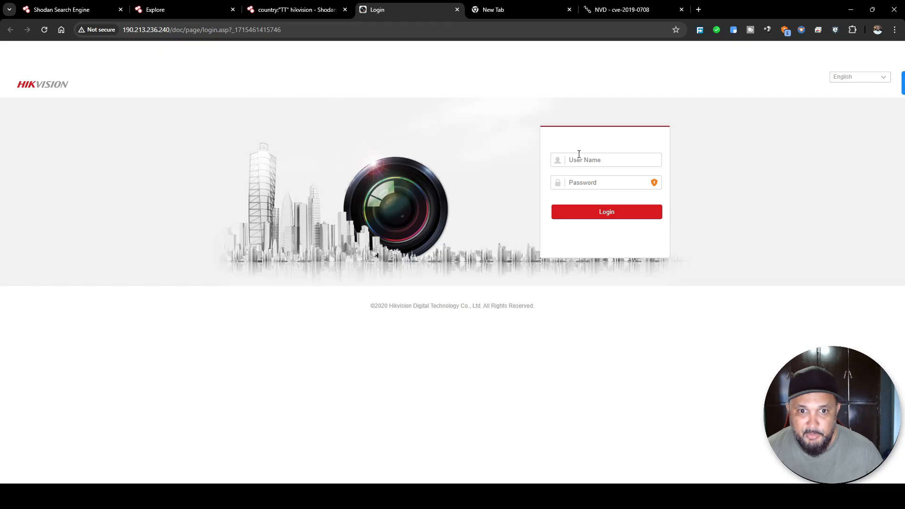
mouse_move(466, 95)
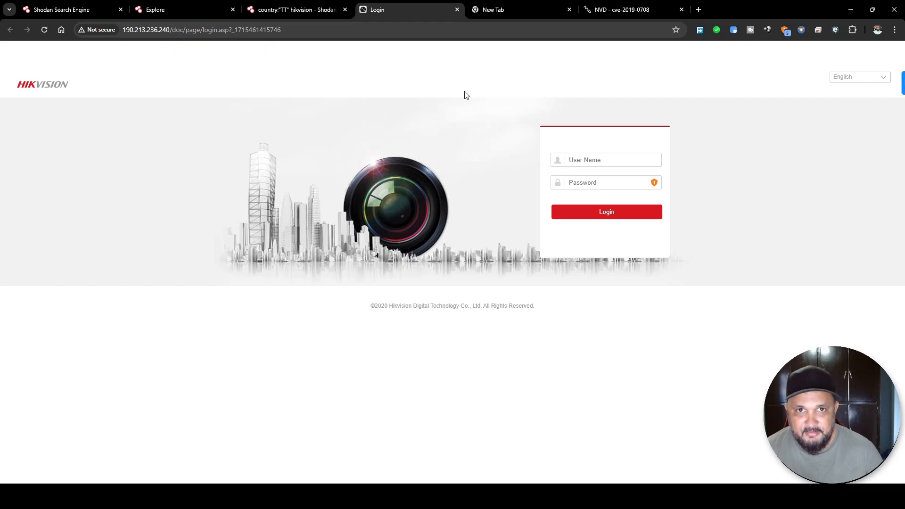
mouse_move(458, 9)
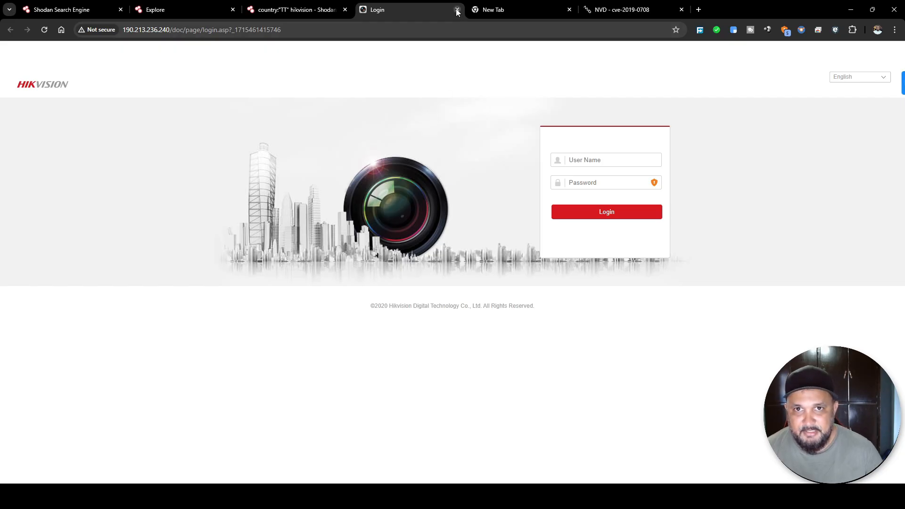
- Close the Hikvision login tab to return to the country:"TT" hikvision results
left_click(457, 10)
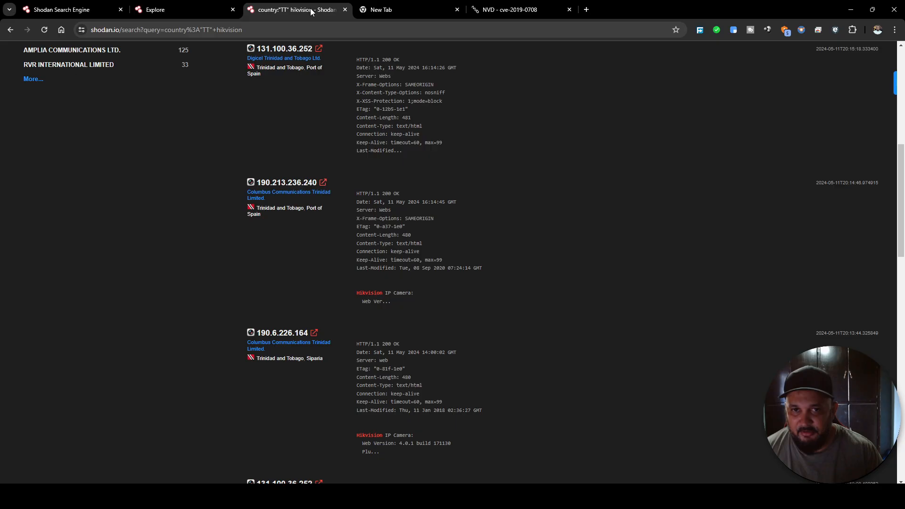
mouse_move(283, 186)
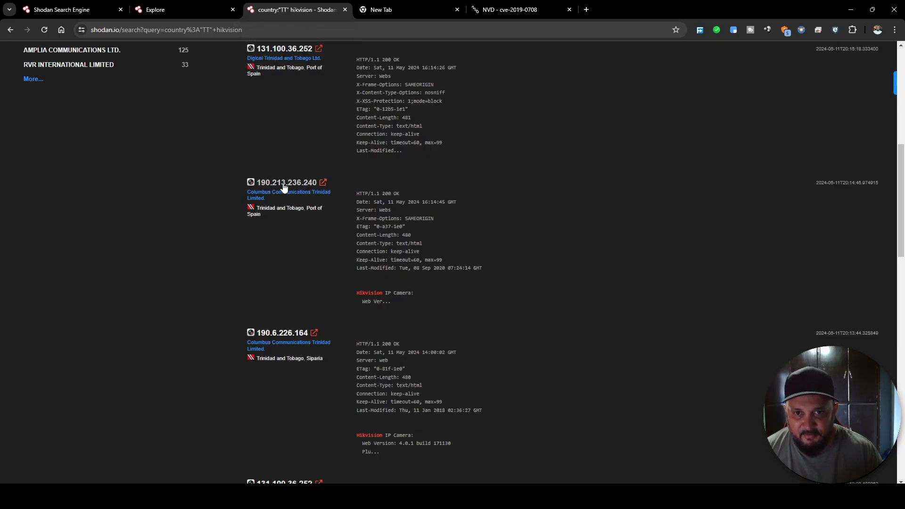
mouse_move(285, 185)
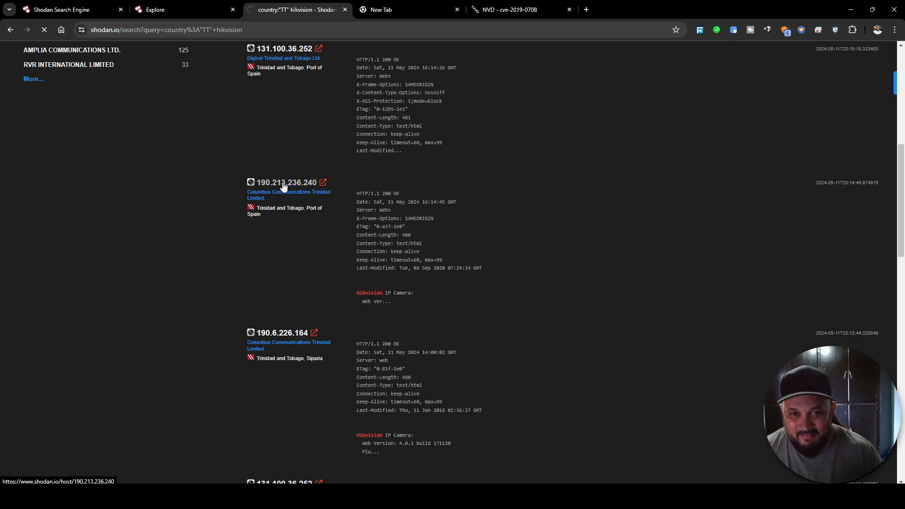
left_click(286, 183)
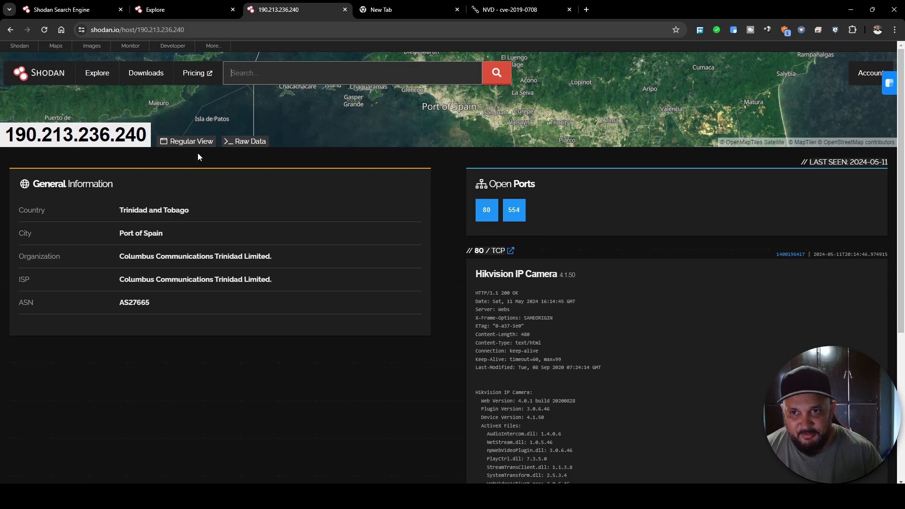
scroll("down", 3)
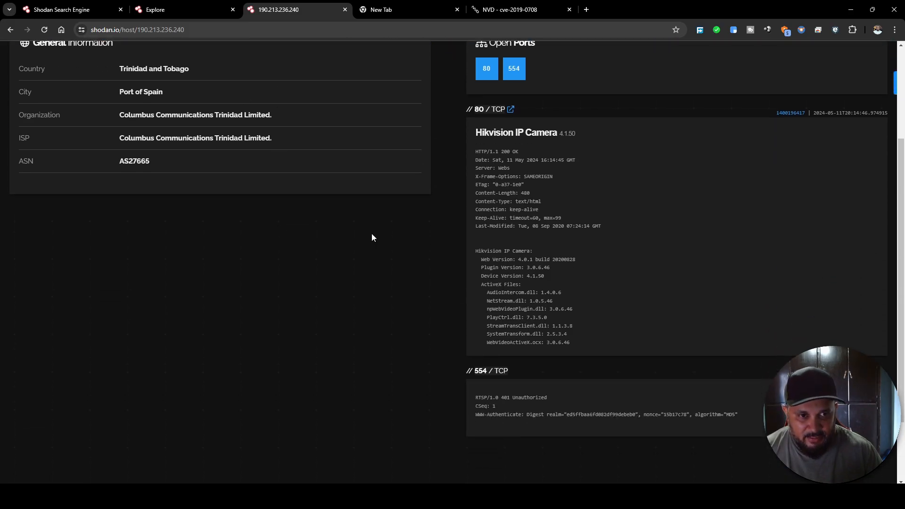
mouse_move(531, 377)
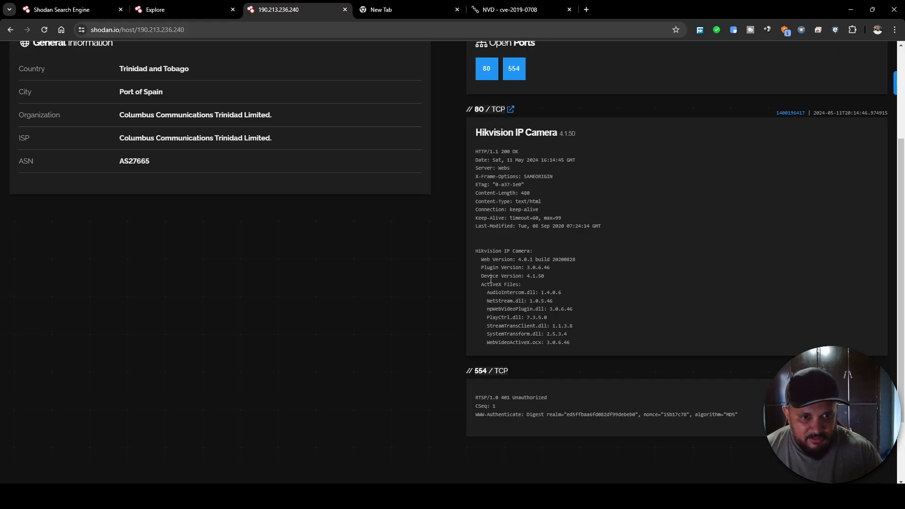
scroll("up", 3)
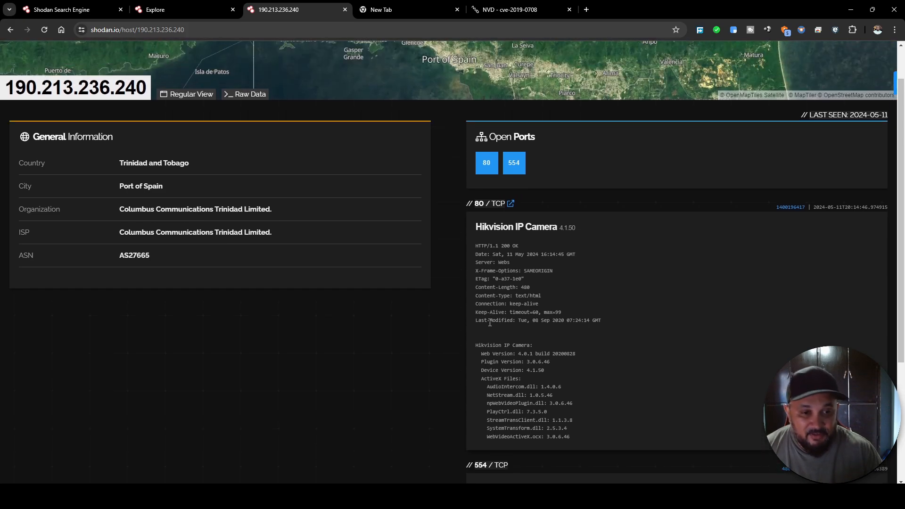
scroll("down", 3)
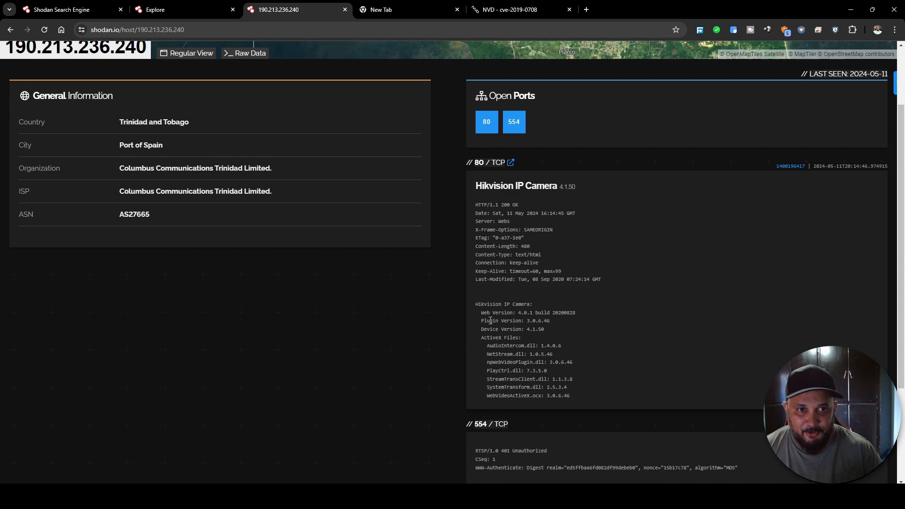
scroll("down", 3)
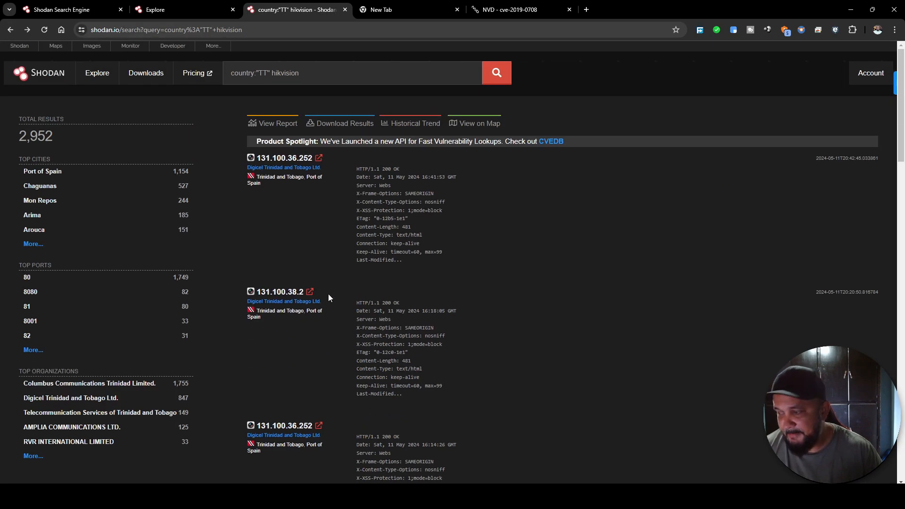
- Search country:"TT" os:Windows 7, returning 22 results including Remote Desktop hosts with login screenshots
double_click(285, 72)
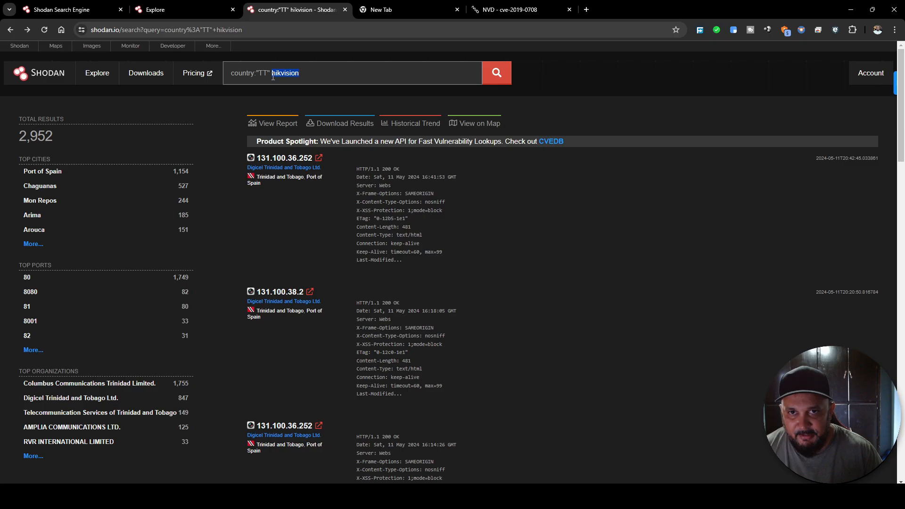
type("y")
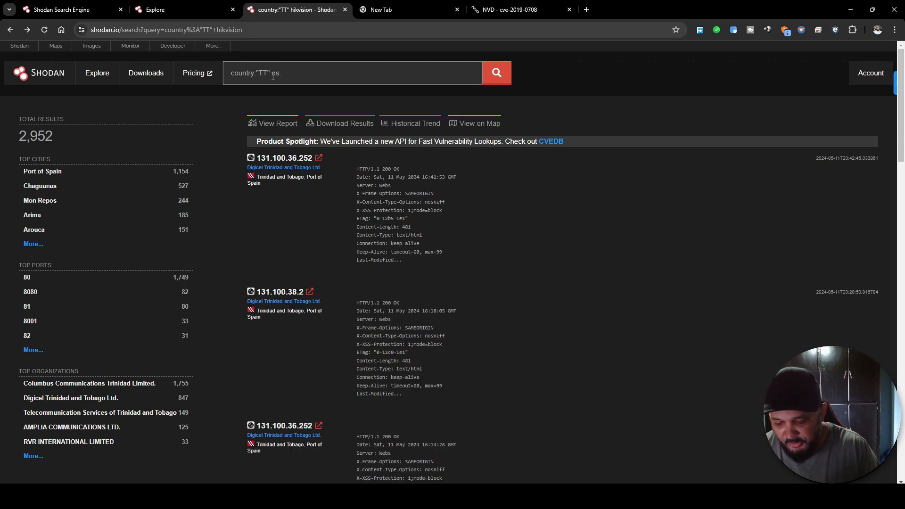
type("Windows 7")
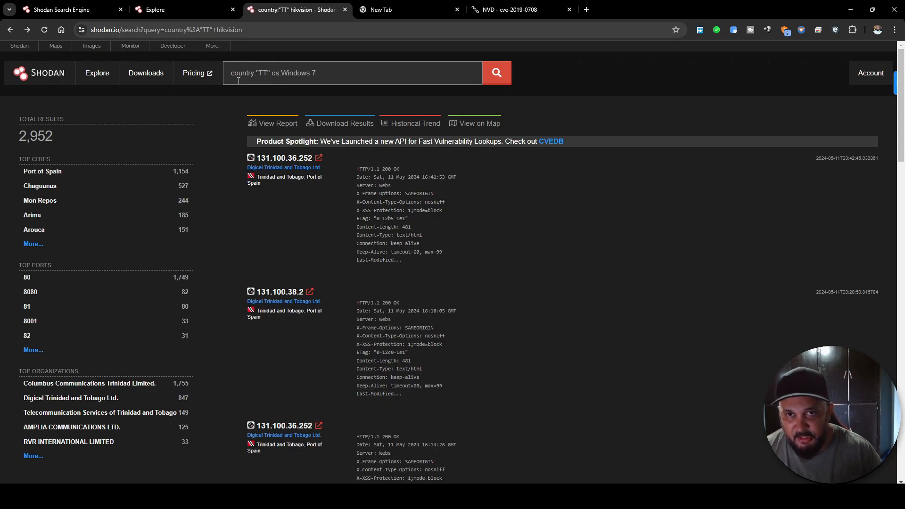
left_click(496, 73)
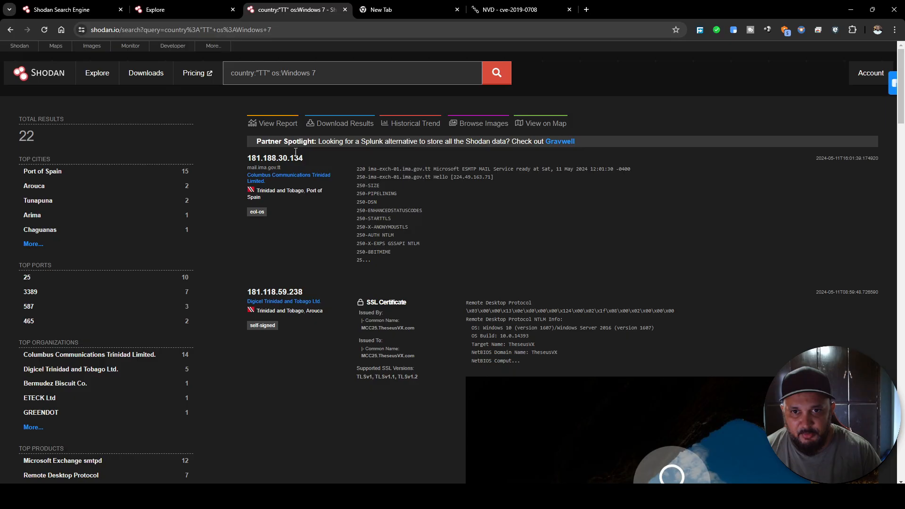
scroll("down", 3)
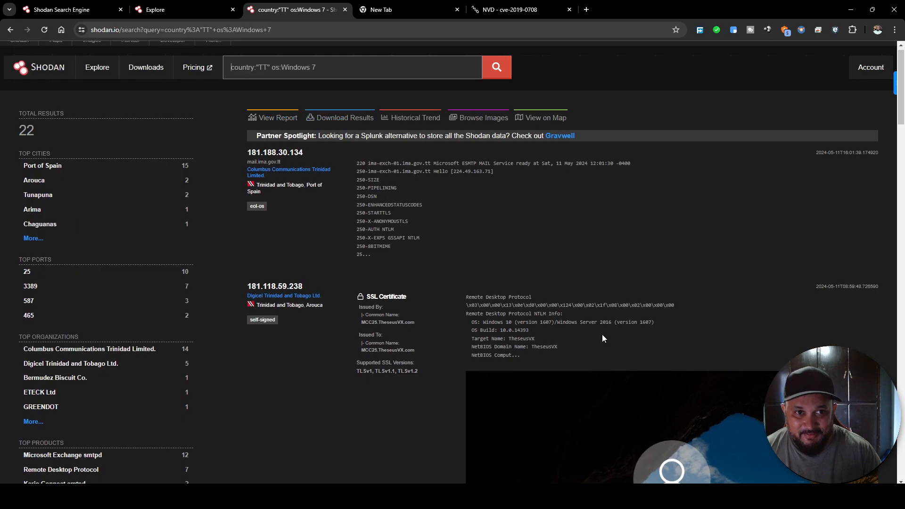
scroll("down", 3)
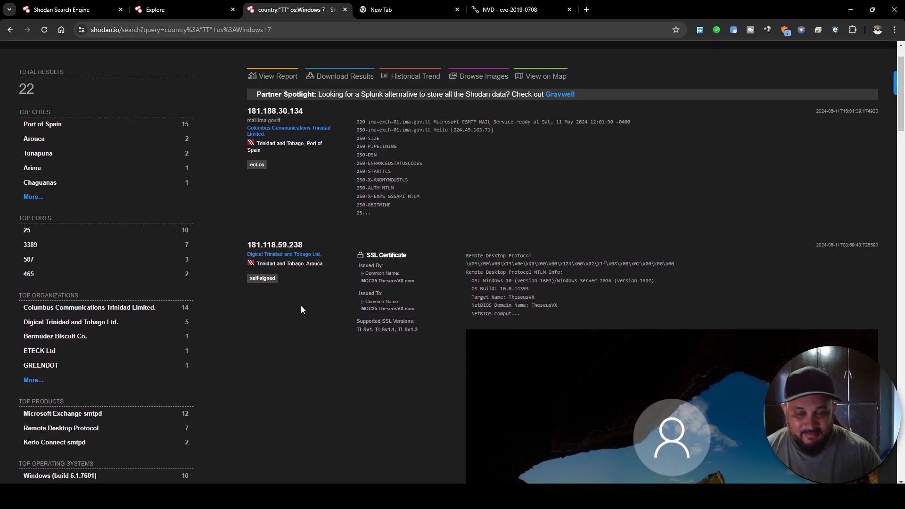
scroll("down", 3)
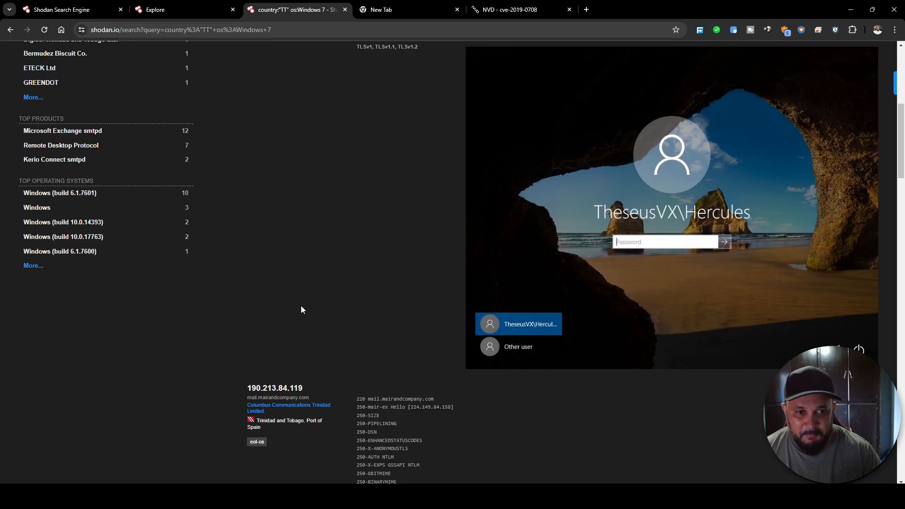
mouse_move(389, 253)
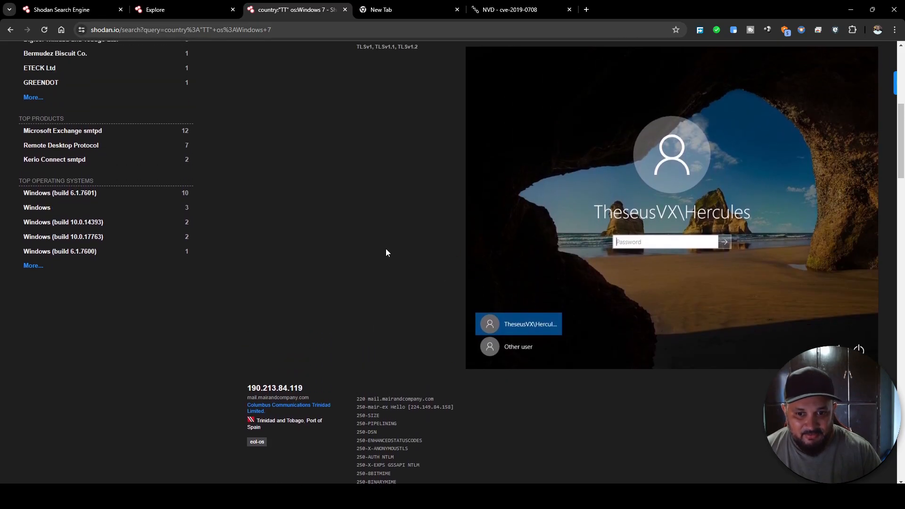
scroll("down", 3)
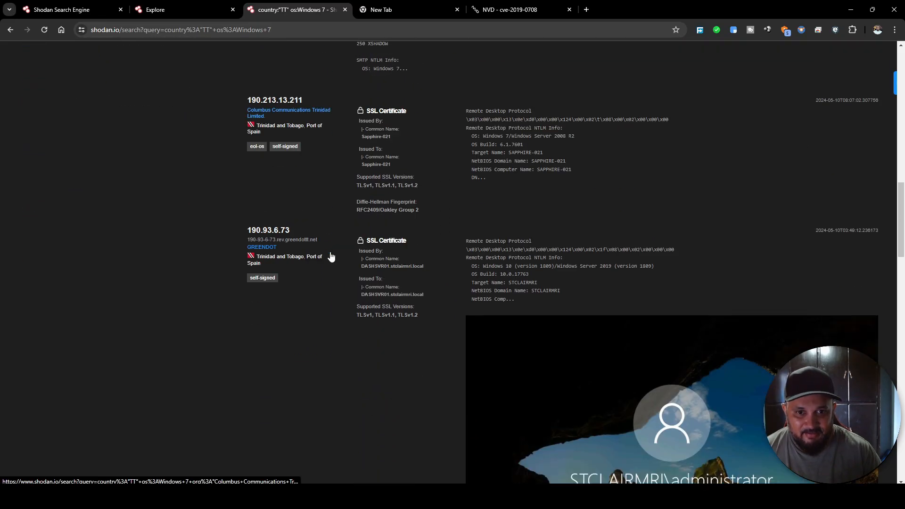
scroll("down", 3)
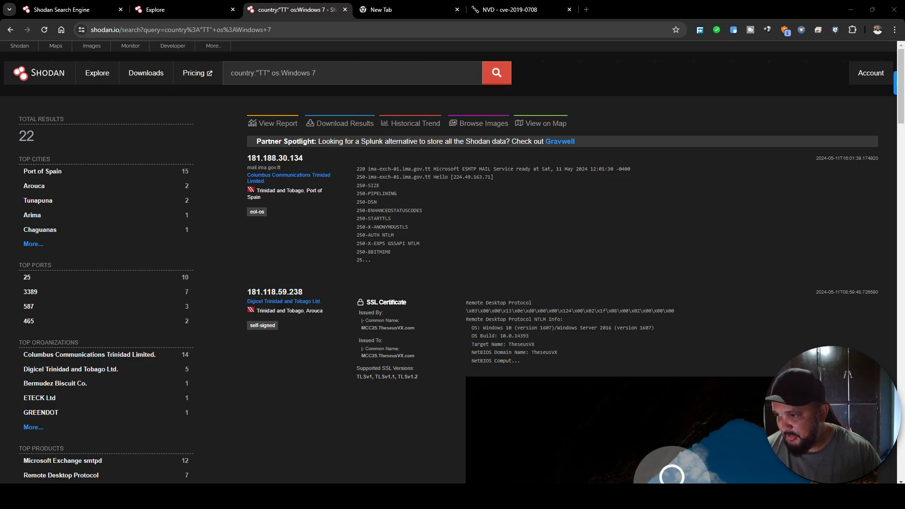
- Search ("webcam 7" OR "webcamXP") http.component:"mootools" -401 and scan its results
triple_click(272, 72)
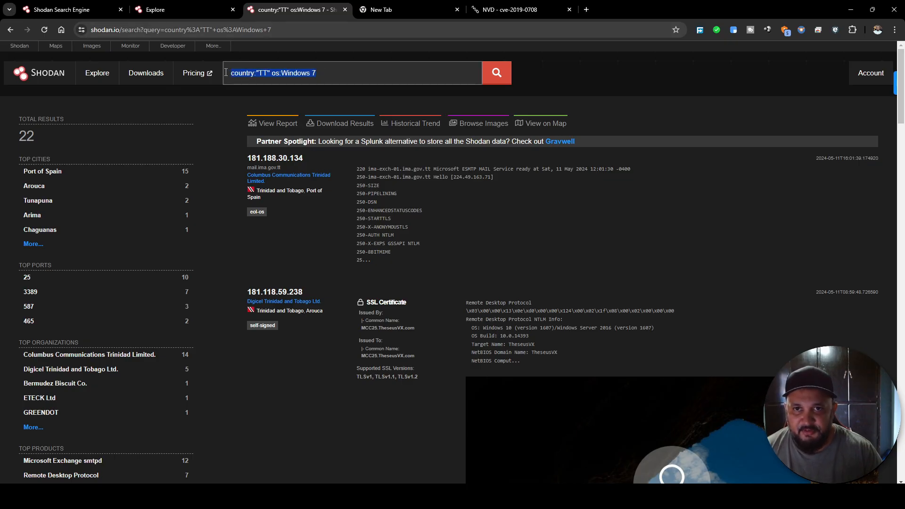
type("webcam — (\"webcam 7\" OR \"webcamXP\") http.component:\"mootools\" -401")
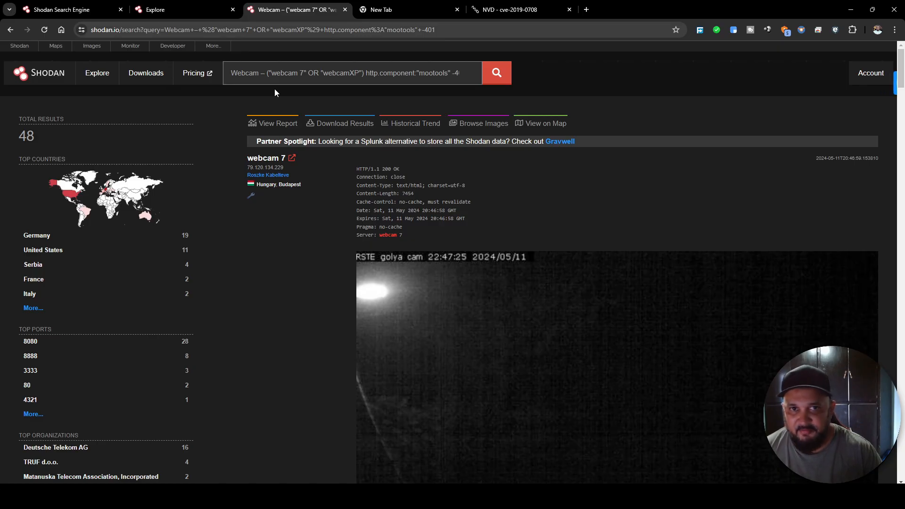
scroll("down", 3)
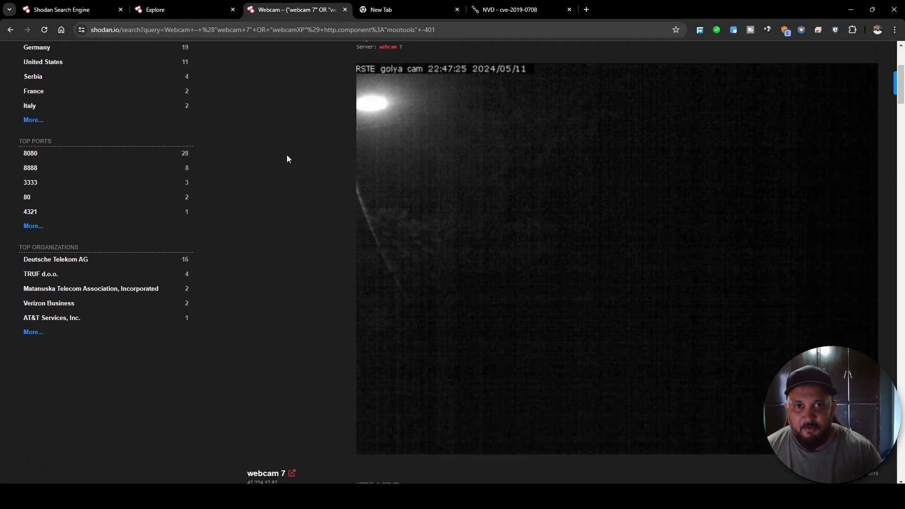
scroll("down", 3)
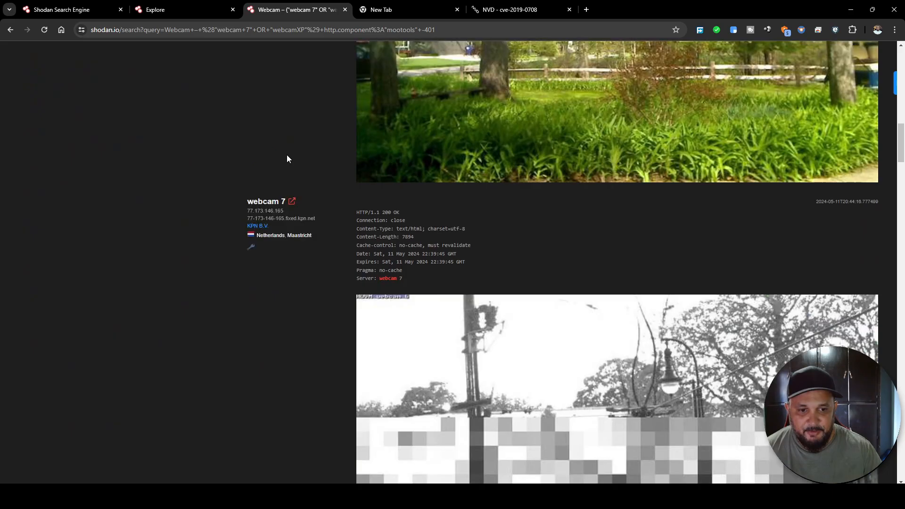
scroll("down", 3)
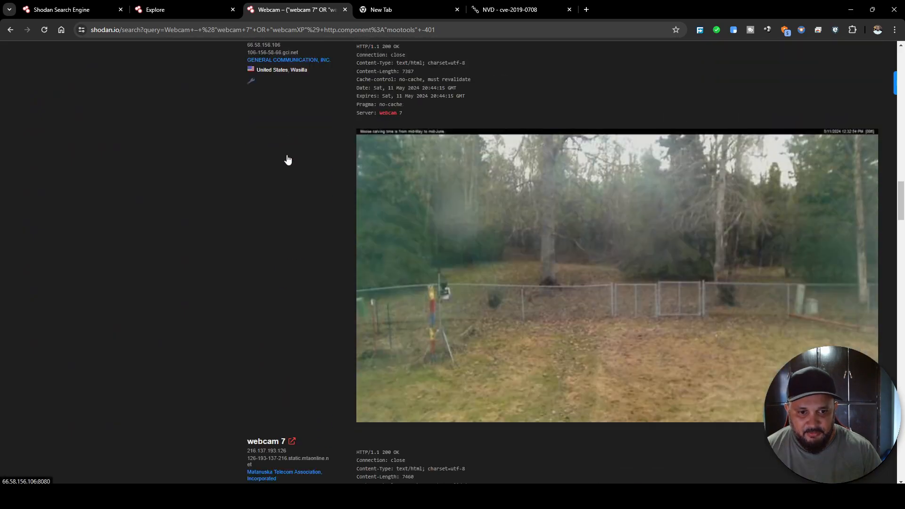
- Open the web interface of the Palmer camera 216.137.193.126:8086, the Kelly Lake Bird Cam
scroll("down", 3)
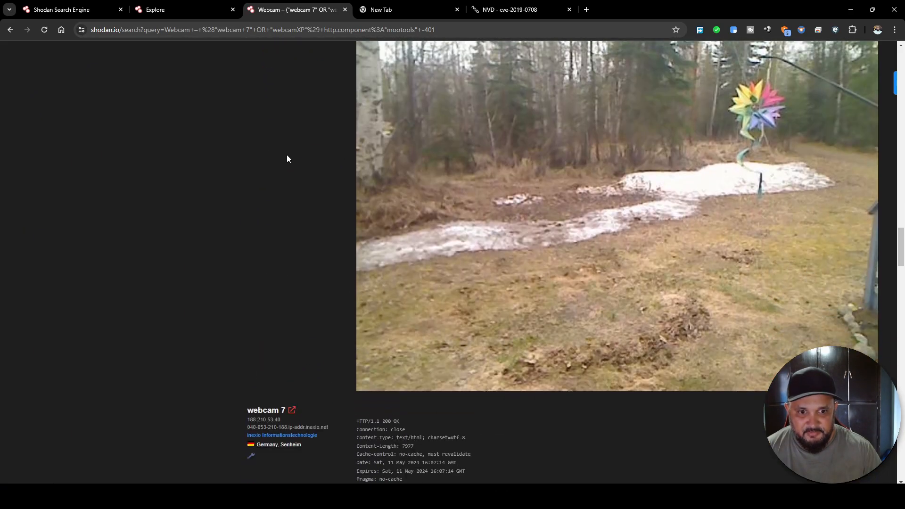
scroll("down", 3)
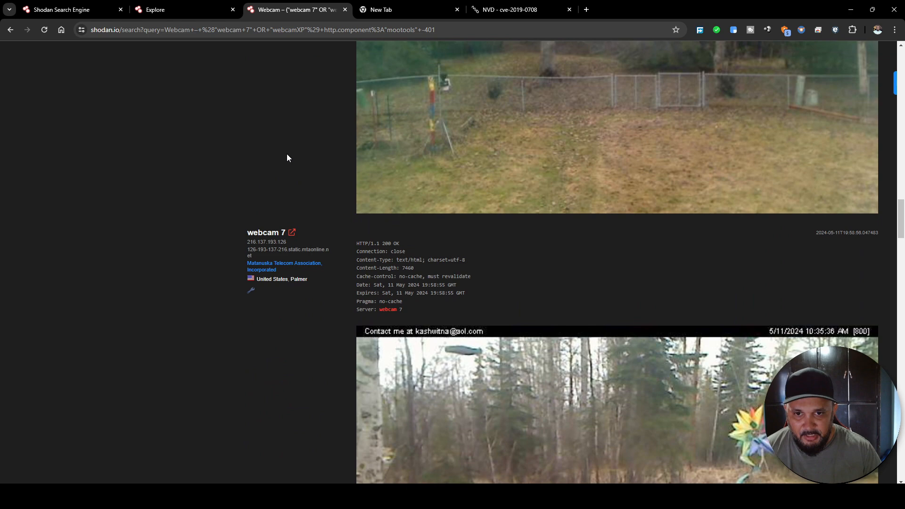
scroll("down", 3)
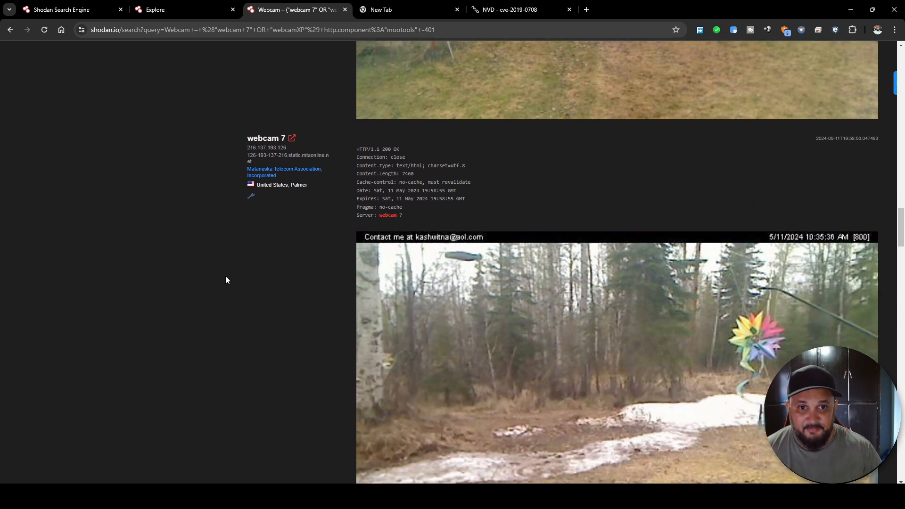
mouse_move(291, 142)
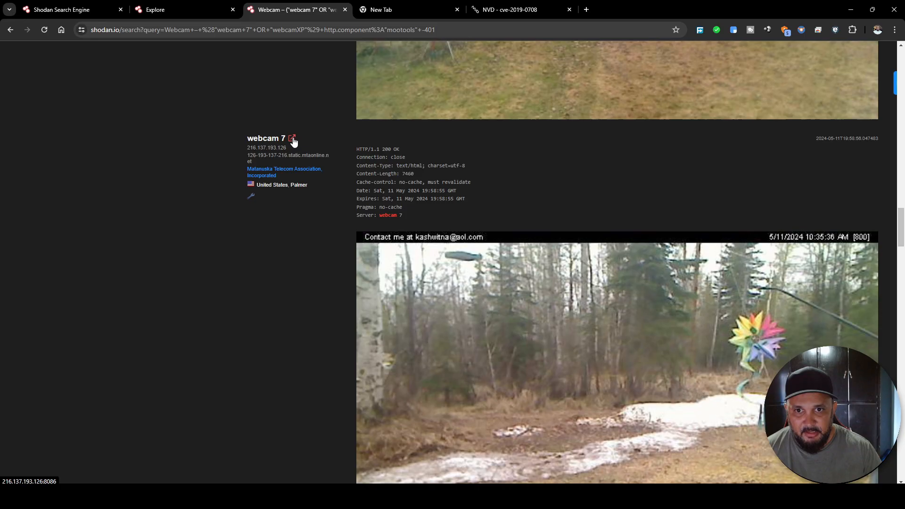
left_click(292, 138)
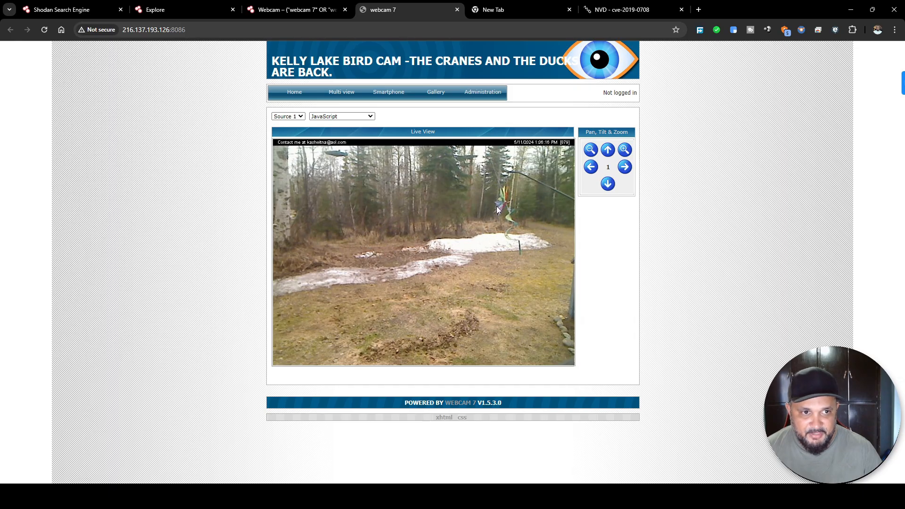
- Pan the Kelly Lake bird cam left toward the birch trees, then back right once
left_click(591, 166)
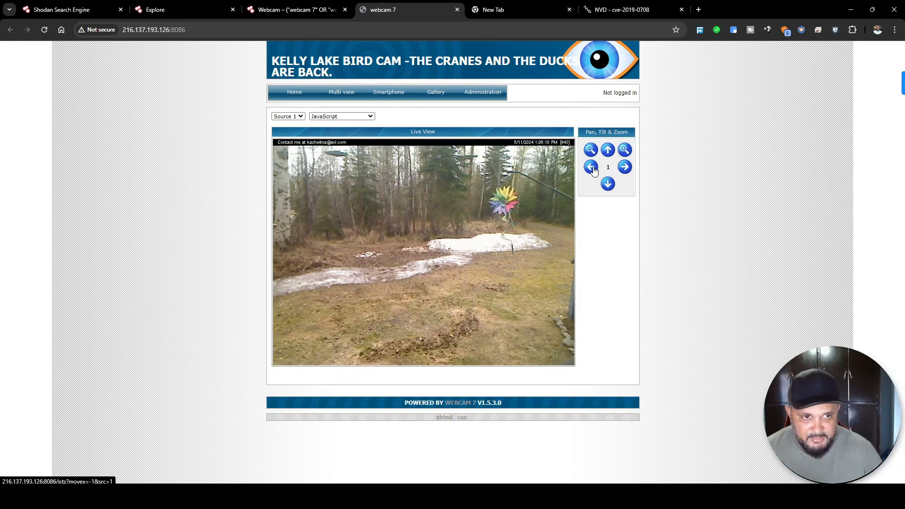
left_click(591, 166)
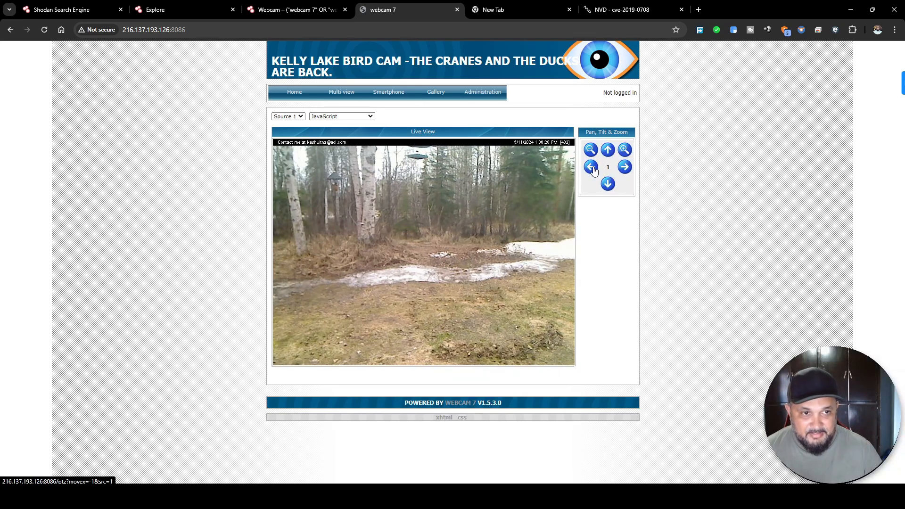
left_click(625, 166)
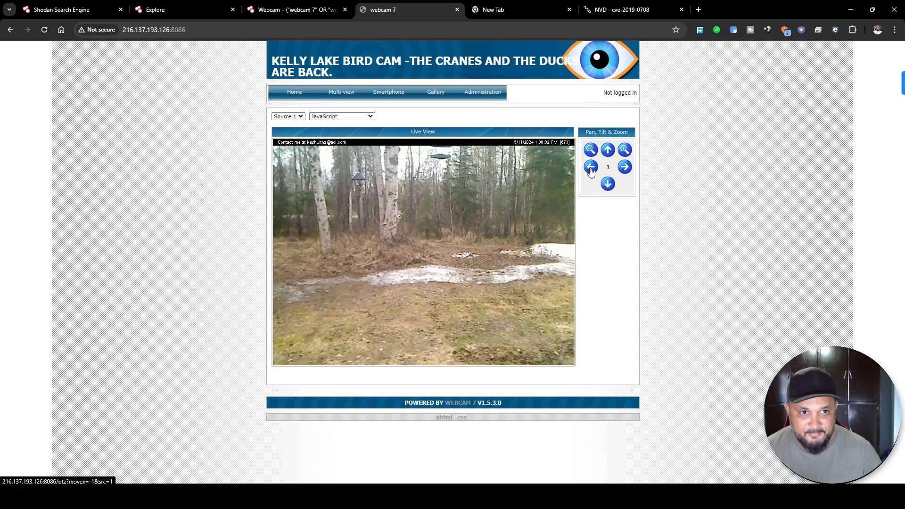
left_click(624, 167)
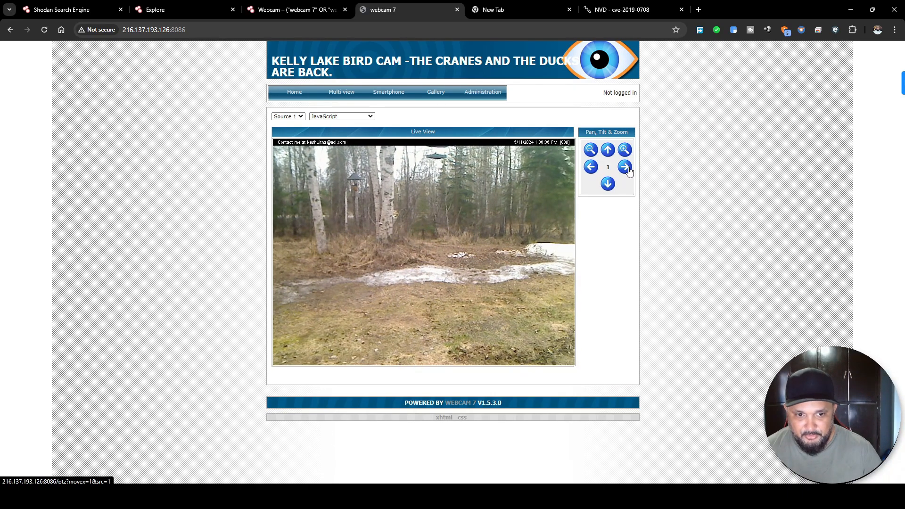
left_click(624, 166)
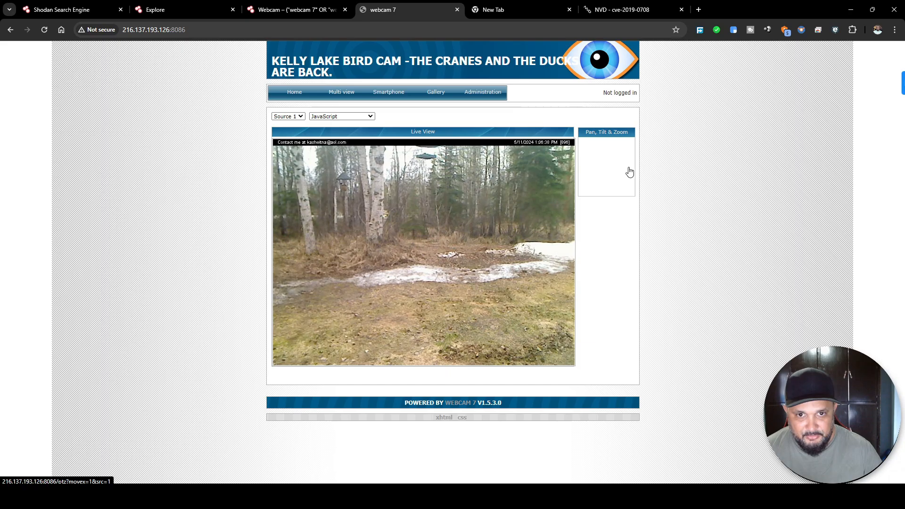
left_click(624, 167)
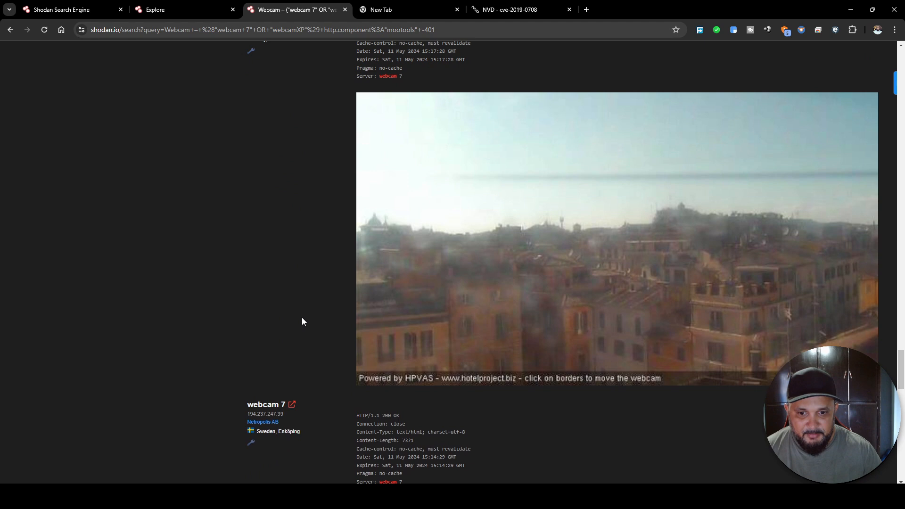
- From the Shodan webcam results, open the Rome camera's web interface
scroll("down", 3)
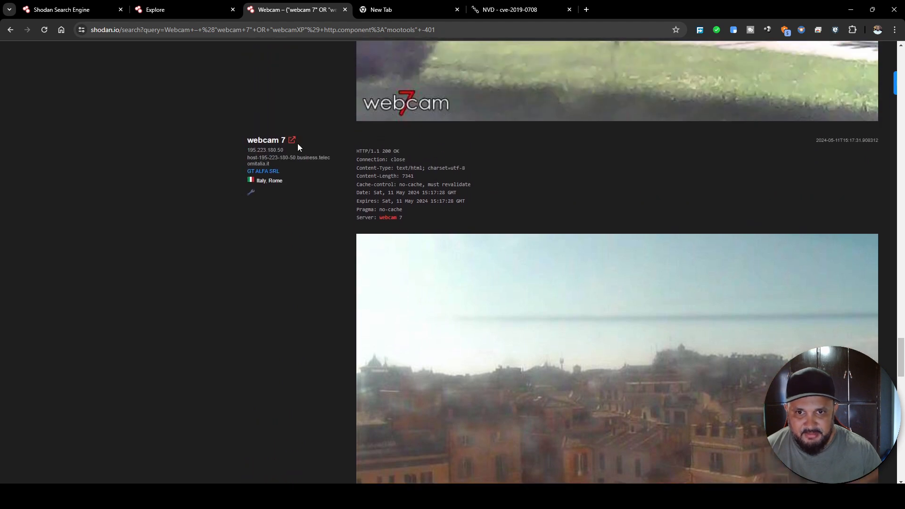
left_click(292, 141)
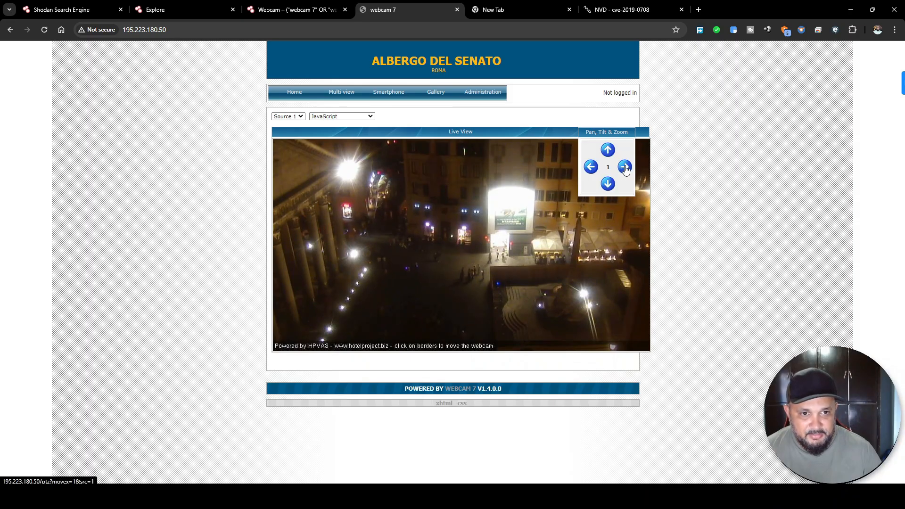
- Pan the Albergo del Senato camera rightward twice across the night-time Rome square
left_click(624, 167)
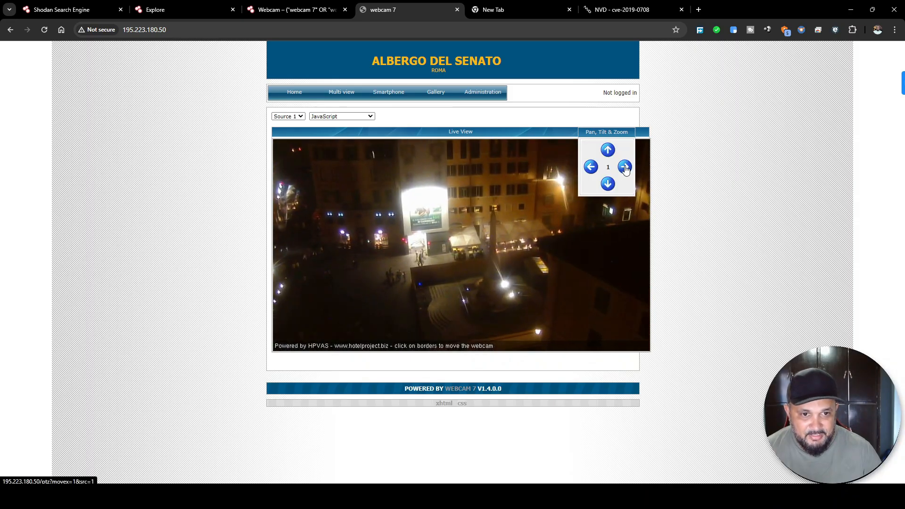
left_click(625, 167)
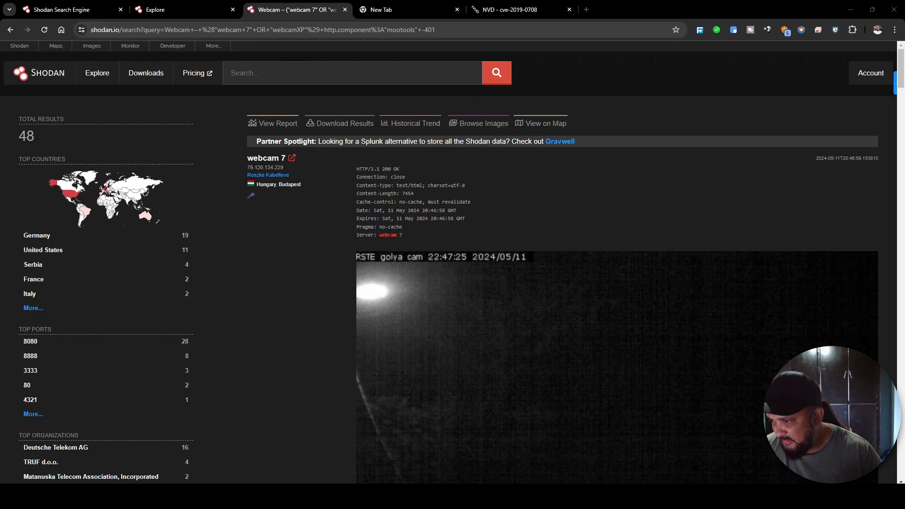
- Search the RDP BlueKeep byte-string query and open host 166.210.68.122 from the results
left_click(342, 73)
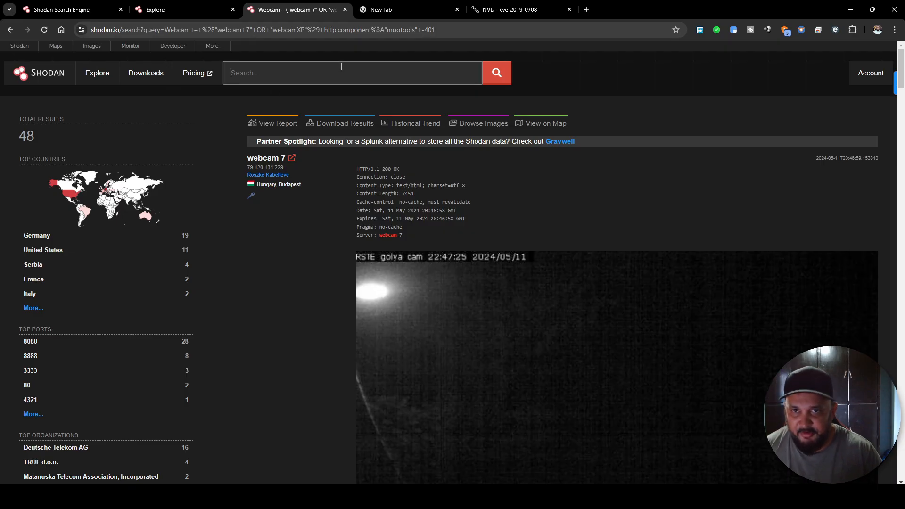
type("\"\\x03\\x00\\x00\\x0b\\x06\\xd0\\x00\\x00\\x124\\x00\"")
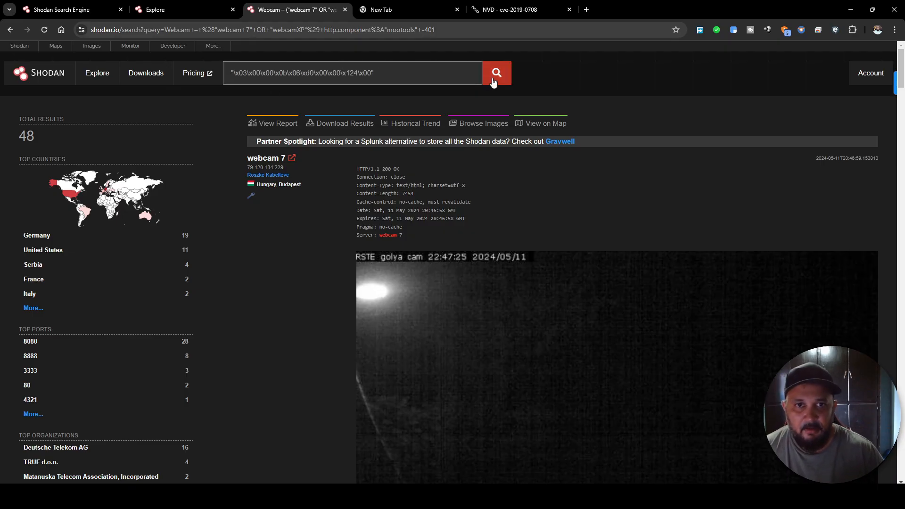
left_click(496, 73)
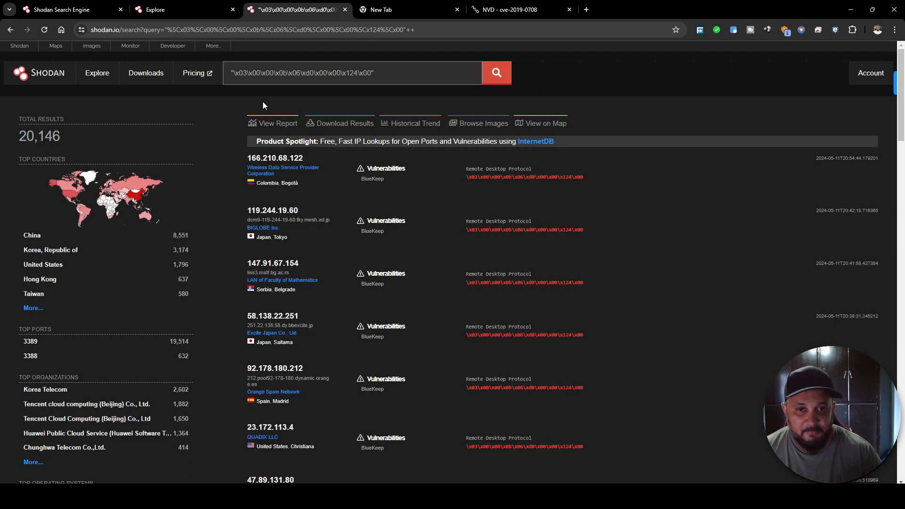
scroll("down", 3)
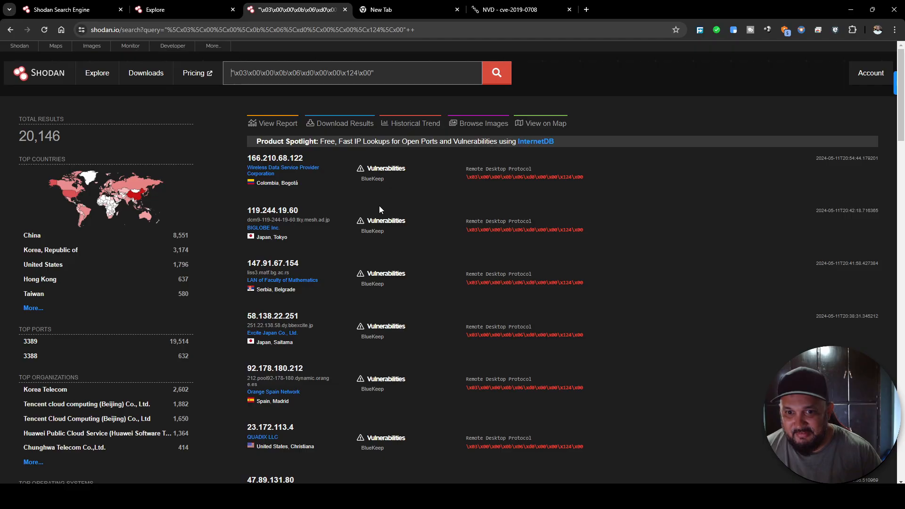
mouse_move(353, 203)
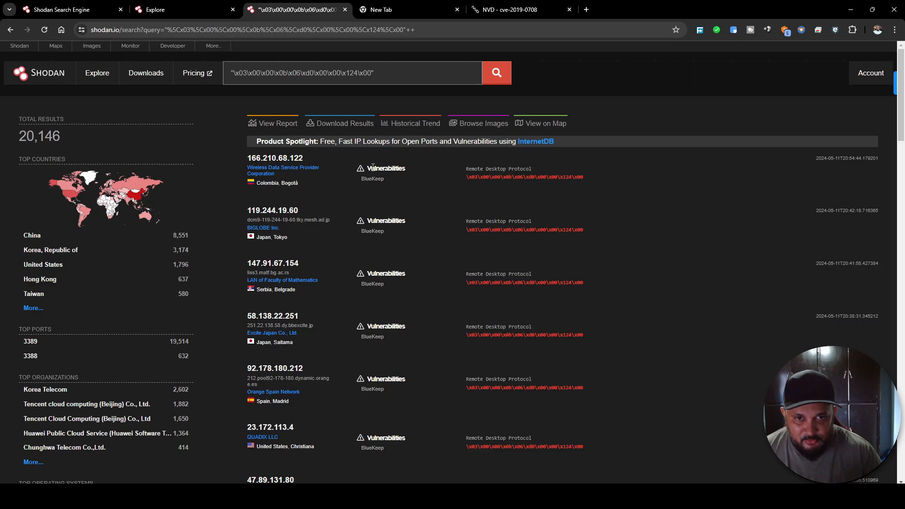
mouse_move(370, 183)
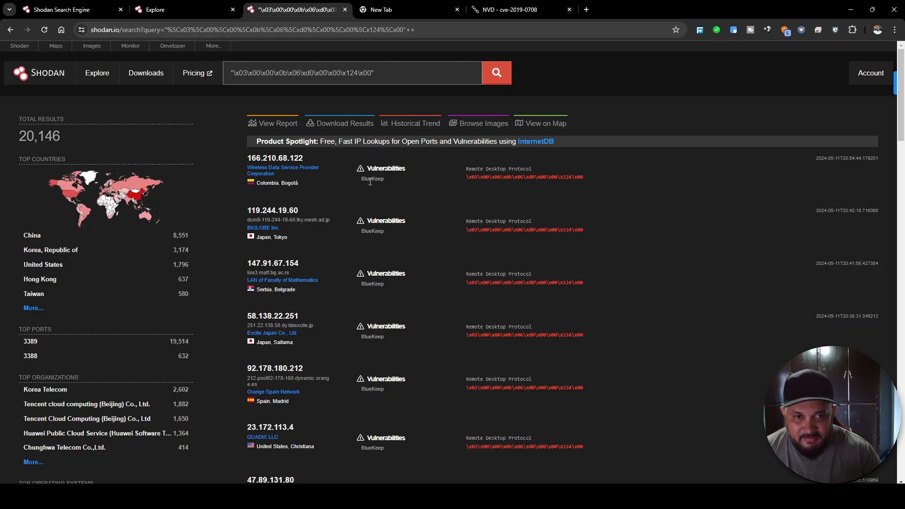
mouse_move(330, 168)
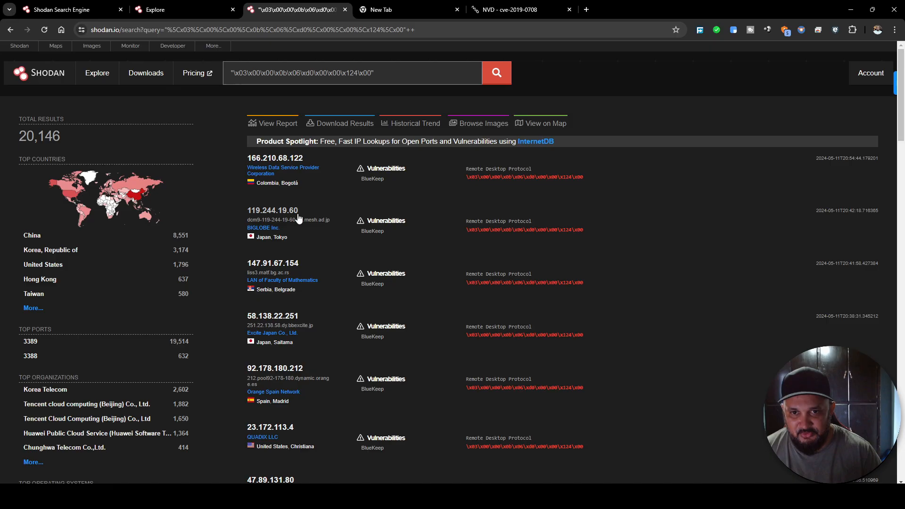
mouse_move(388, 159)
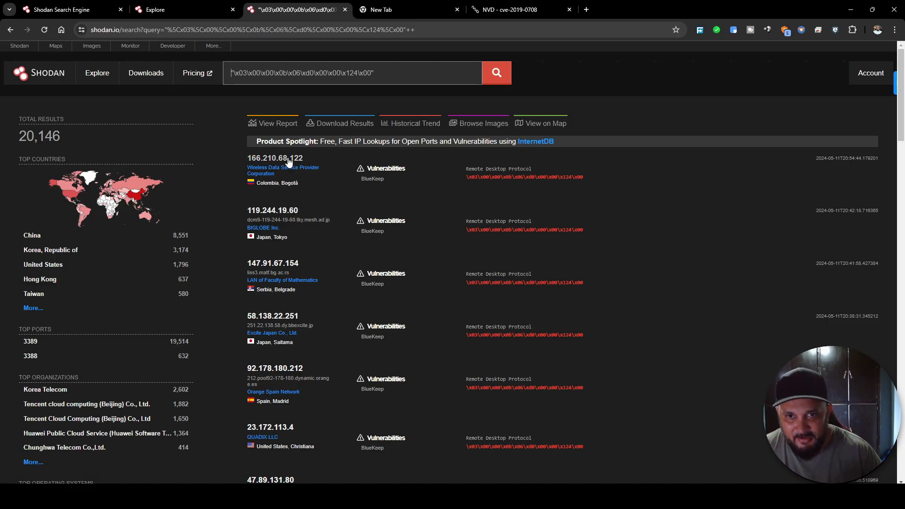
left_click(275, 158)
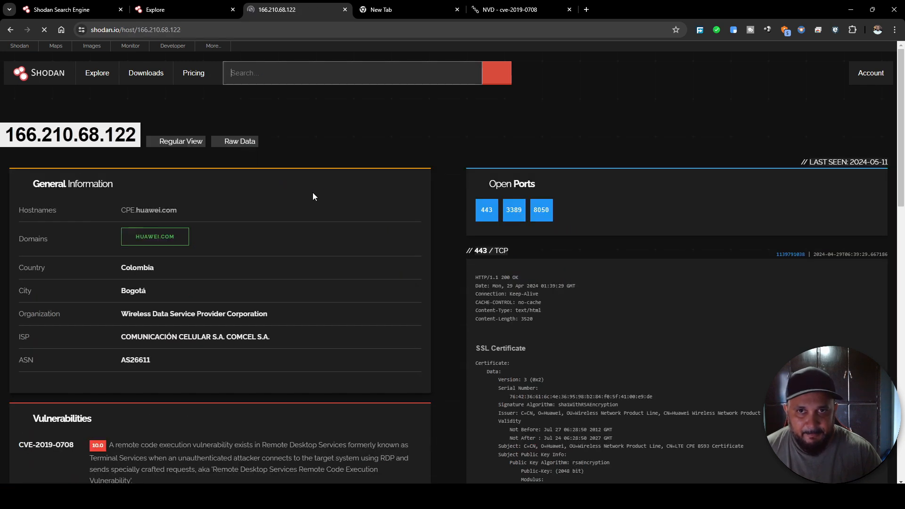
scroll("down", 3)
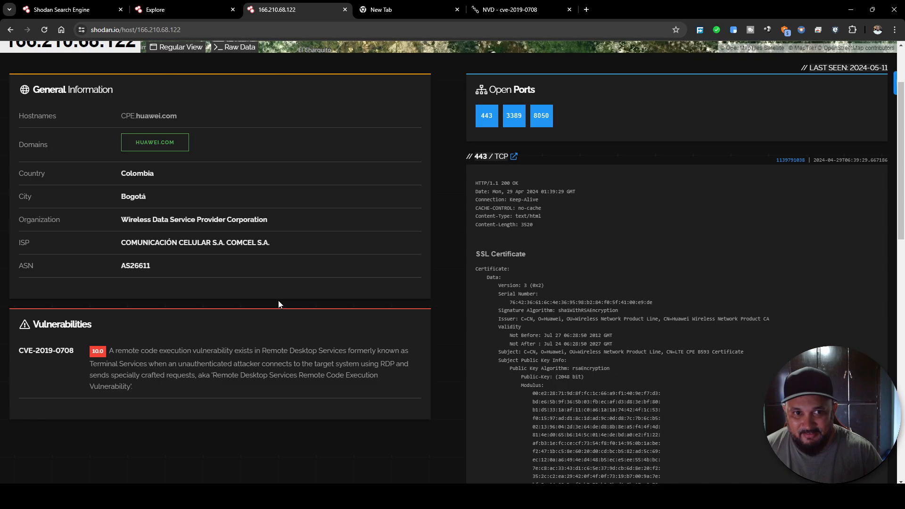
mouse_move(419, 258)
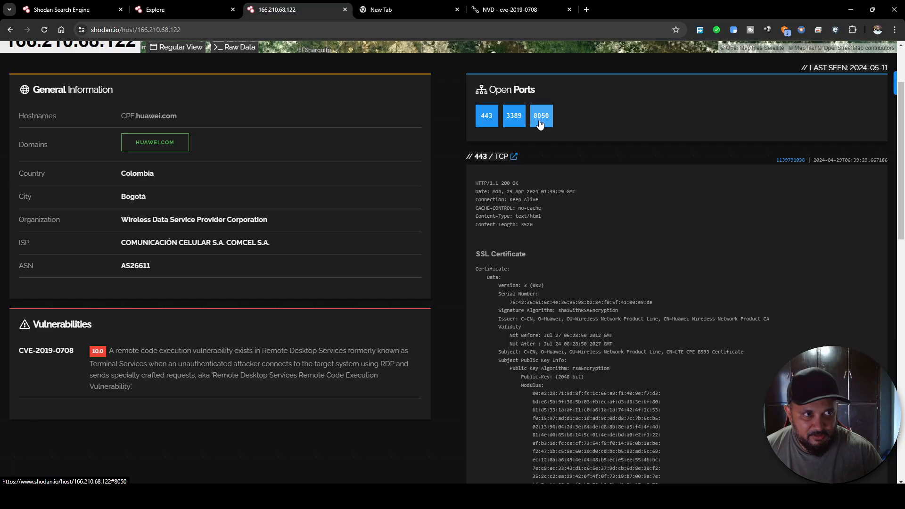
mouse_move(478, 142)
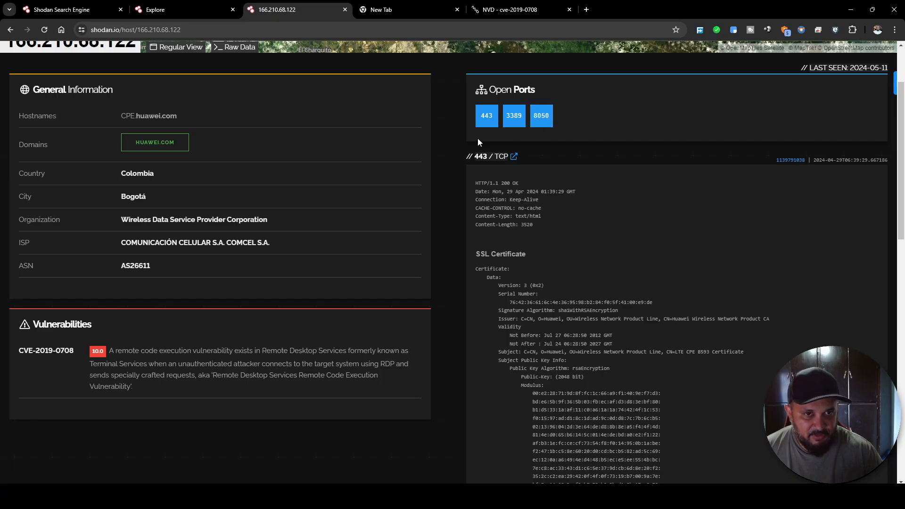
scroll("down", 3)
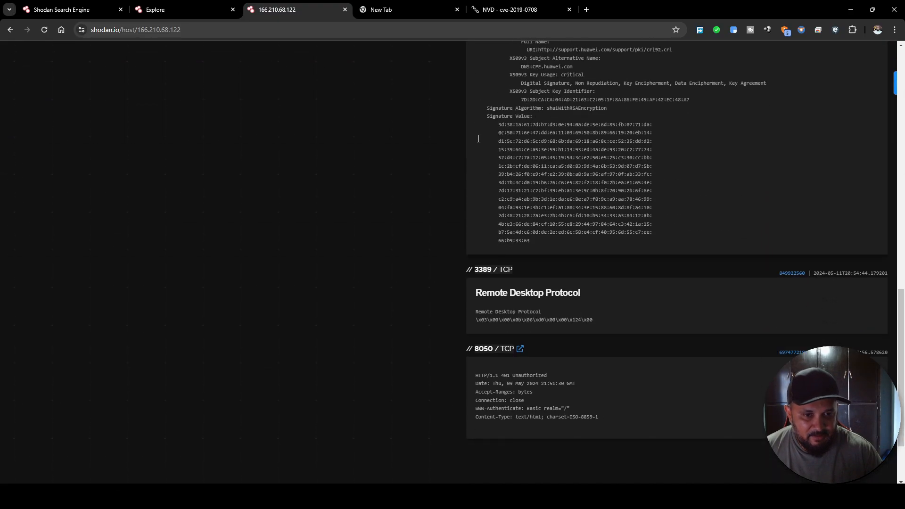
scroll("up", 3)
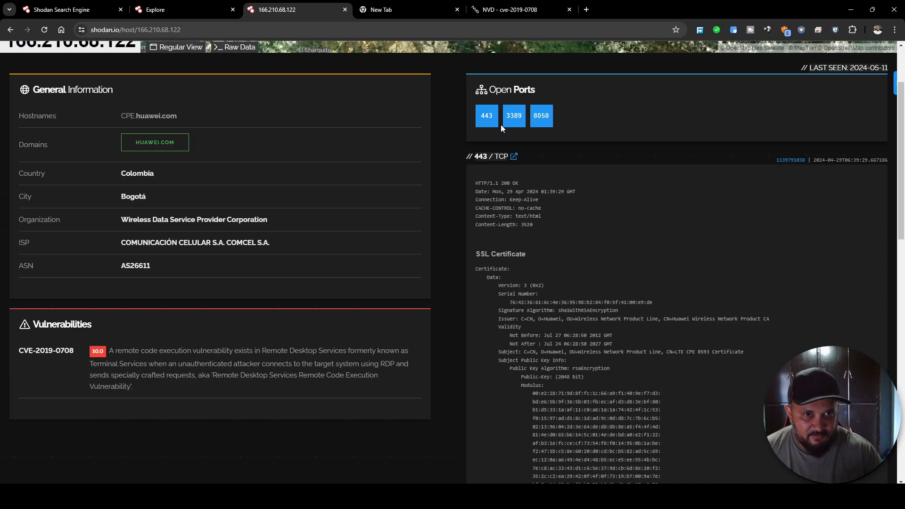
scroll("down", 3)
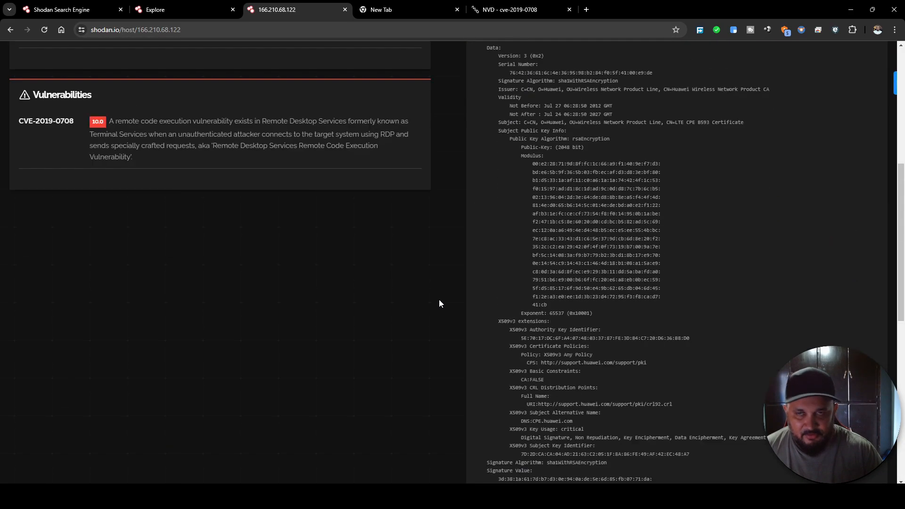
left_click(14, 28)
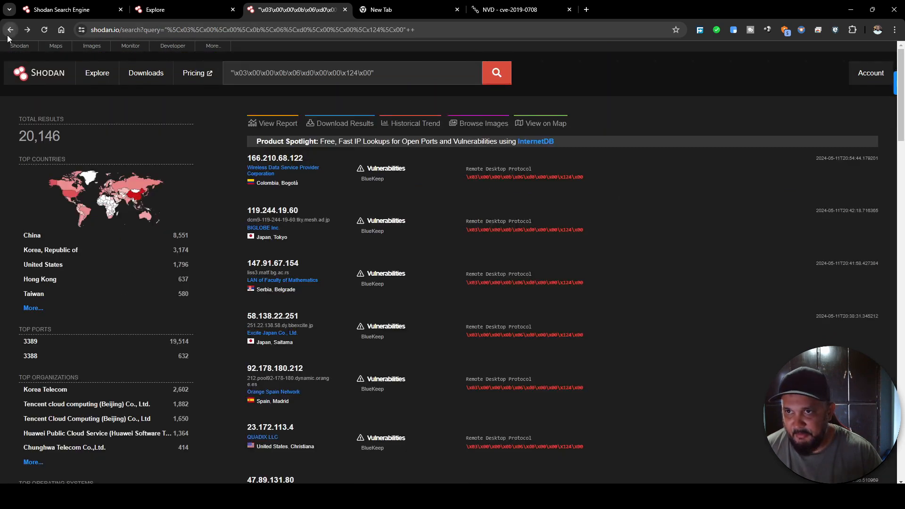
scroll("down", 3)
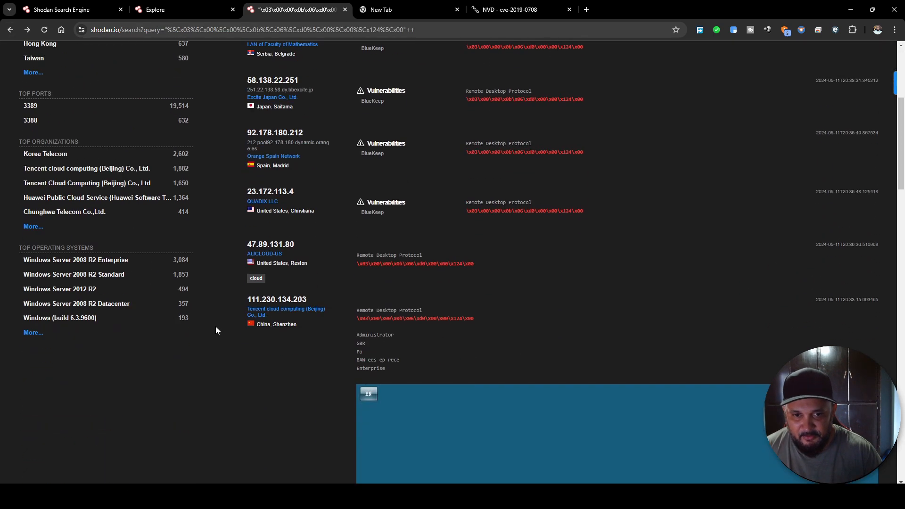
scroll("down", 3)
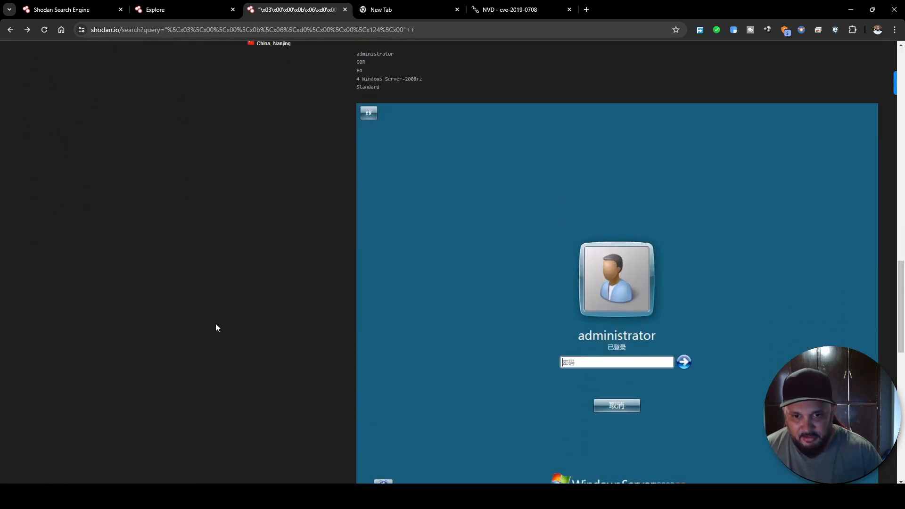
scroll("down", 3)
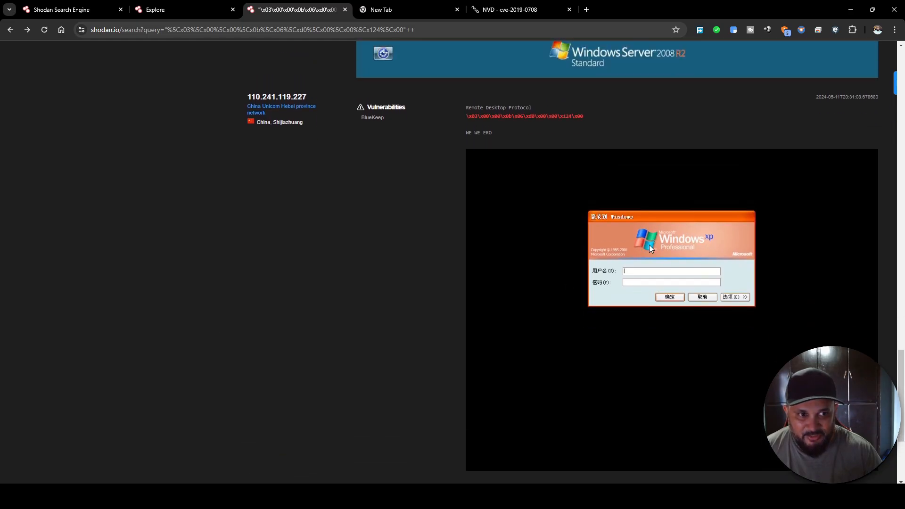
mouse_move(293, 134)
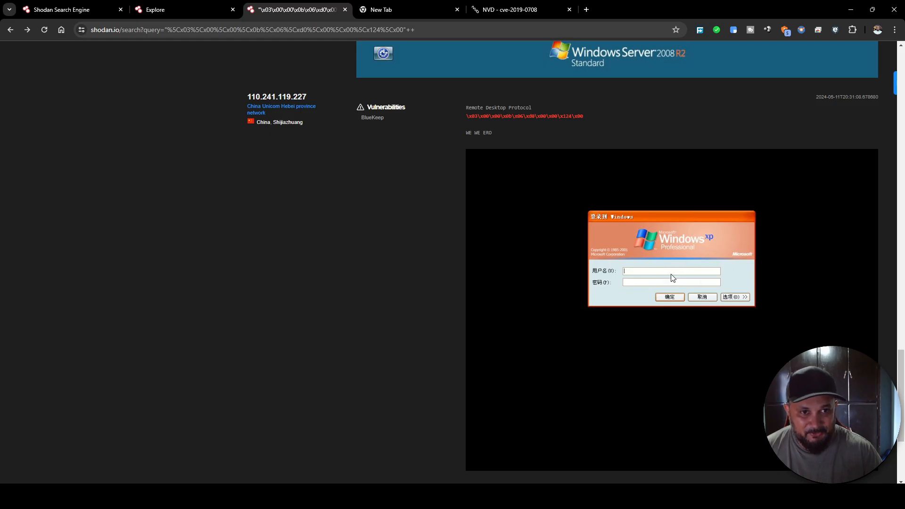
mouse_move(471, 240)
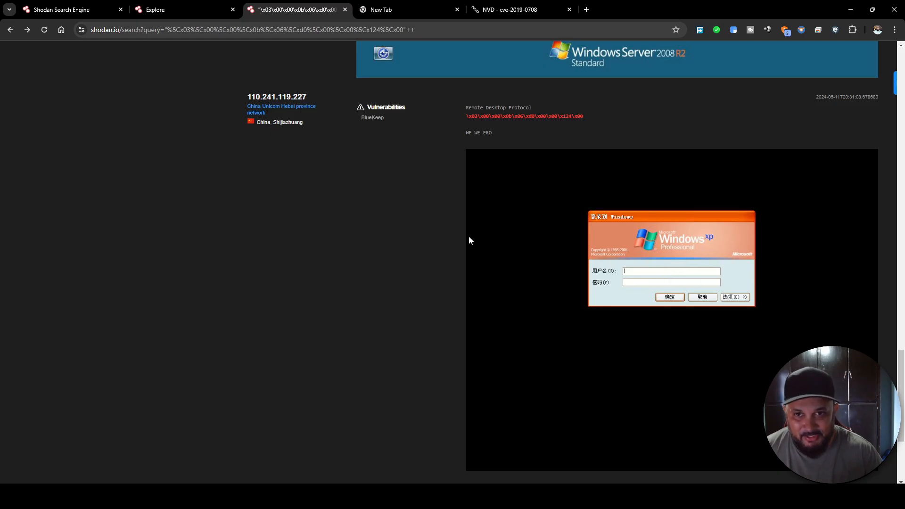
left_click(273, 96)
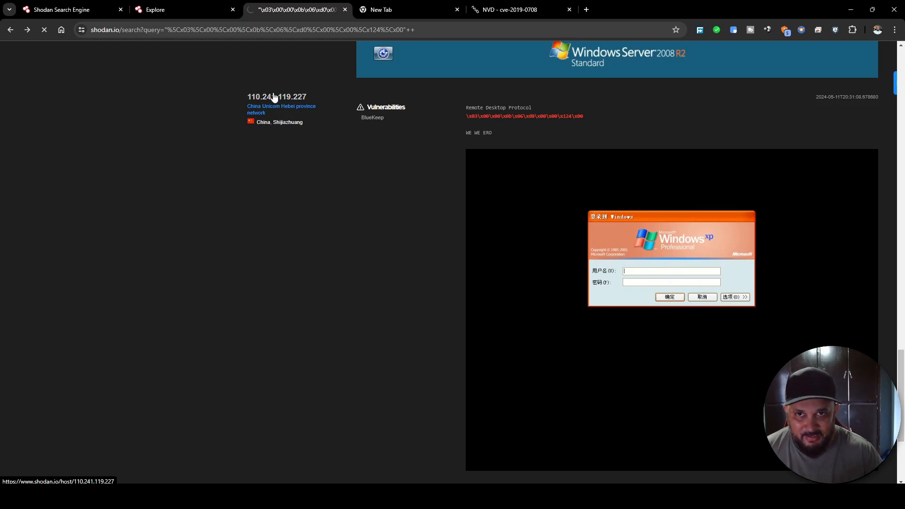
- Review host 110.241.119.227, then enter the query "Built:" "Server: HP HTTP" in the search box
left_click(275, 96)
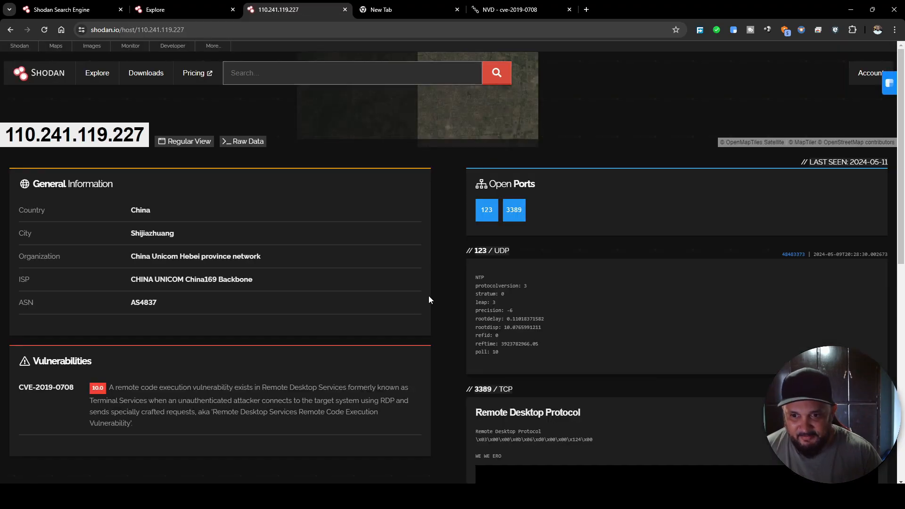
scroll("down", 3)
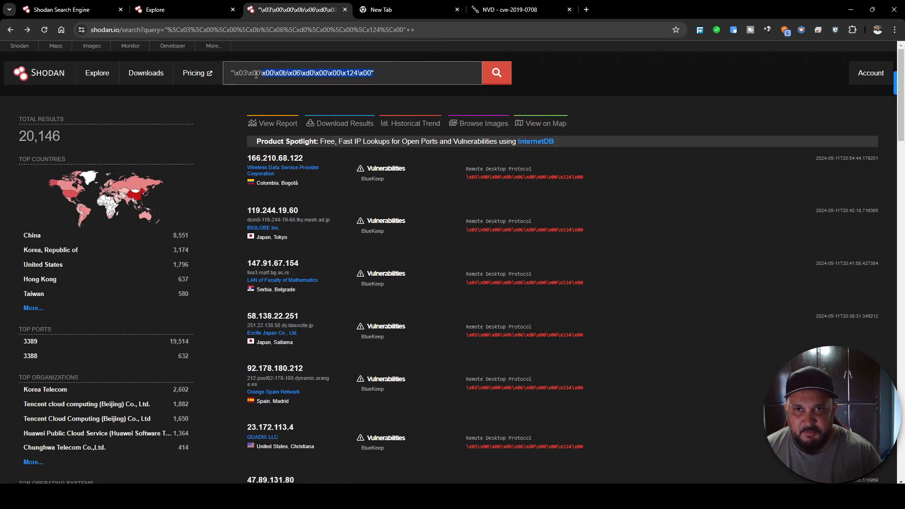
type("\"Built:\" \"Server: HP HTTP\"")
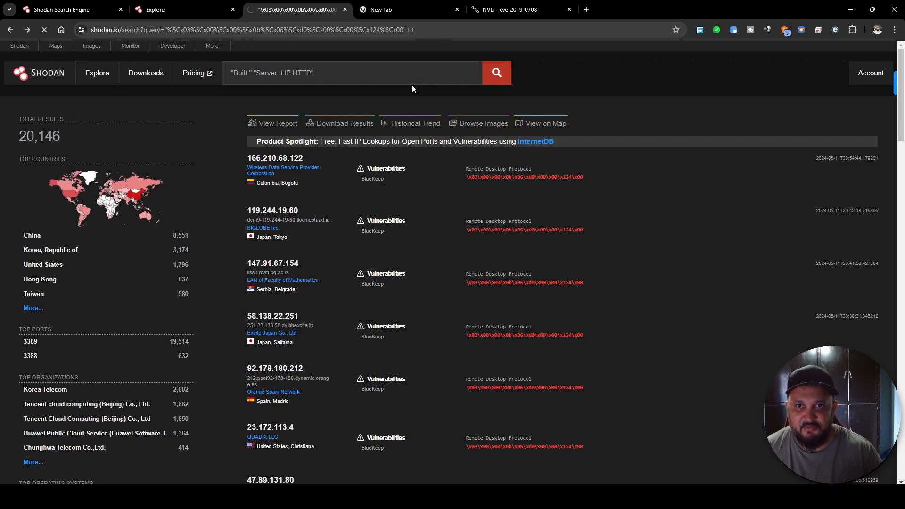
- Run the HP HTTP server search and browse the 27,431 results including OfficeJet Pro 8710 printers
left_click(496, 73)
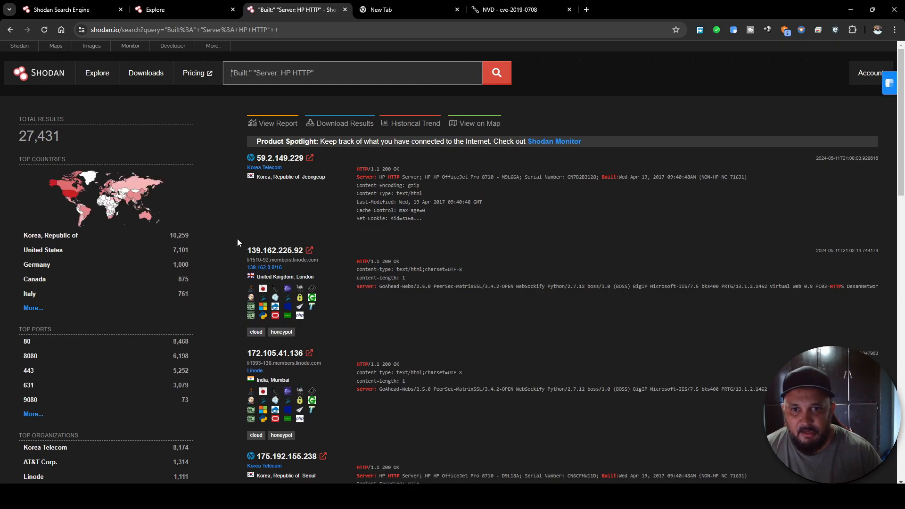
scroll("down", 3)
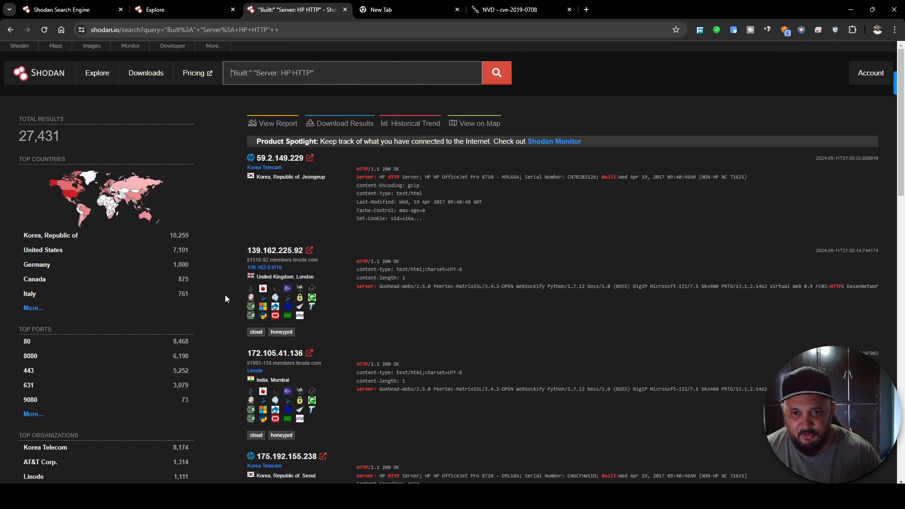
scroll("down", 3)
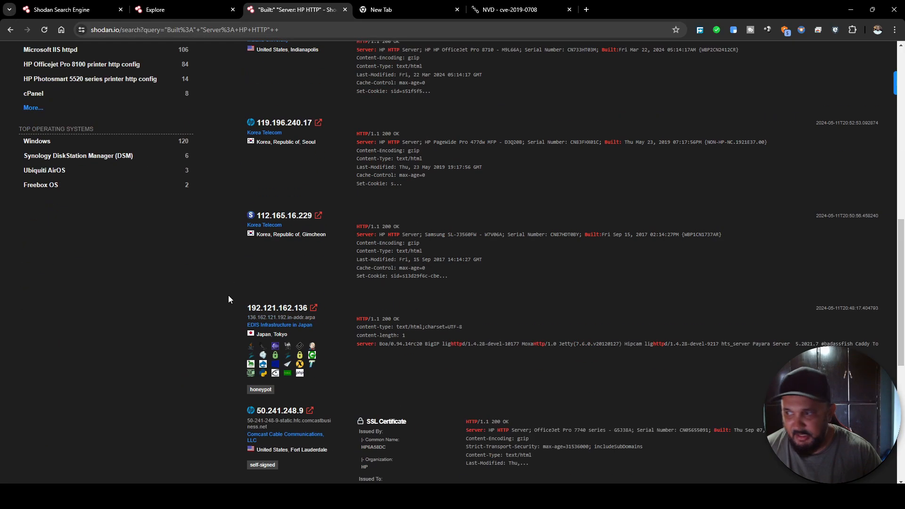
scroll("up", 3)
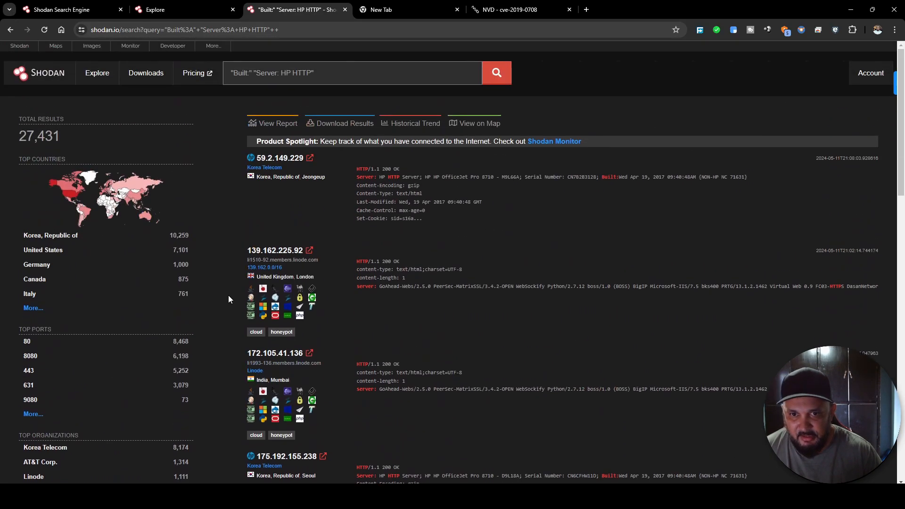
scroll("down", 3)
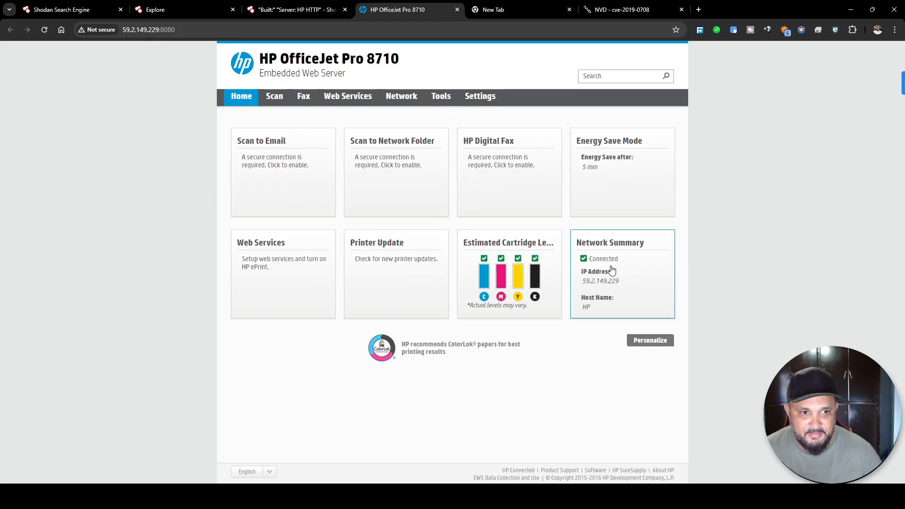
- On the printer at 59.2.149.229, view Settings, expanding Restore Defaults and Firewall, then close it
left_click(480, 96)
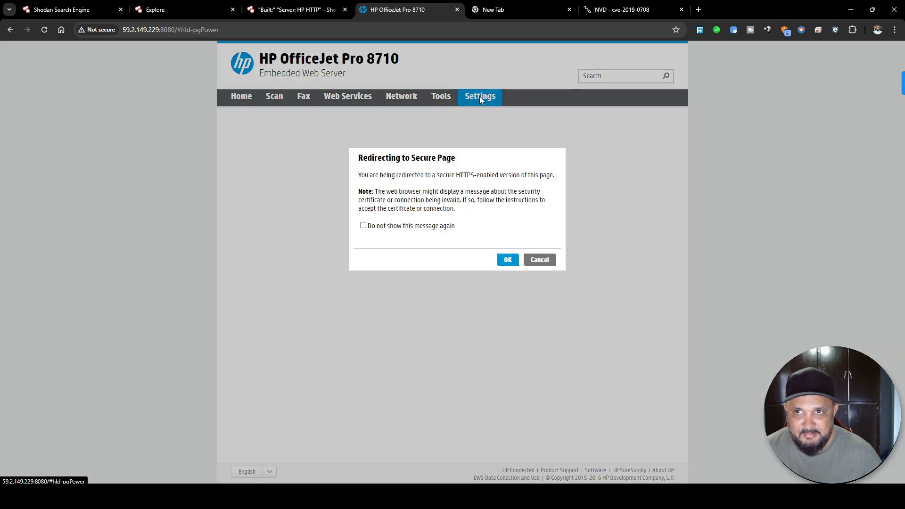
left_click(507, 259)
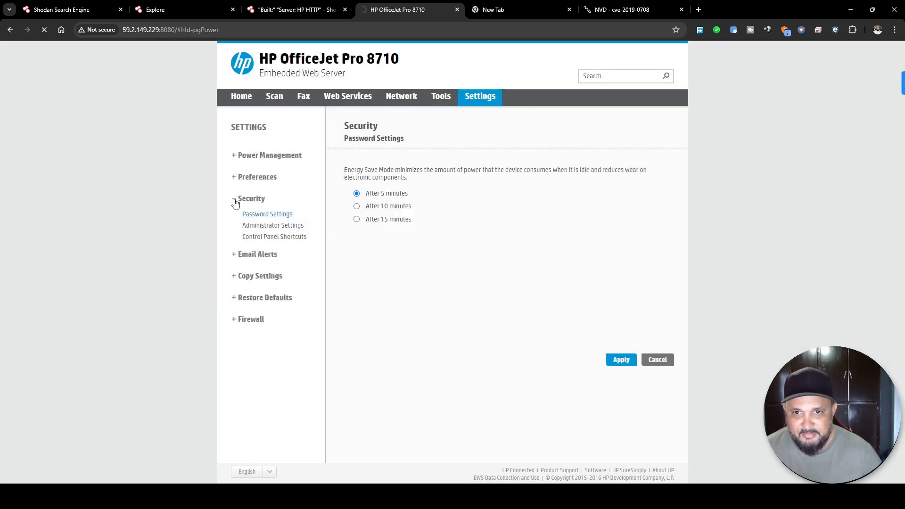
left_click(256, 177)
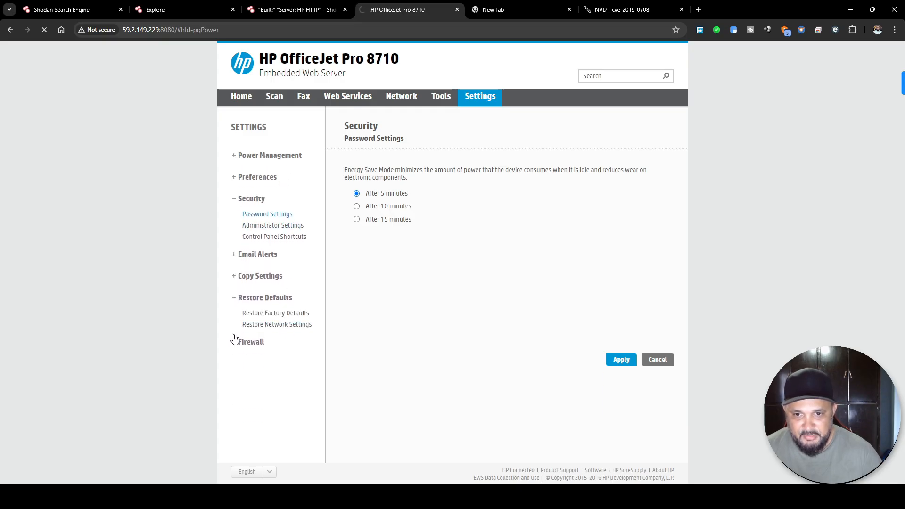
left_click(251, 343)
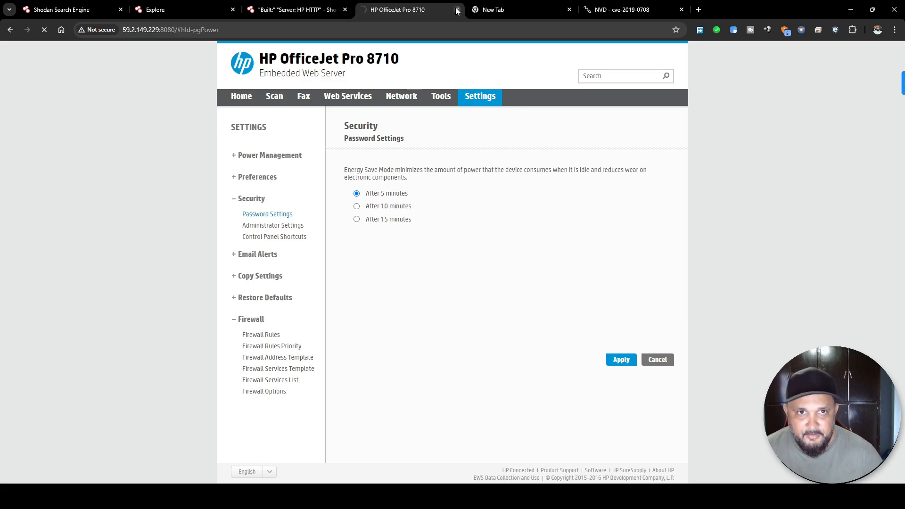
left_click(457, 10)
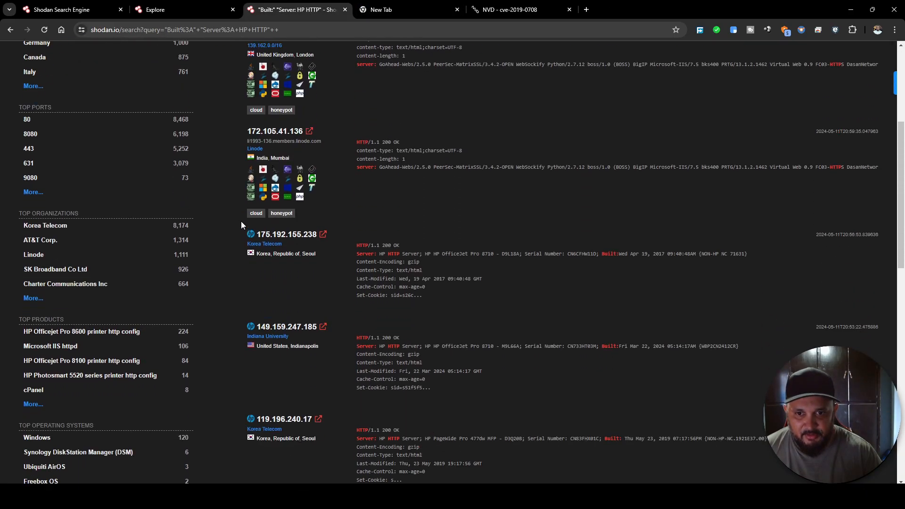
- Open the Embedded Web Server of the HP printer at 149.159.247.185 from the results
scroll("down", 3)
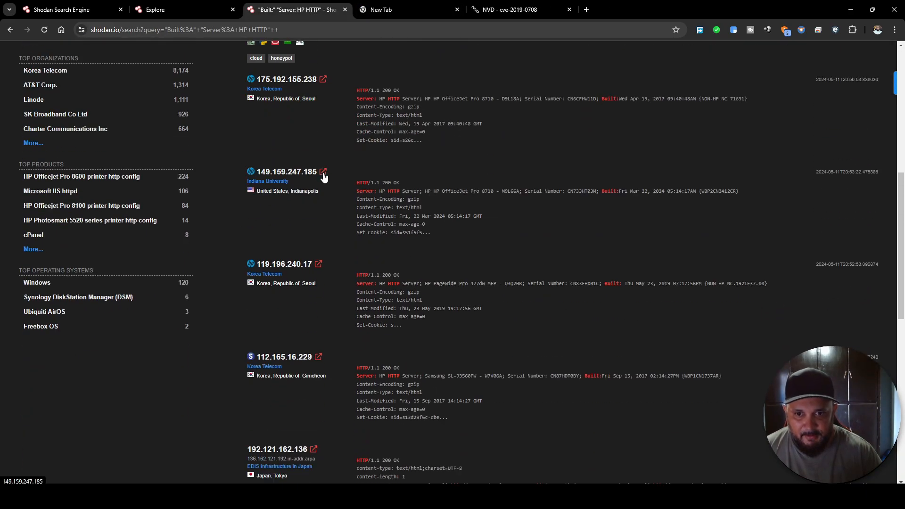
scroll("down", 3)
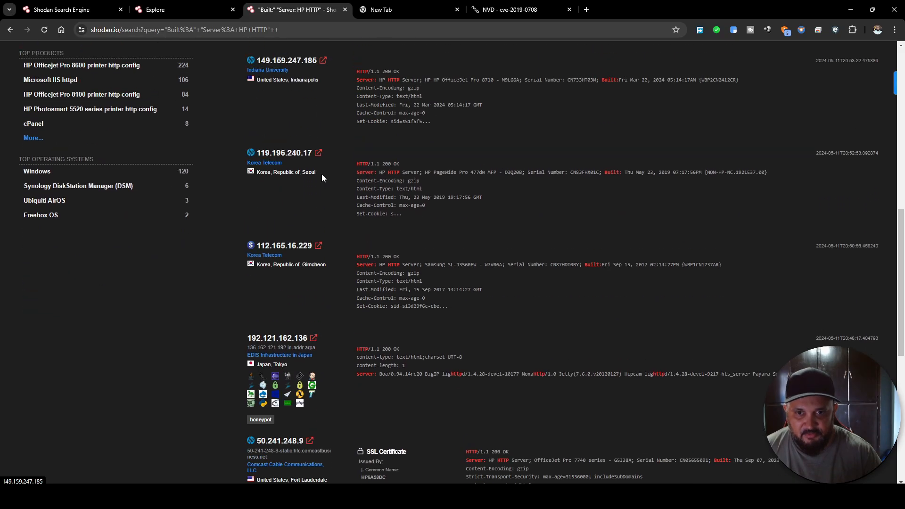
left_click(324, 61)
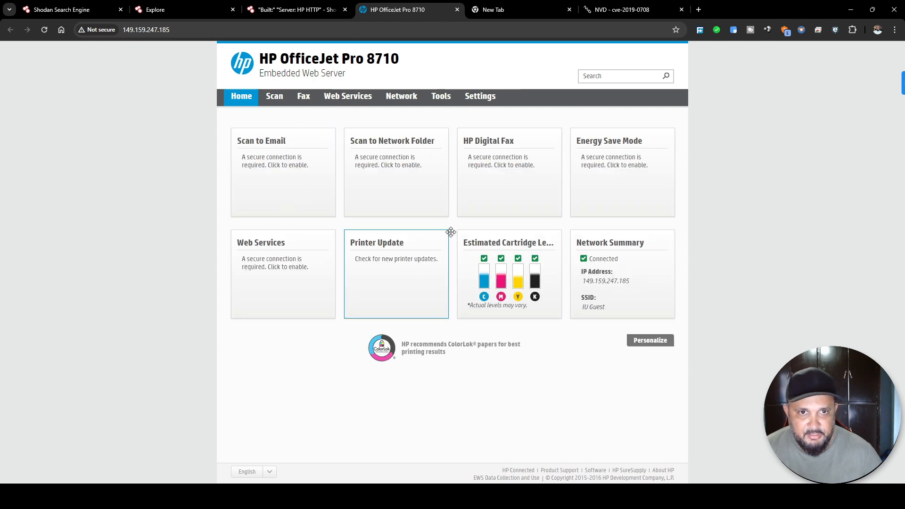
mouse_move(351, 101)
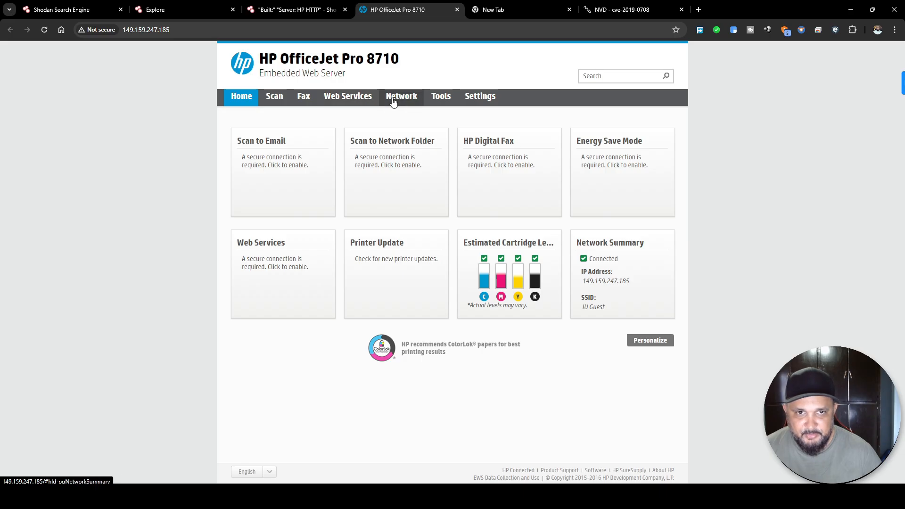
- View the Network Summary, expand the Wired (802.3) group, then close the printer's tab
left_click(402, 97)
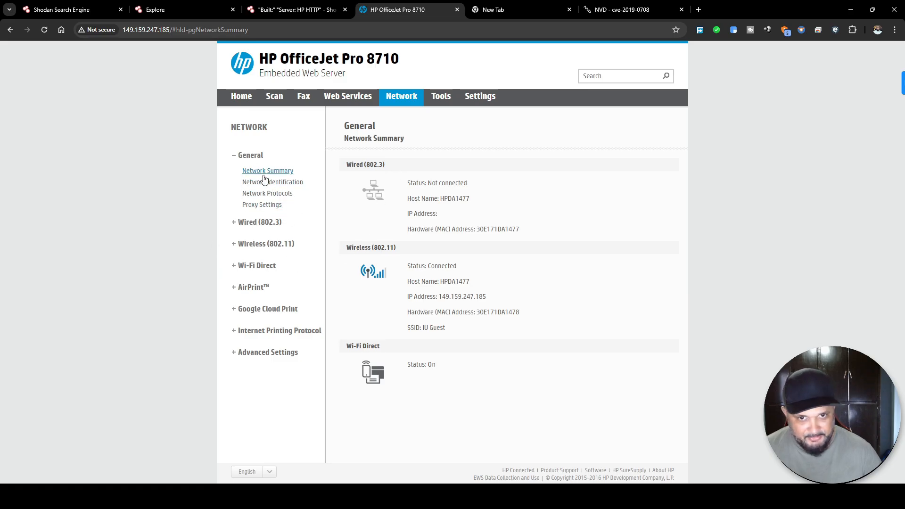
mouse_move(247, 208)
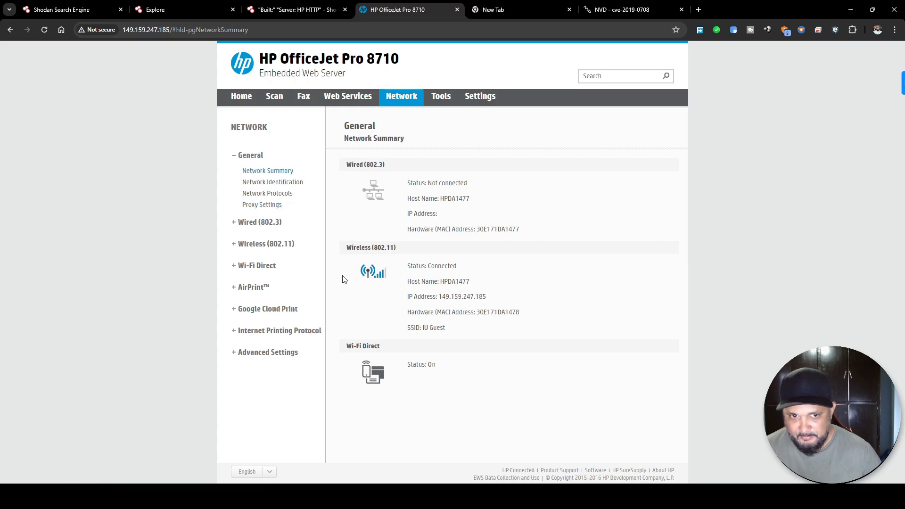
mouse_move(239, 225)
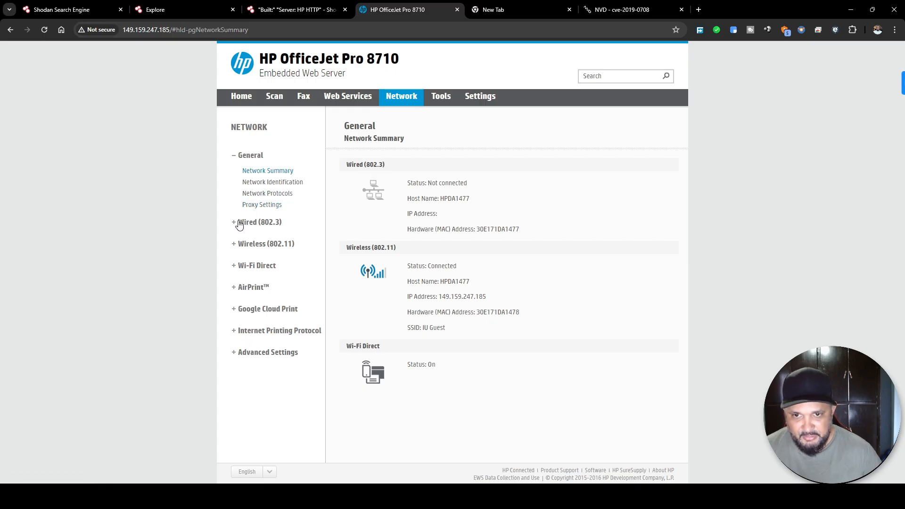
left_click(235, 221)
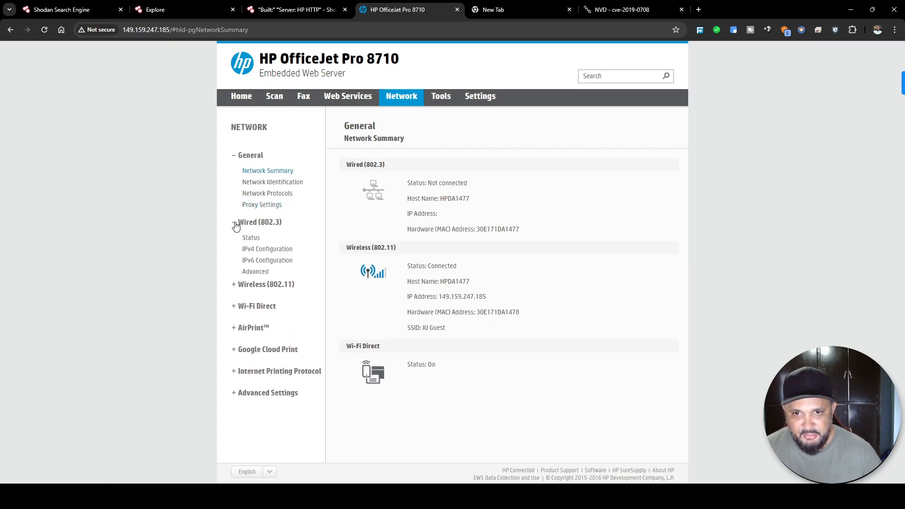
left_click(234, 222)
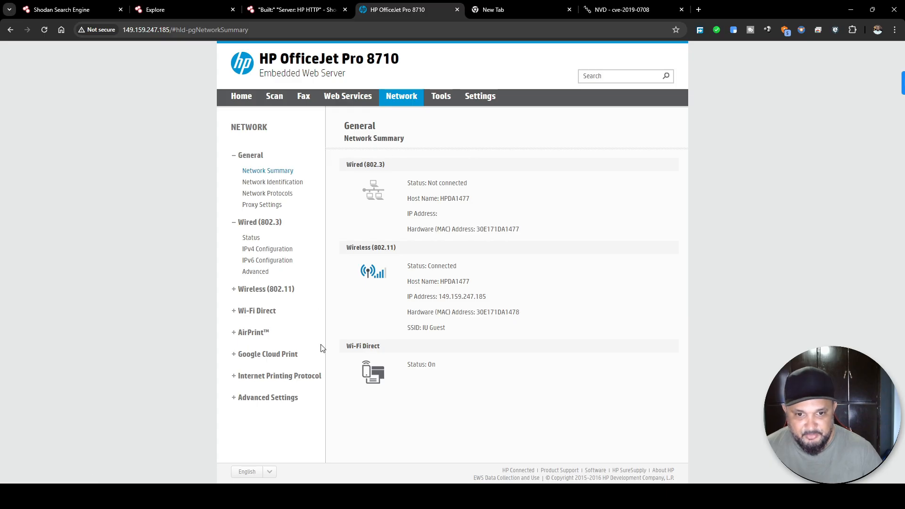
mouse_move(164, 46)
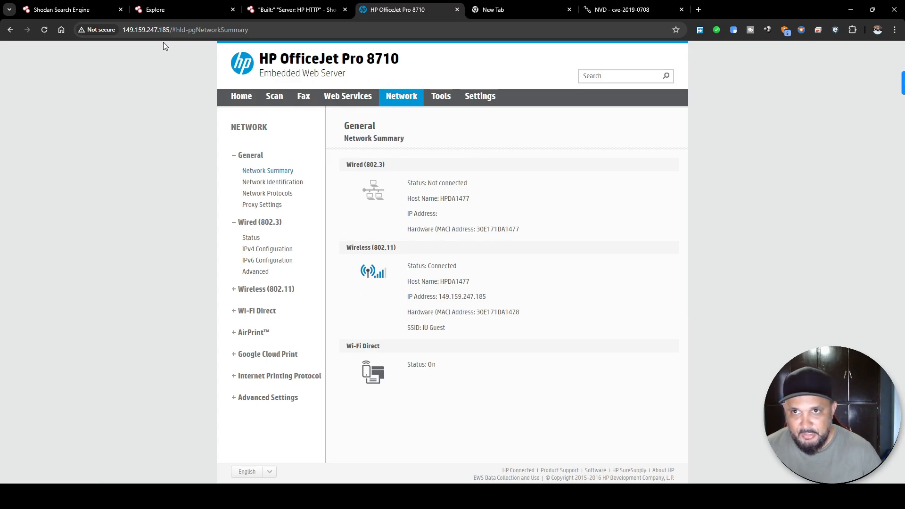
mouse_move(366, 143)
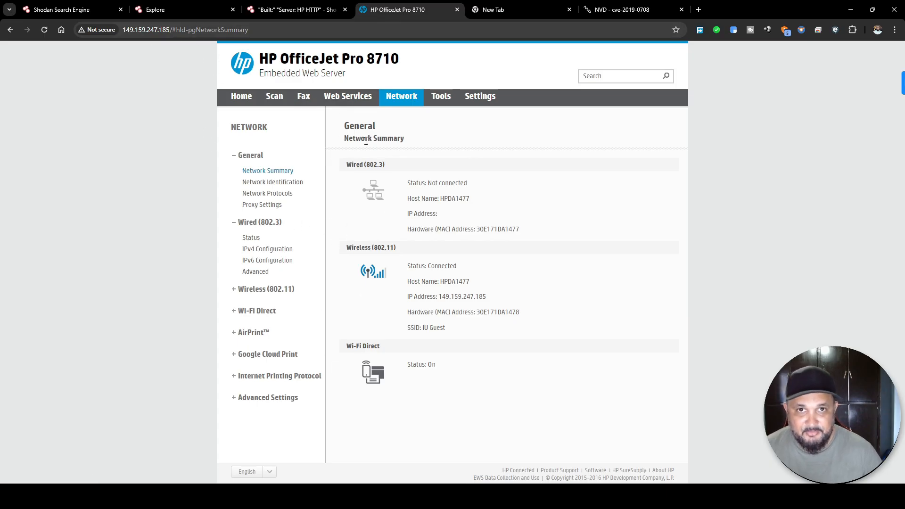
left_click(294, 9)
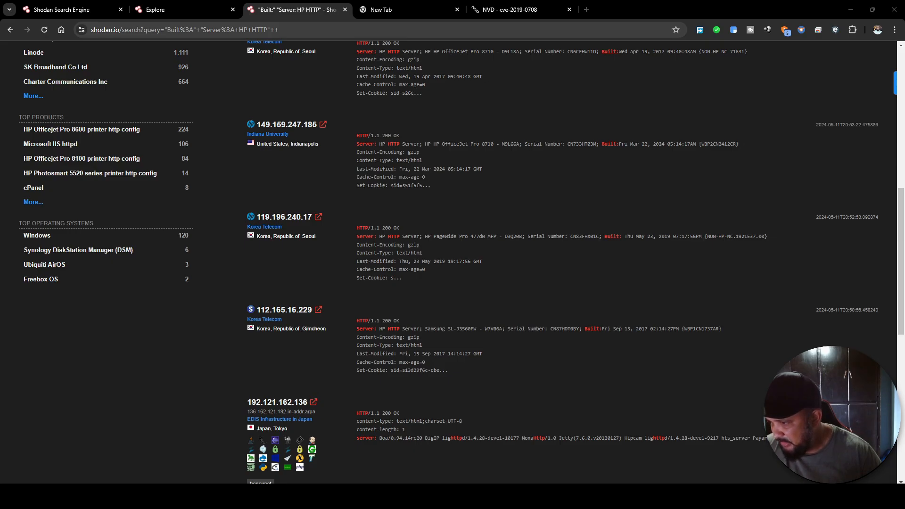
mouse_move(52, 404)
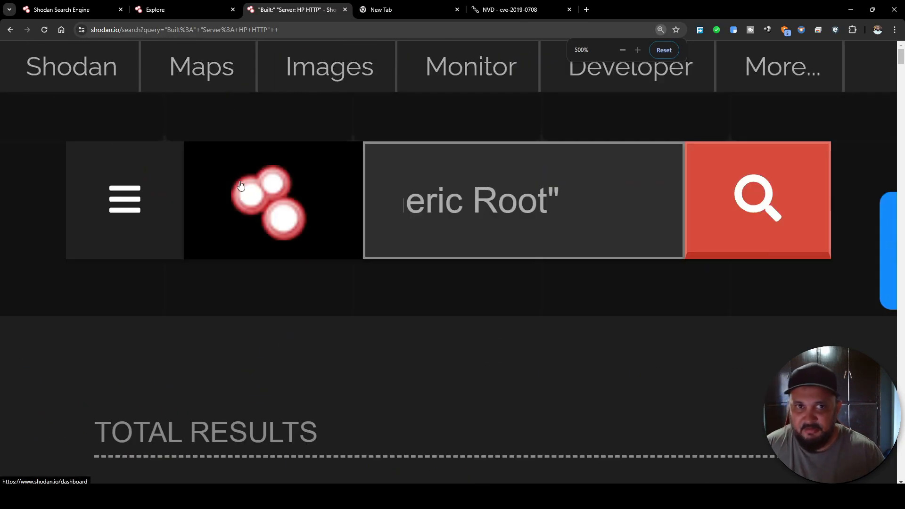
- Run the ssl:"Xerox Generic Root" search and browse its 367 results
left_click(661, 29)
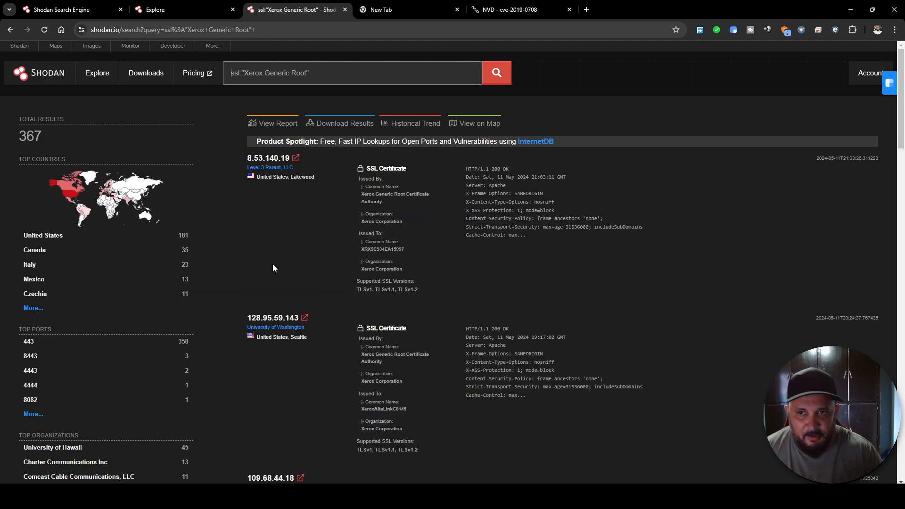
scroll("down", 3)
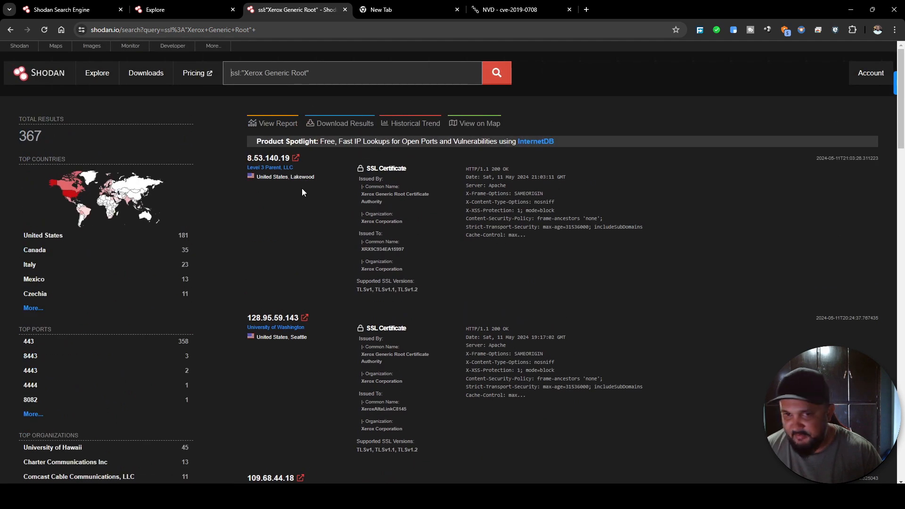
scroll("down", 3)
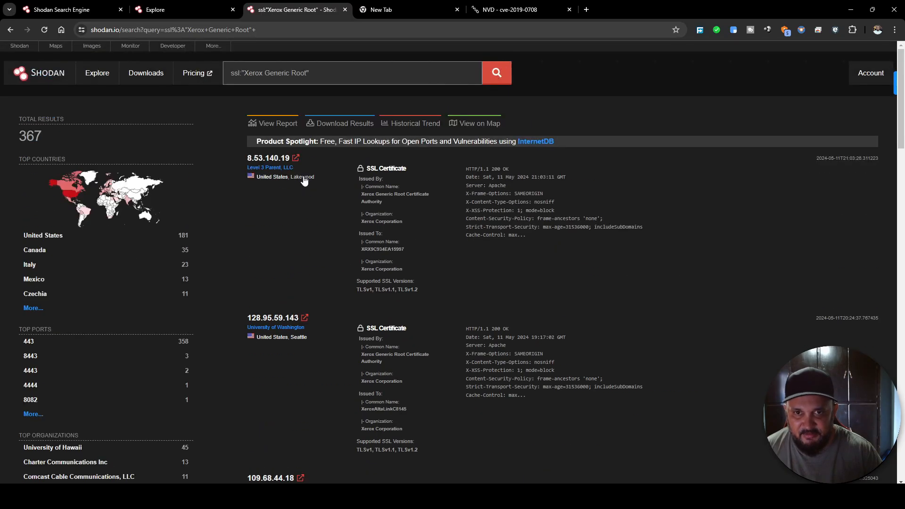
- Open 8.53.140.19's web page, proceeding past the untrusted certificate warning
left_click(268, 158)
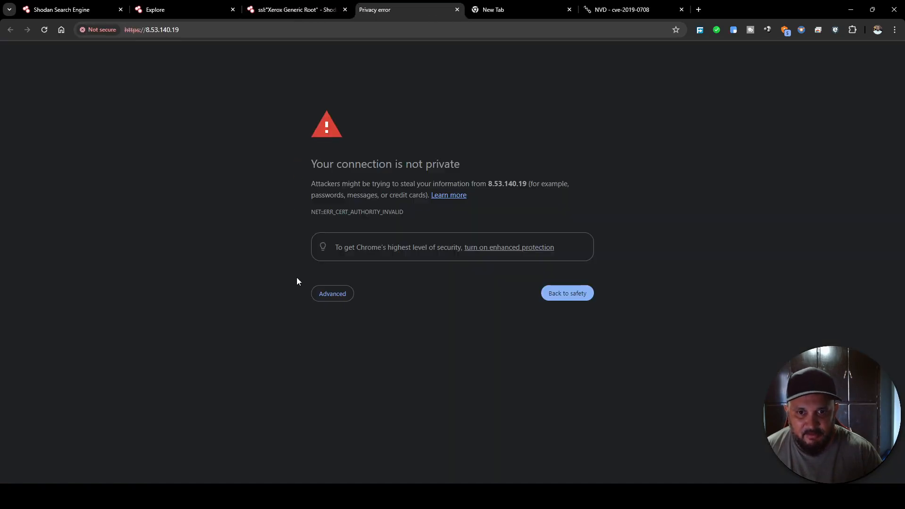
left_click(332, 295)
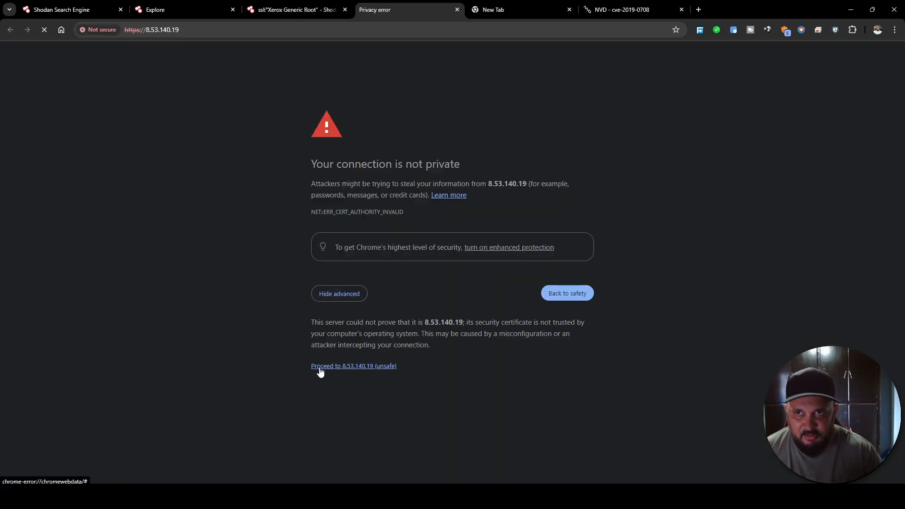
left_click(354, 366)
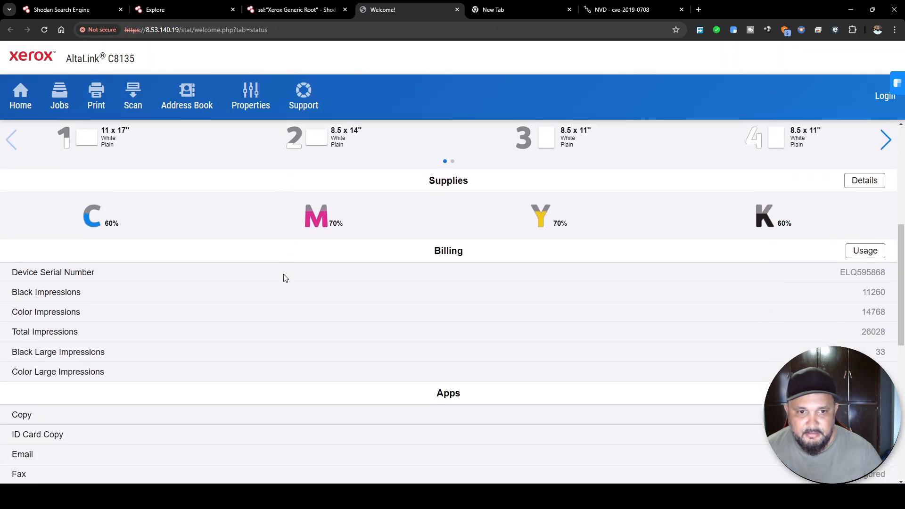
- Scroll the AltaLink C8135 status page through notifications, supplies, billing, apps and quick links, then close it
scroll("down", 3)
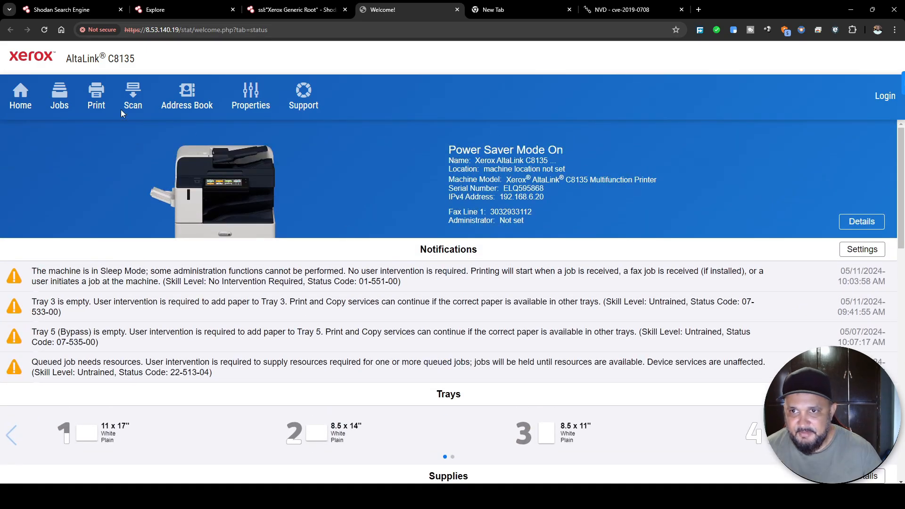
mouse_move(71, 141)
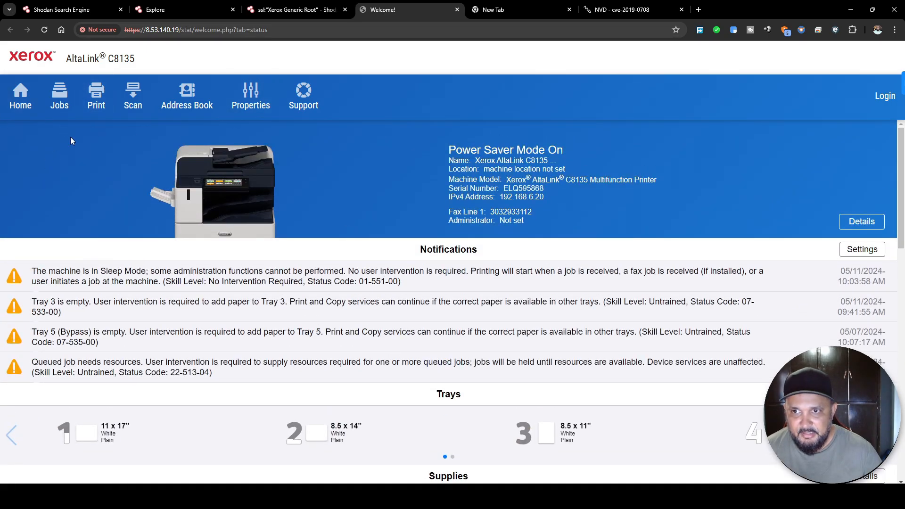
scroll("down", 3)
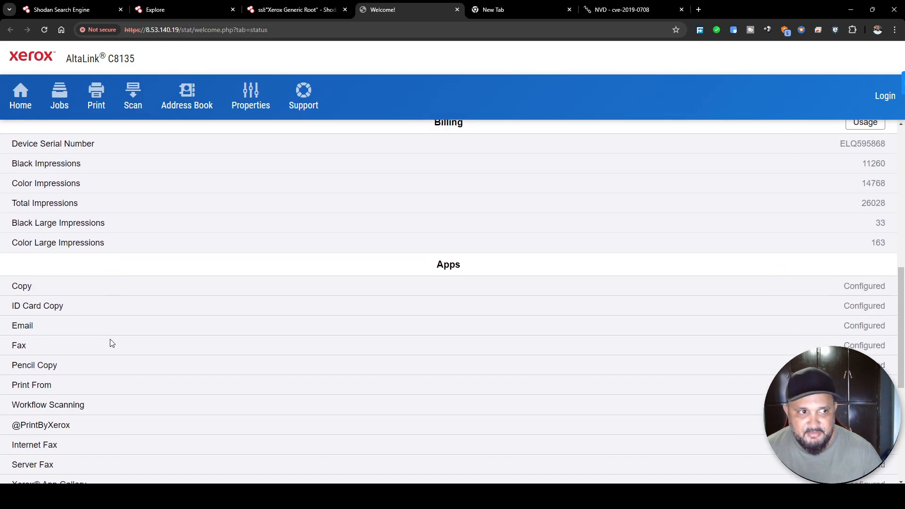
scroll("down", 3)
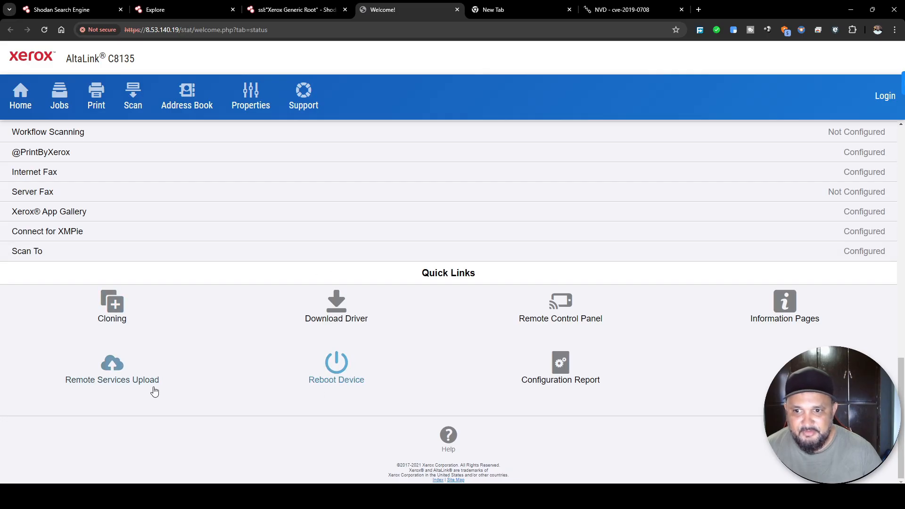
left_click(289, 9)
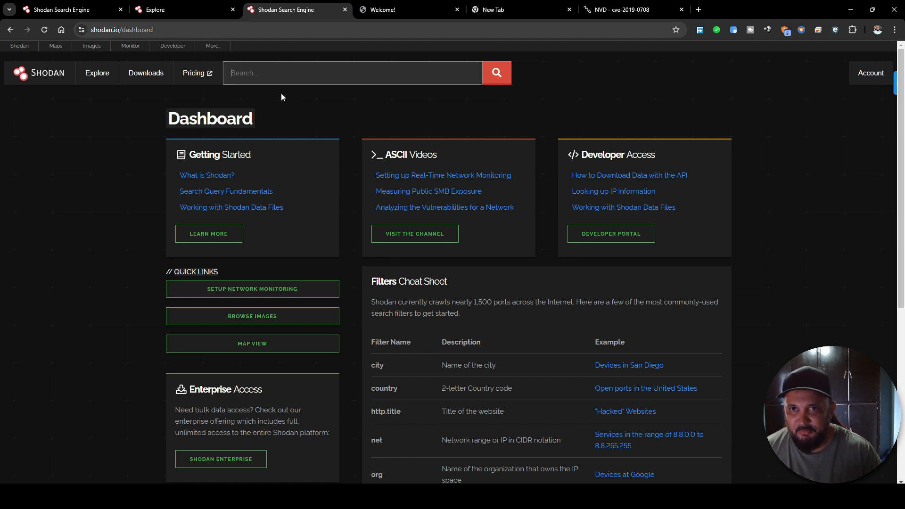
- Focus the empty search field on the Shodan dashboard, ready for a new query
left_click(281, 74)
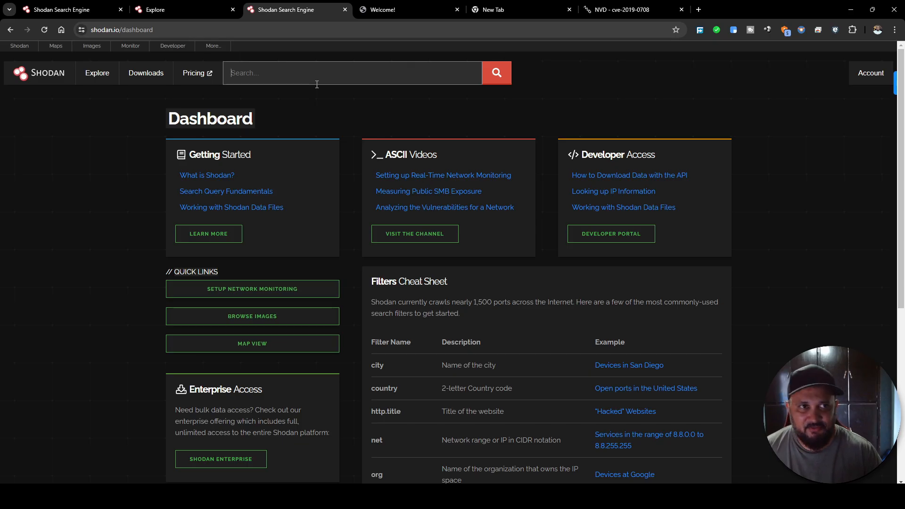
mouse_move(29, 102)
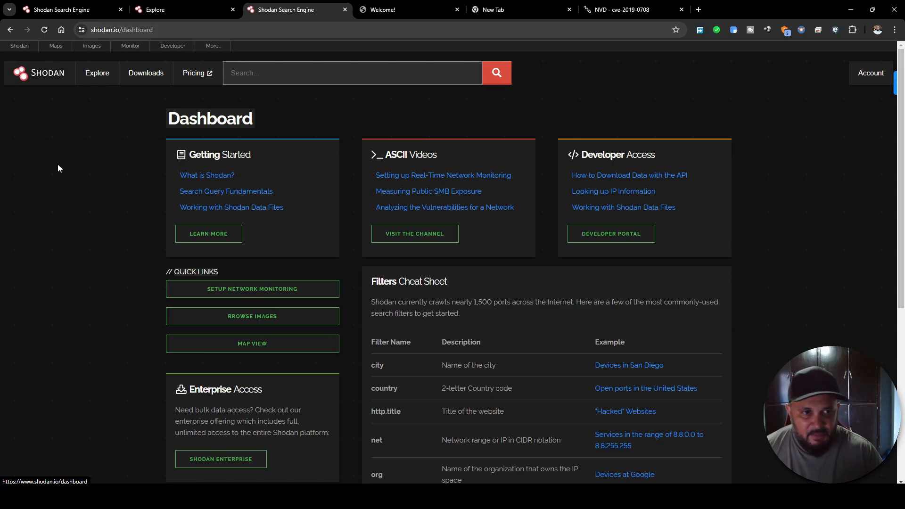
mouse_move(70, 213)
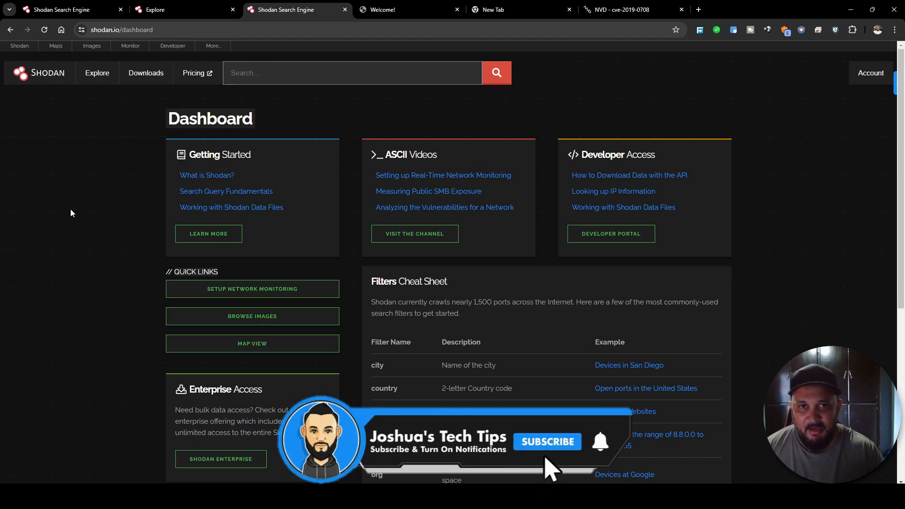
left_click(547, 442)
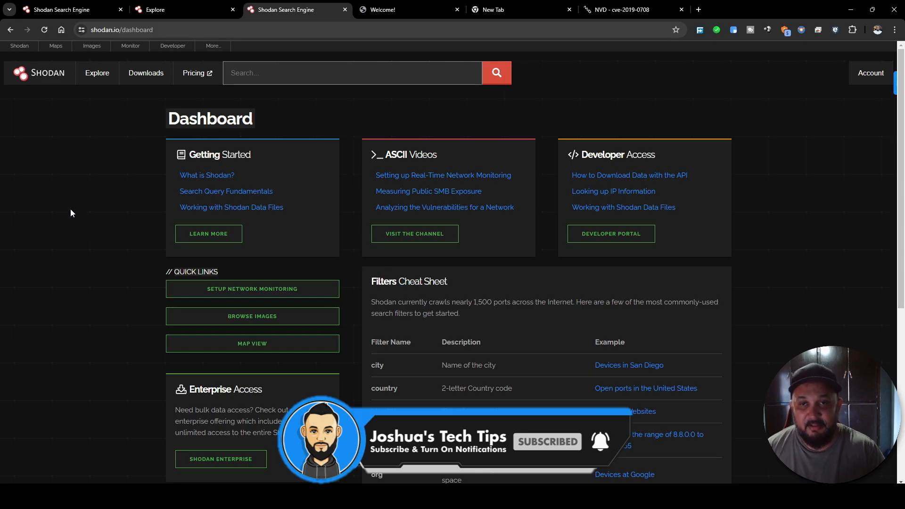